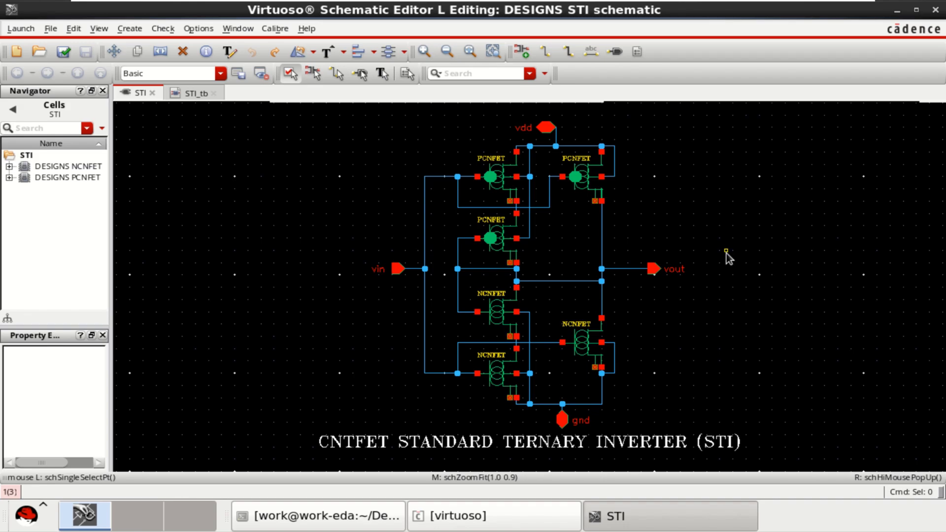
- Review PCNFET instance I0's veriloga device parameters and close its properties
{"action": "left_click", "coordinate": [494, 177]}
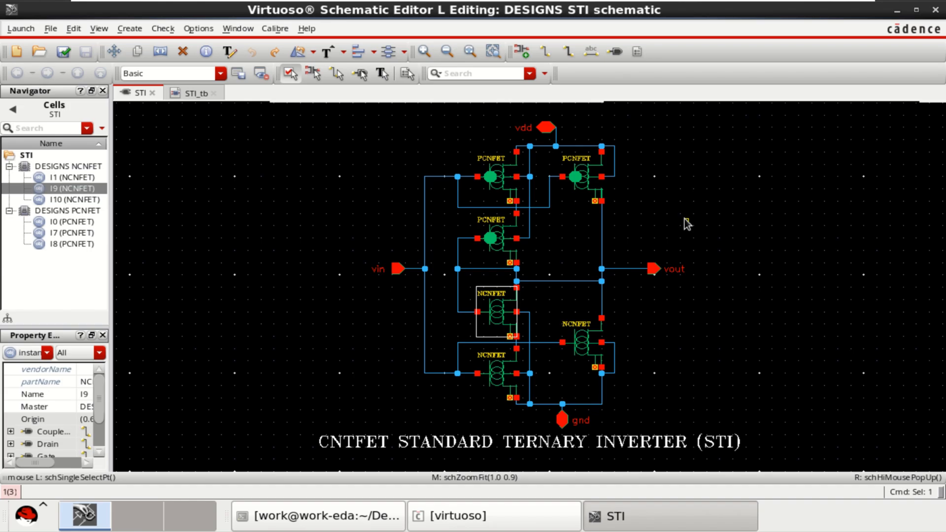
{"action": "mouse_move", "coordinate": [682, 235]}
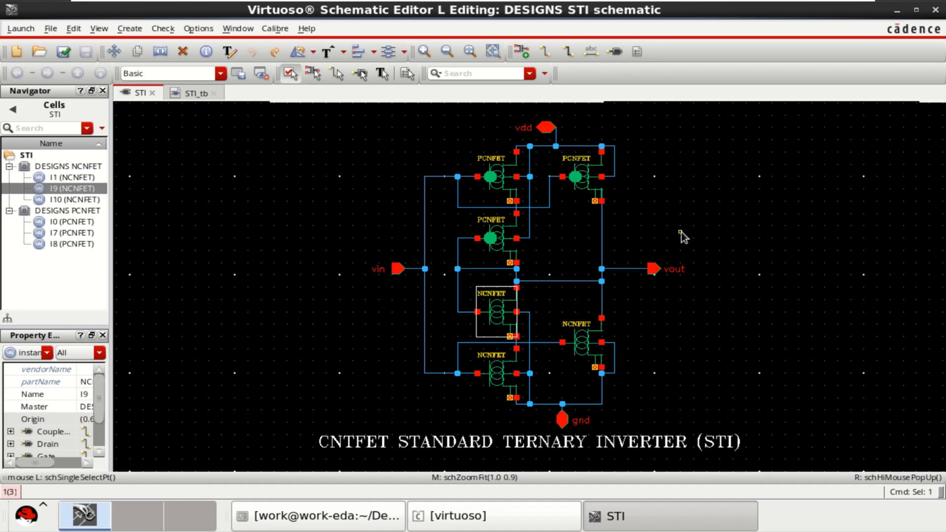
{"action": "mouse_move", "coordinate": [651, 231]}
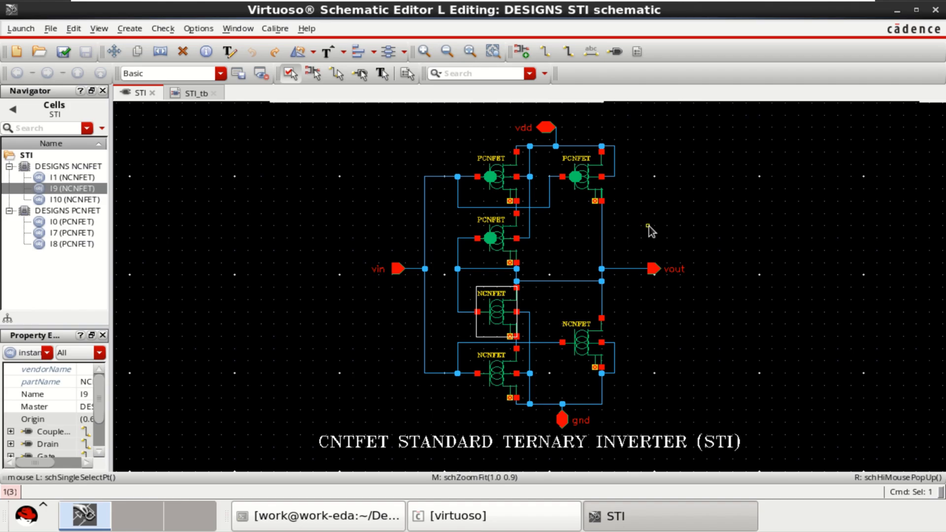
{"action": "mouse_move", "coordinate": [592, 214]}
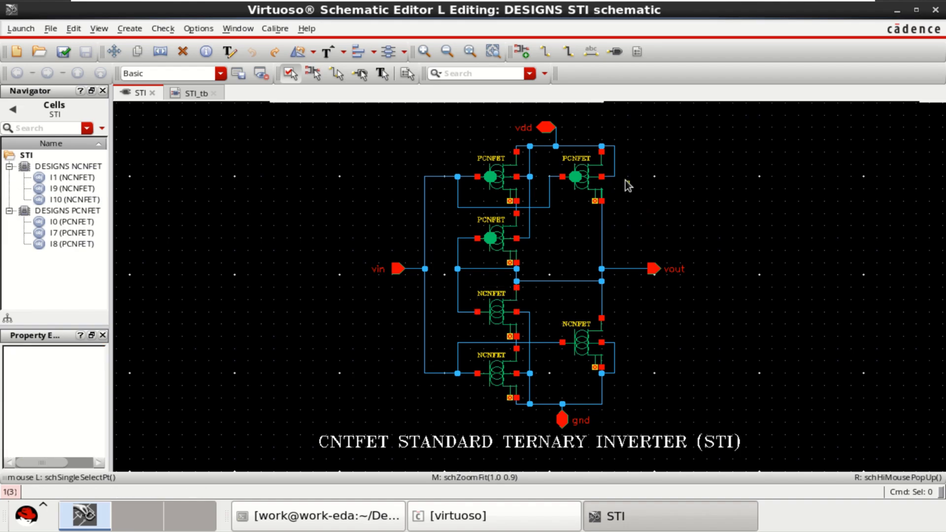
{"action": "left_click", "coordinate": [493, 176]}
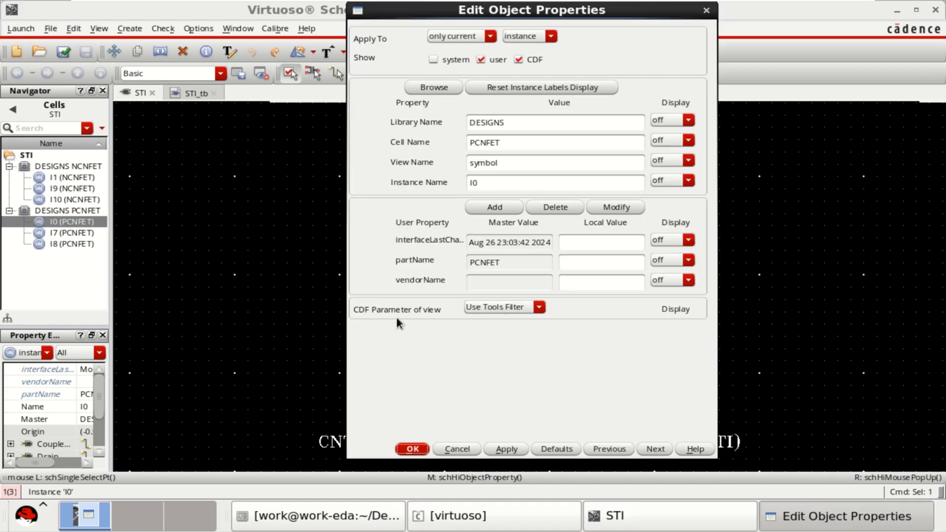
{"action": "mouse_move", "coordinate": [375, 315]}
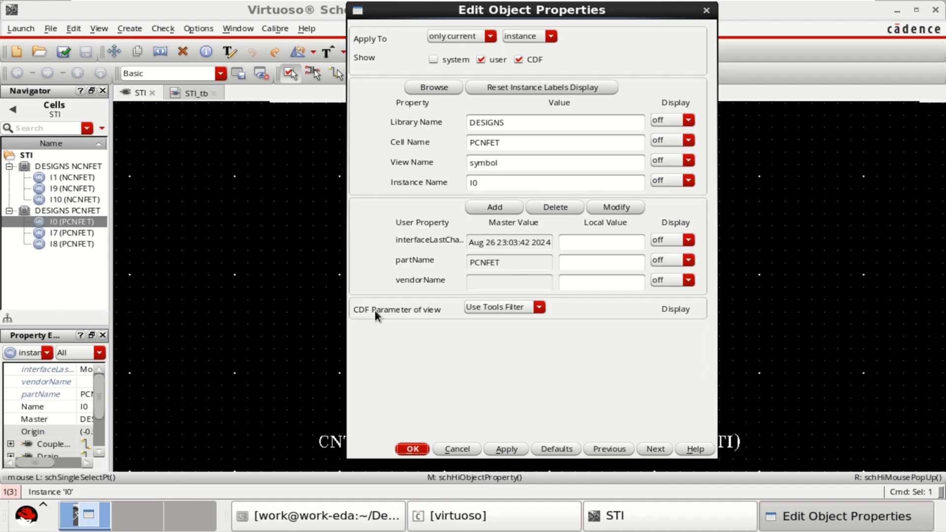
{"action": "left_click", "coordinate": [539, 308]}
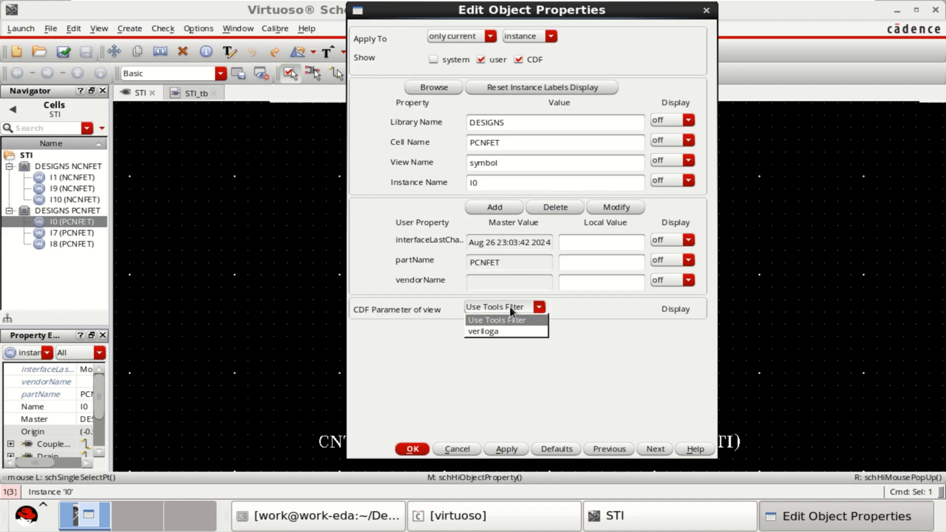
{"action": "left_click", "coordinate": [482, 331]}
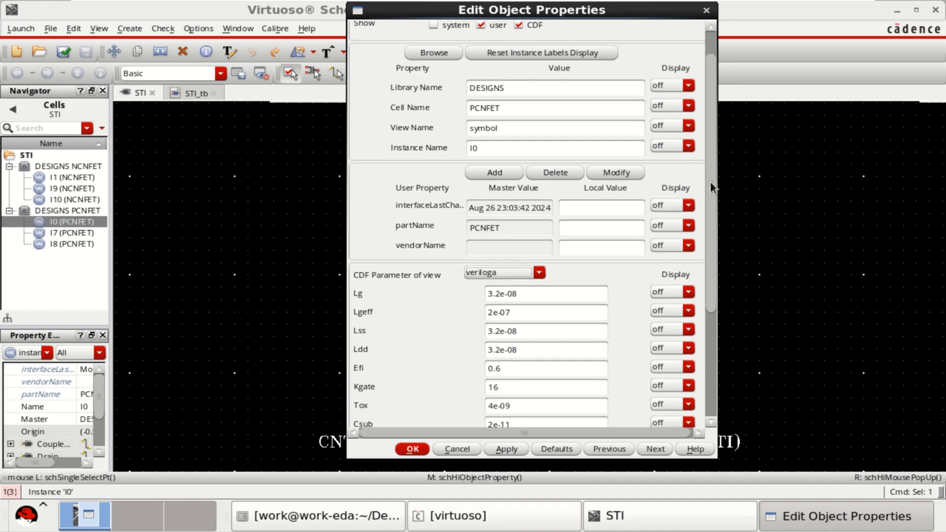
{"action": "scroll", "scroll_direction": "down", "scroll_amount": 3}
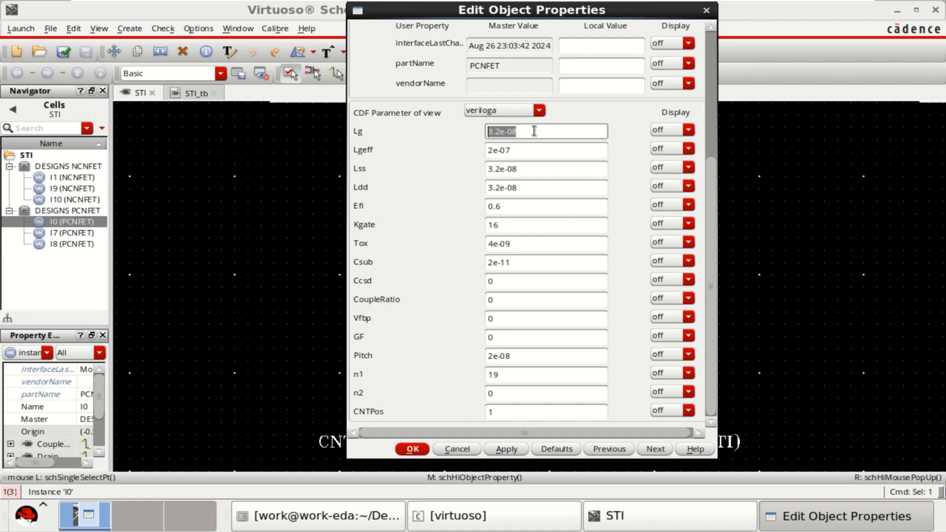
{"action": "mouse_move", "coordinate": [538, 149]}
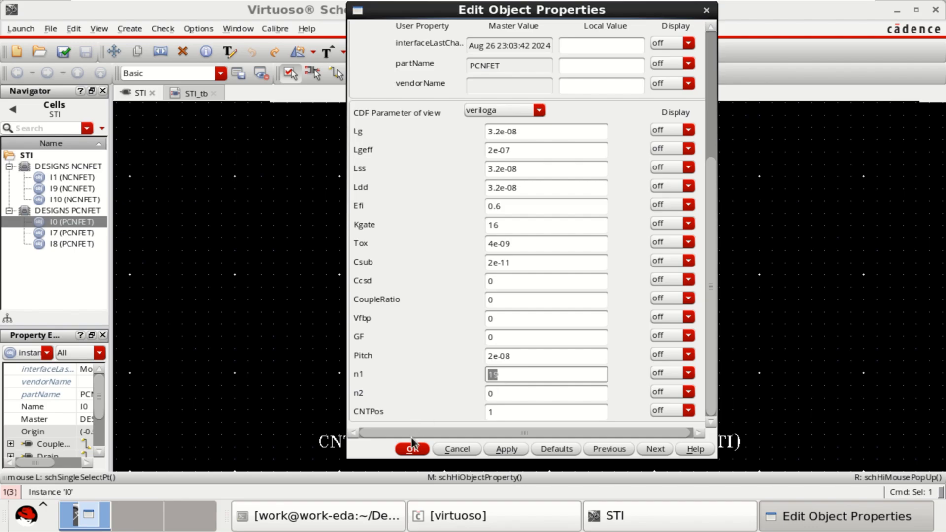
{"action": "left_click", "coordinate": [412, 448]}
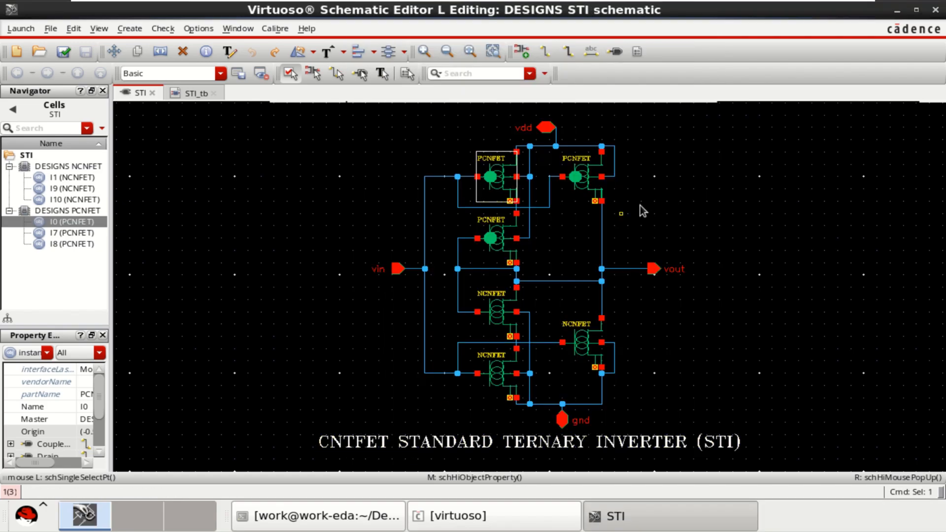
- Review PCNFET instance I7's n1 value in its veriloga parameters and close
{"action": "left_click", "coordinate": [584, 176]}
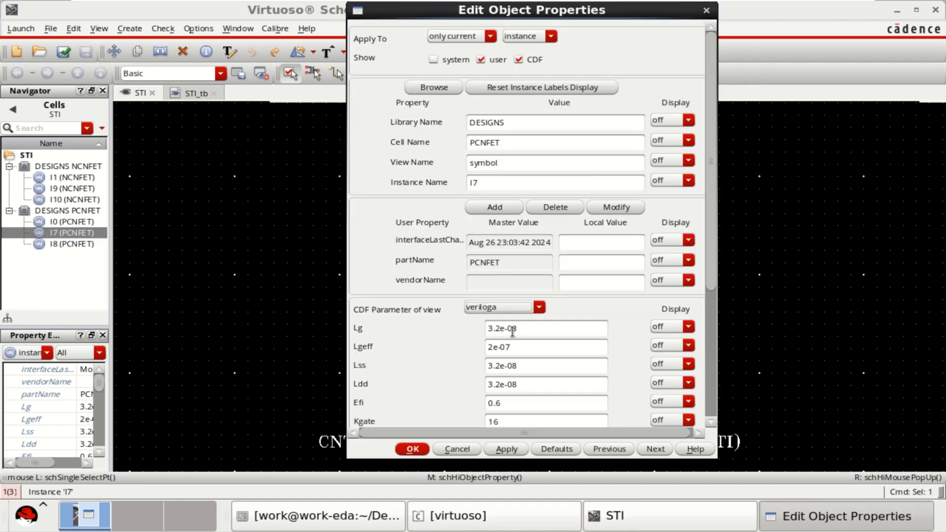
{"action": "scroll", "scroll_direction": "down", "scroll_amount": 3}
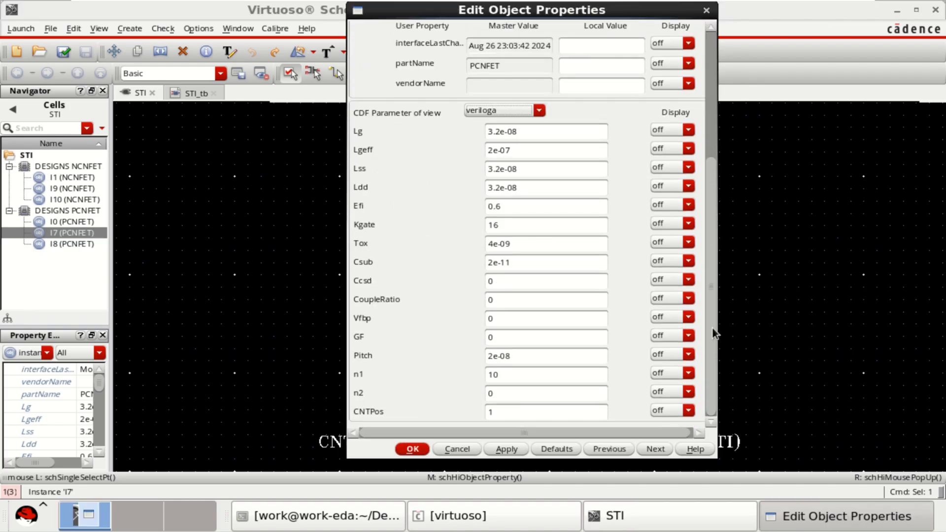
{"action": "left_click", "coordinate": [545, 375]}
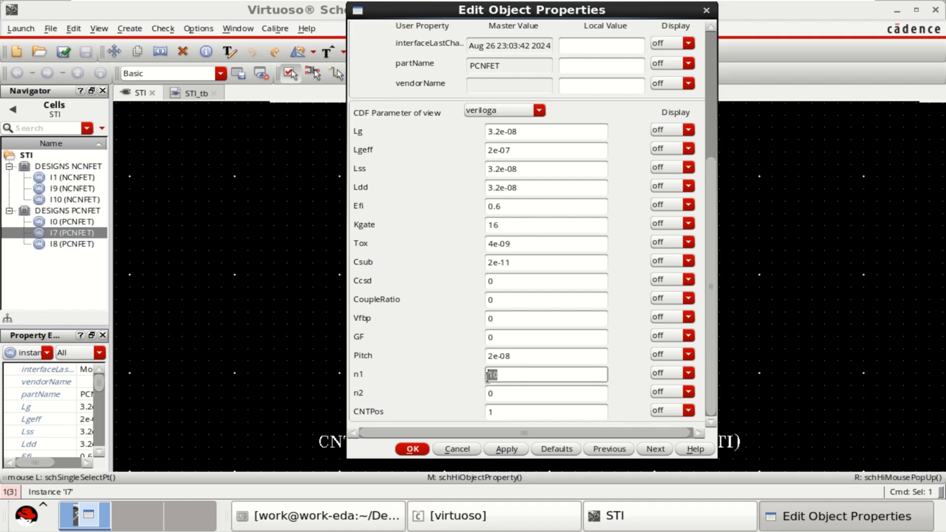
{"action": "mouse_move", "coordinate": [553, 114]}
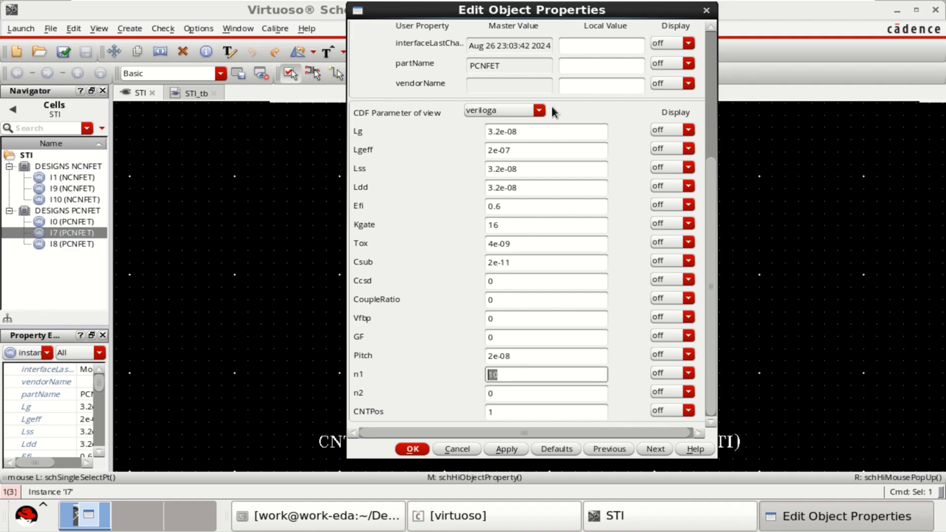
{"action": "left_click_drag", "start_coordinate": [530, 10], "coordinate": [318, 21]}
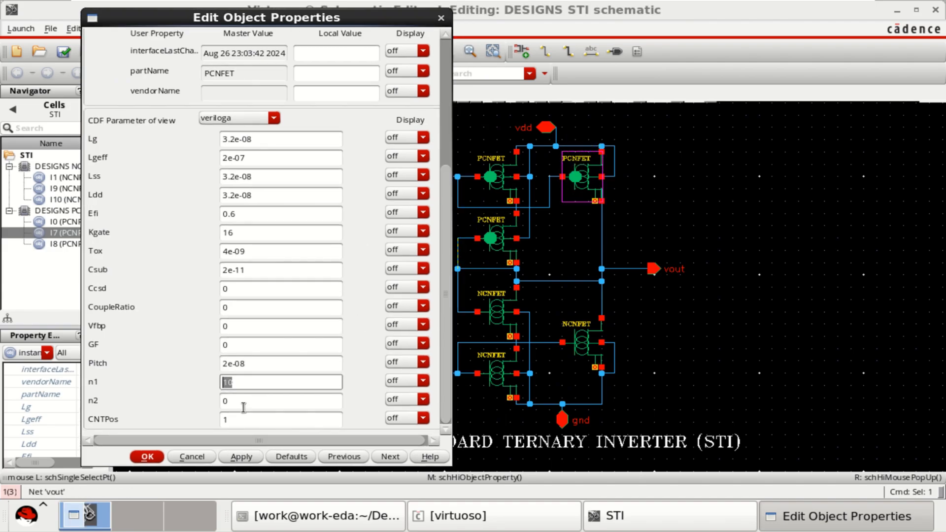
{"action": "mouse_move", "coordinate": [273, 148]}
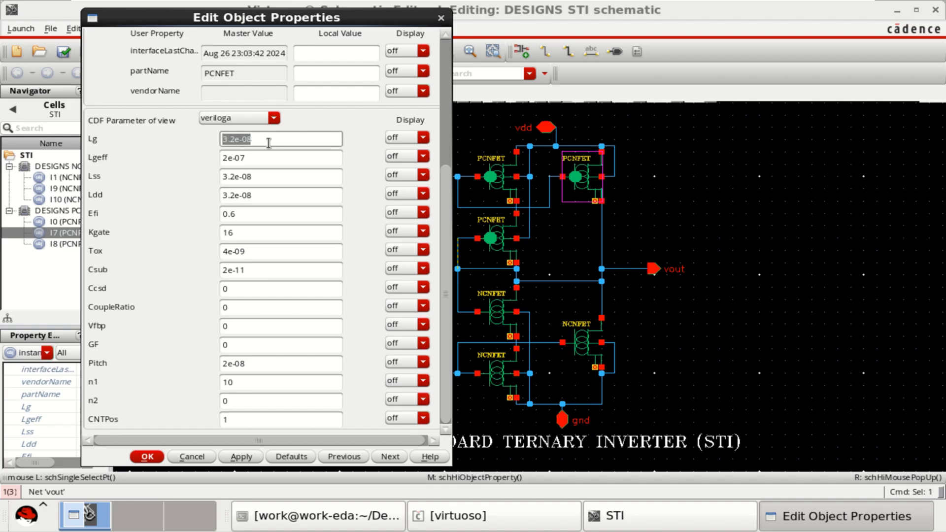
{"action": "left_click", "coordinate": [146, 456]}
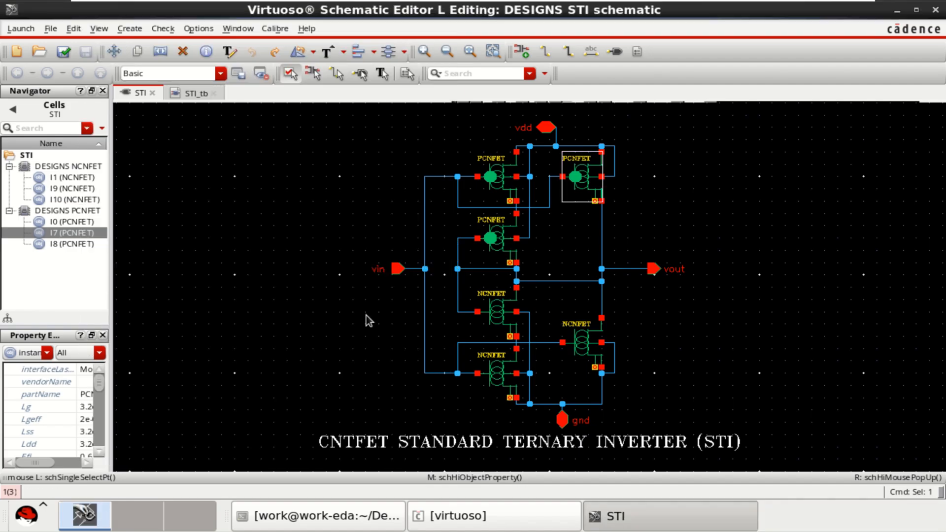
- Review PCNFET instance I8's veriloga device parameters and close
{"action": "left_click", "coordinate": [493, 238]}
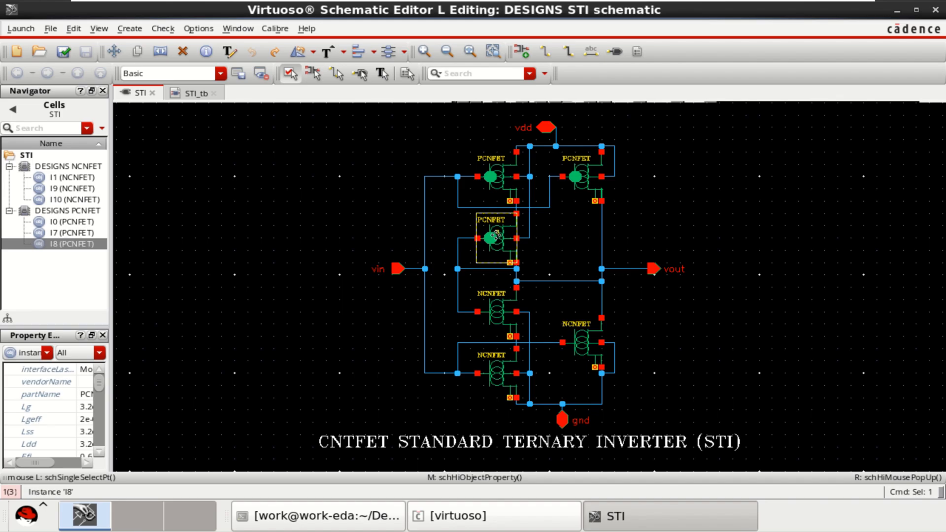
{"action": "left_click", "coordinate": [273, 314]}
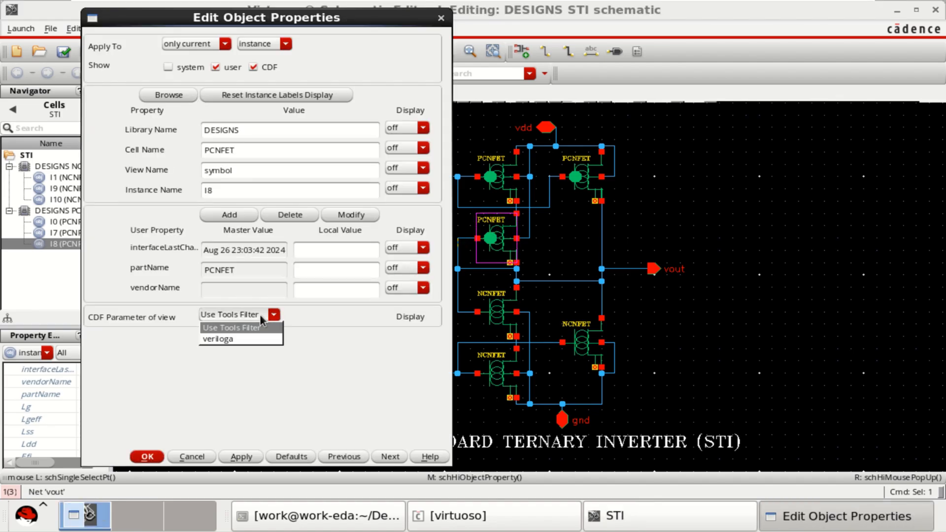
{"action": "left_click", "coordinate": [215, 338]}
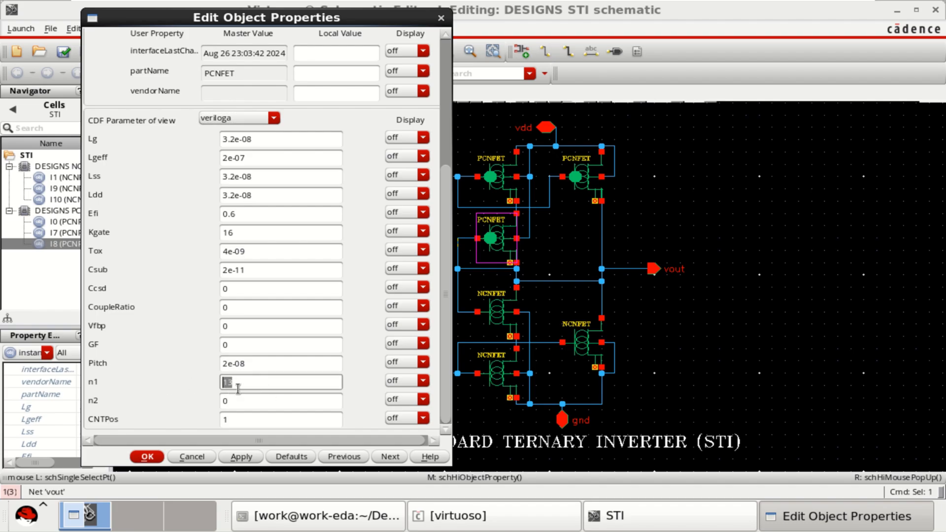
{"action": "mouse_move", "coordinate": [151, 429]}
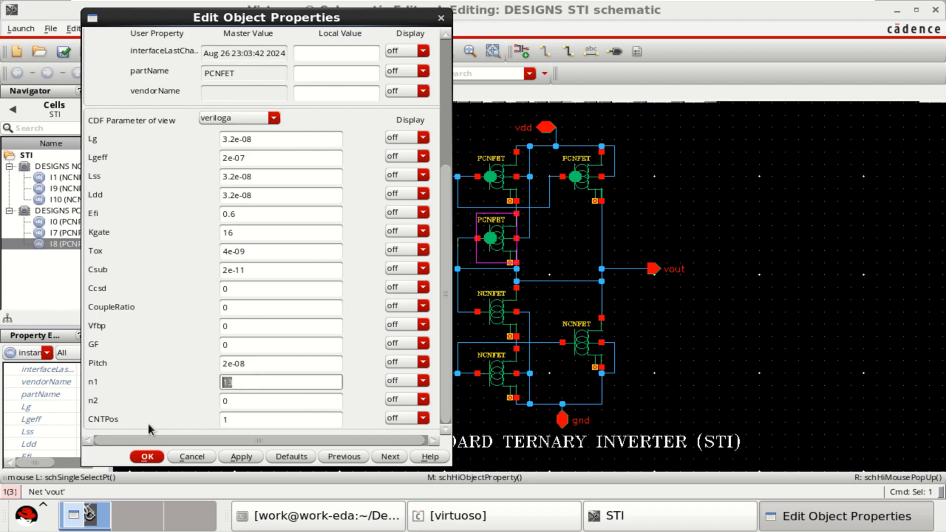
{"action": "left_click", "coordinate": [146, 457]}
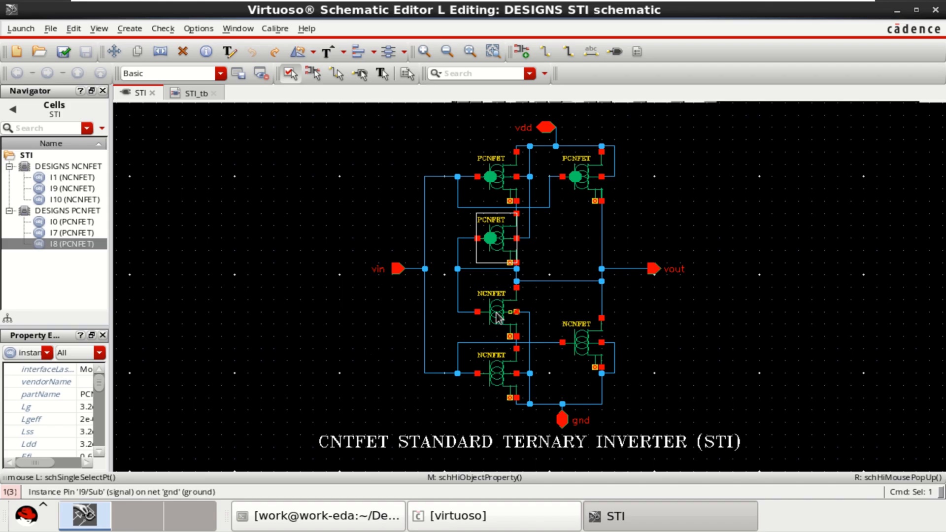
- Review NCNFET I9's veriloga parameters (n1 of 13), then bring up NCNFET I1's properties
{"action": "left_click", "coordinate": [495, 313]}
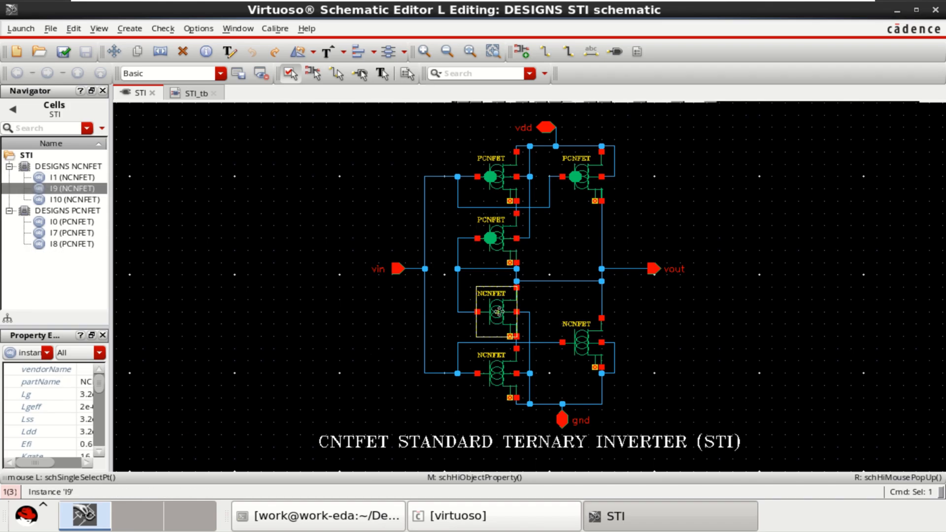
{"action": "double_click", "coordinate": [498, 312]}
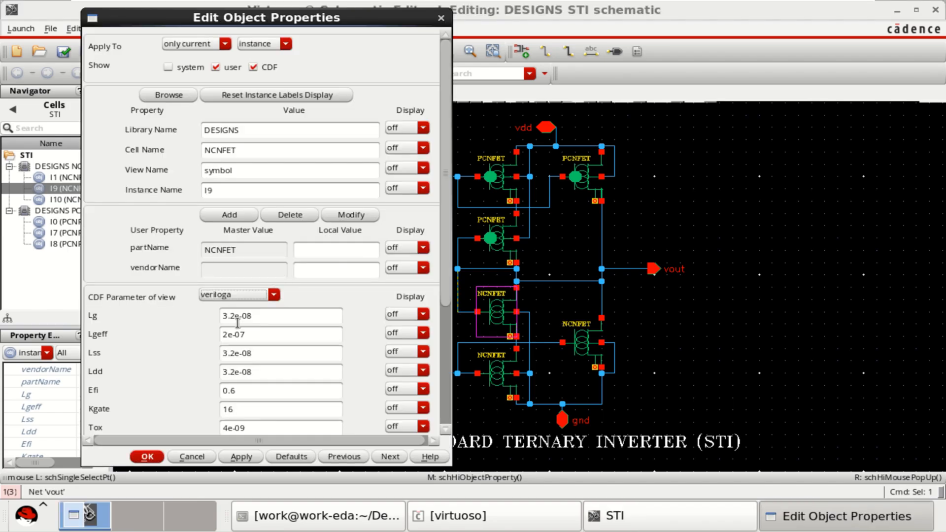
{"action": "scroll", "scroll_direction": "down", "scroll_amount": 3}
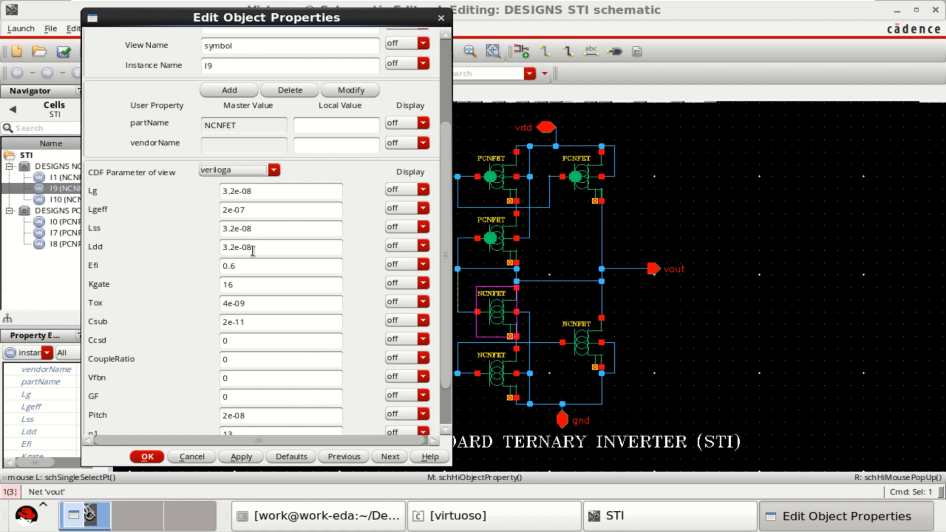
{"action": "scroll", "scroll_direction": "down", "scroll_amount": 3}
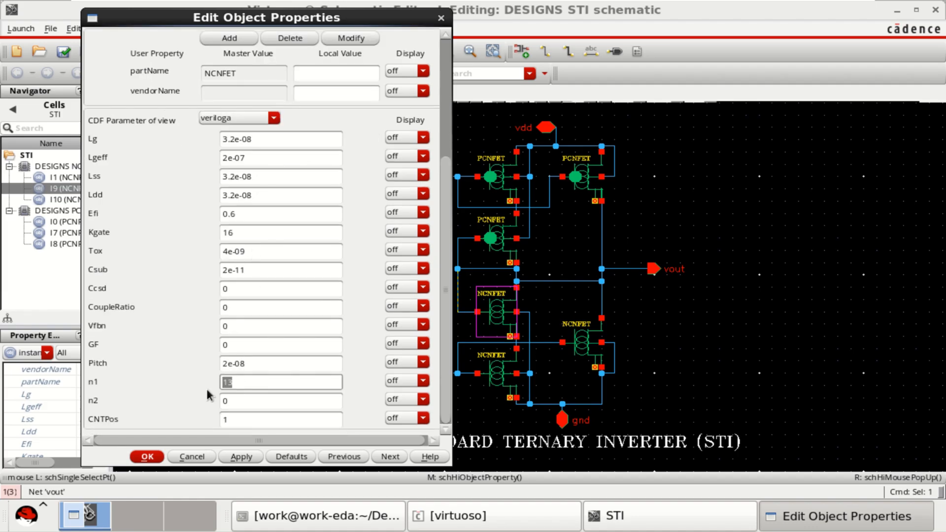
{"action": "mouse_move", "coordinate": [237, 398]}
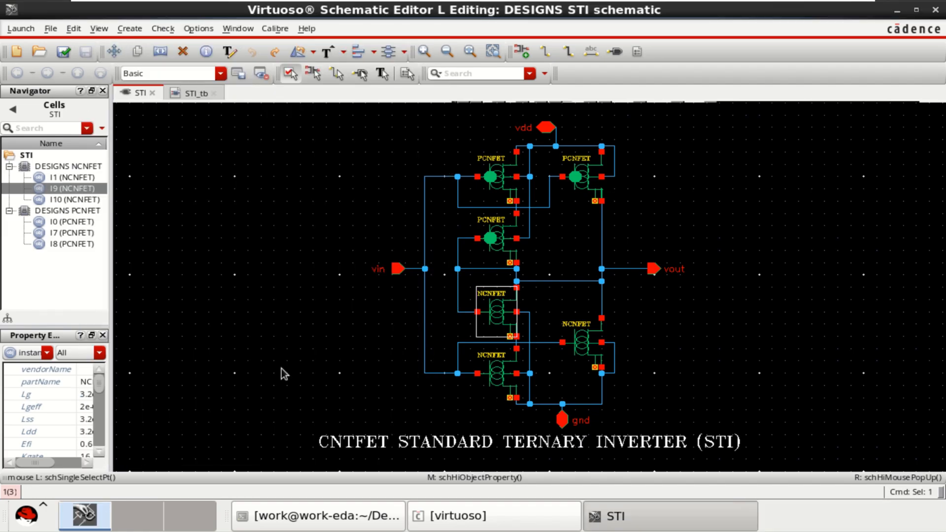
{"action": "left_click", "coordinate": [495, 375]}
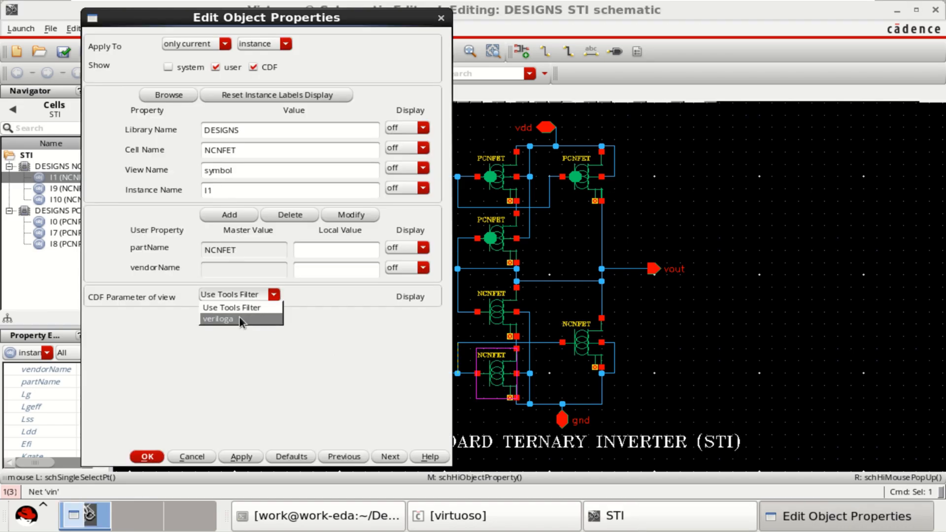
- Review NCNFET I1's veriloga parameters (n1 19, n2) and apply them
{"action": "left_click", "coordinate": [219, 318]}
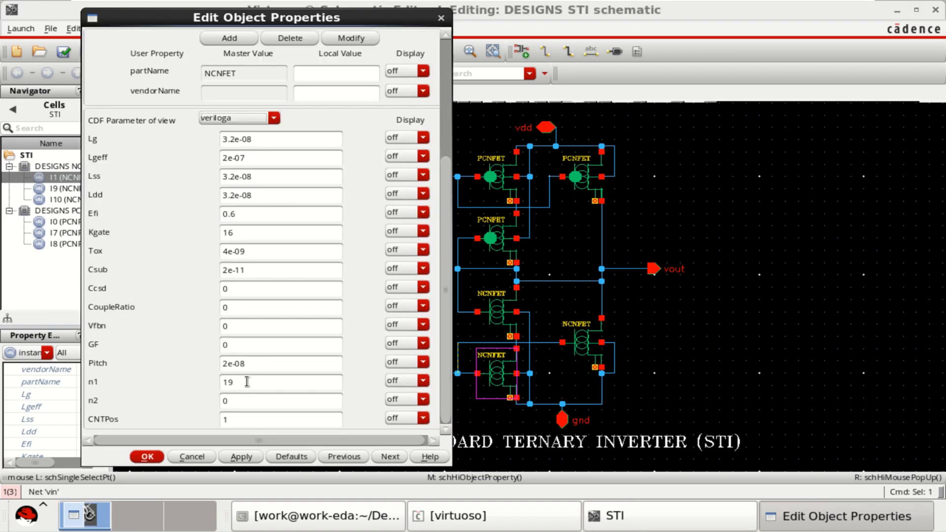
{"action": "left_click", "coordinate": [281, 400]}
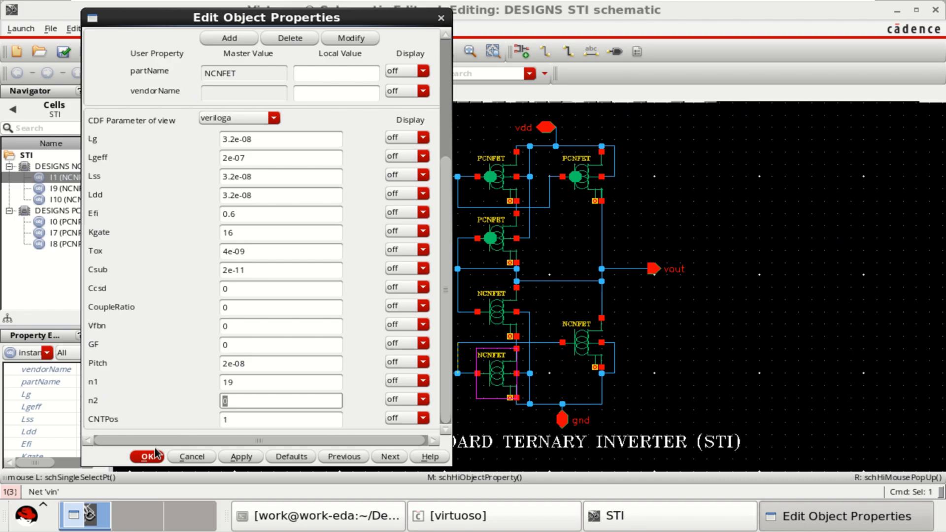
{"action": "left_click", "coordinate": [147, 456]}
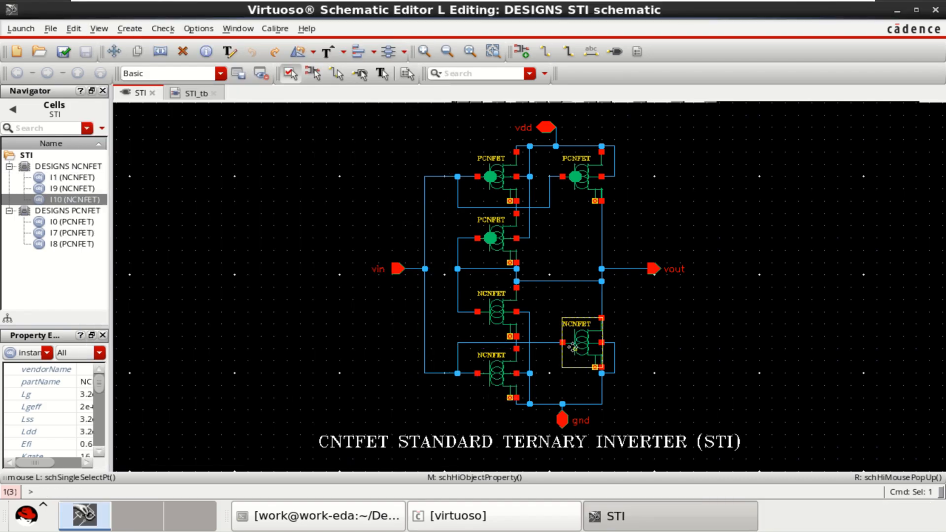
- Review NCNFET I10's veriloga parameters (n1 10, Lgeff) unchanged, then check and save the STI schematic
{"action": "left_click", "coordinate": [273, 296]}
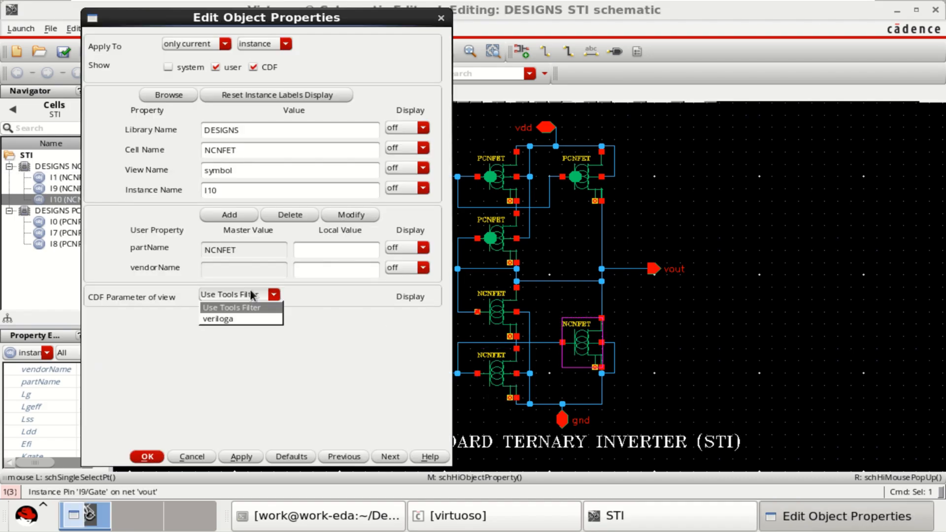
{"action": "left_click", "coordinate": [217, 318]}
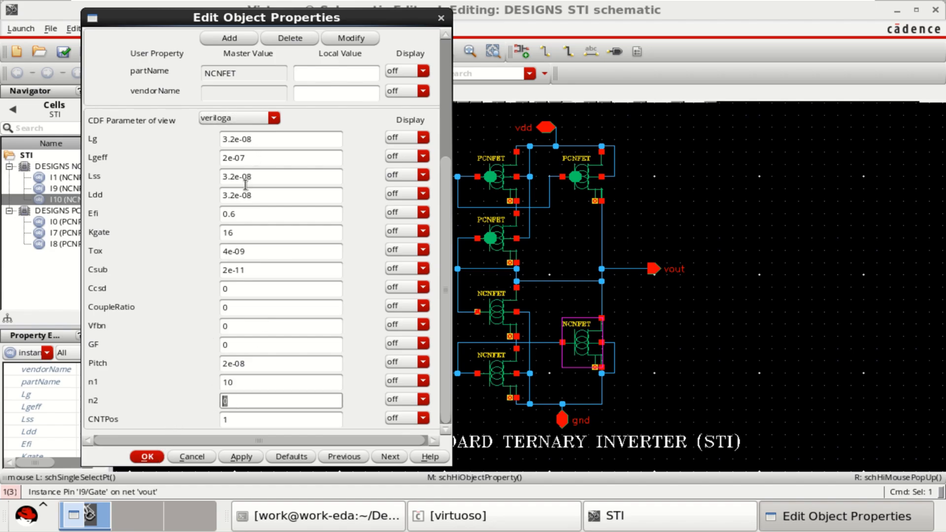
{"action": "left_click", "coordinate": [280, 139]}
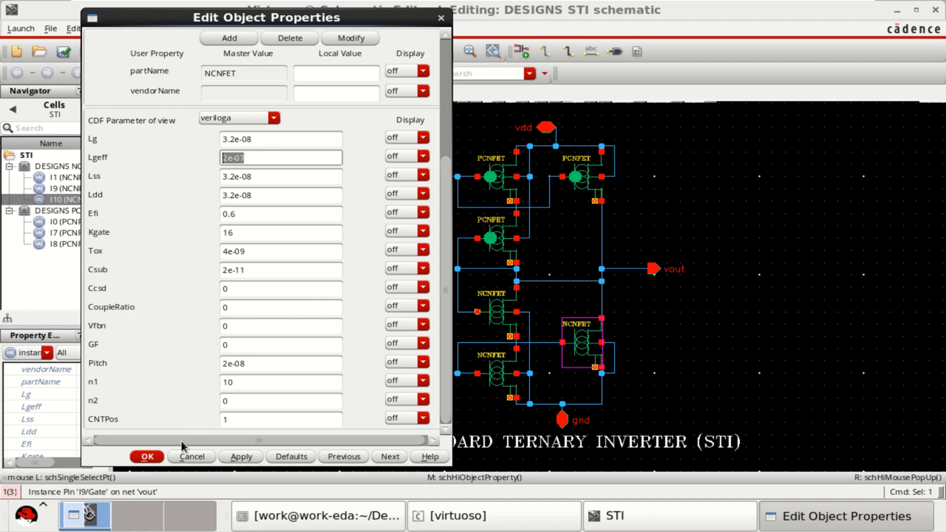
{"action": "left_click", "coordinate": [193, 456]}
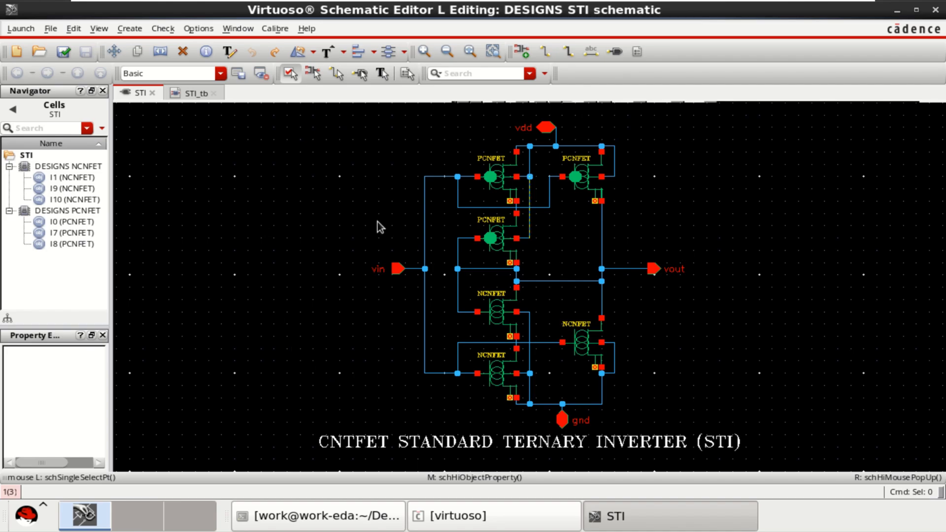
{"action": "left_click", "coordinate": [63, 52]}
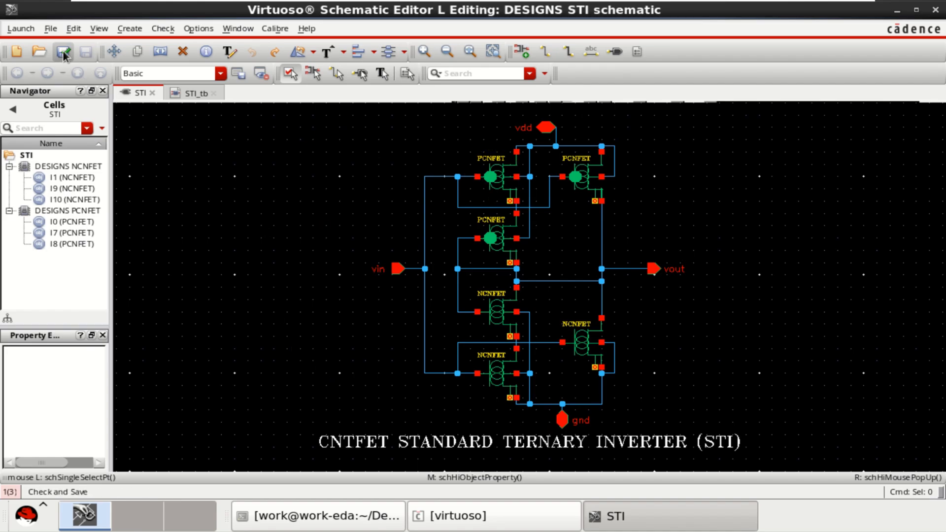
{"action": "left_click", "coordinate": [495, 308]}
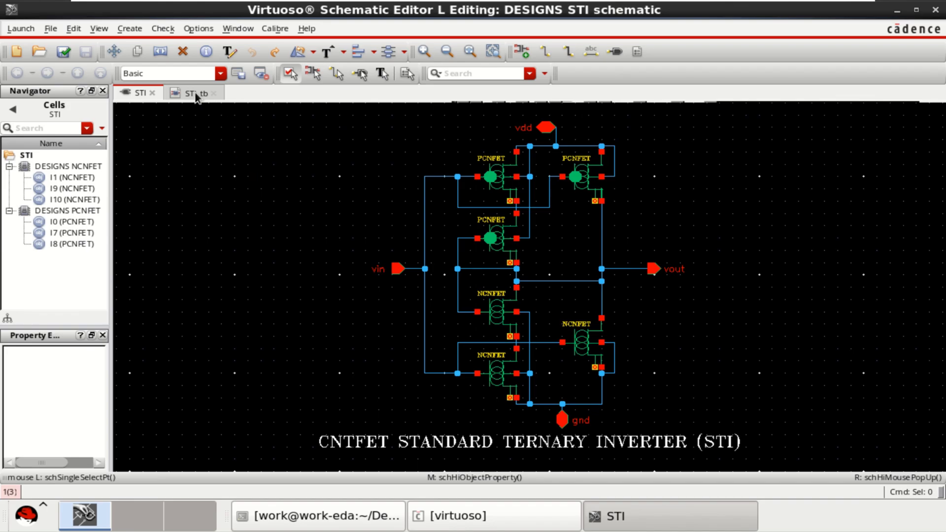
- Descend into STI_tb's STI inverter instance, return to the testbench, and check and save it
{"action": "left_click", "coordinate": [200, 92]}
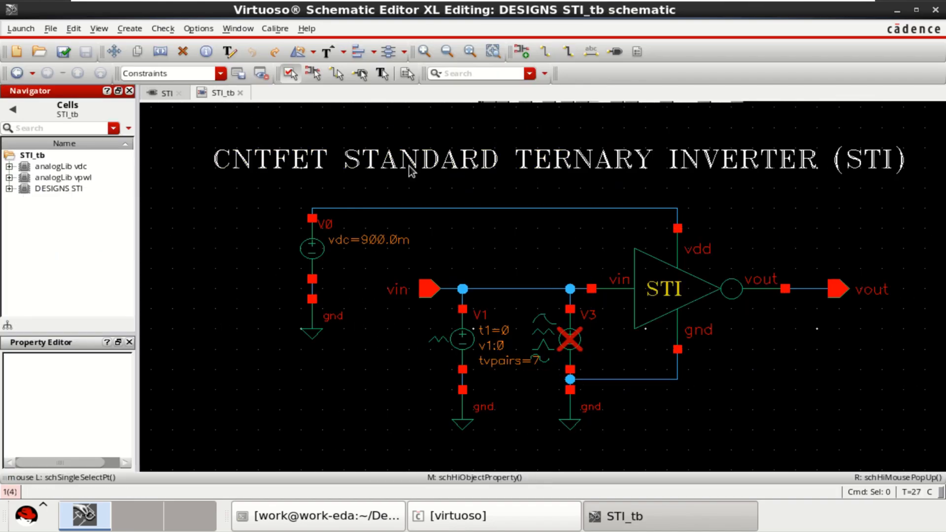
{"action": "mouse_move", "coordinate": [807, 359]}
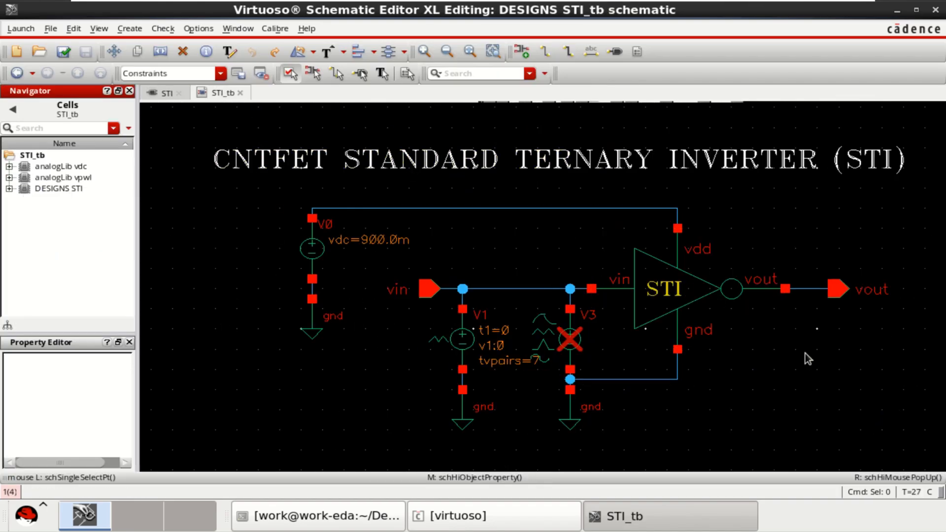
{"action": "left_click", "coordinate": [663, 289]}
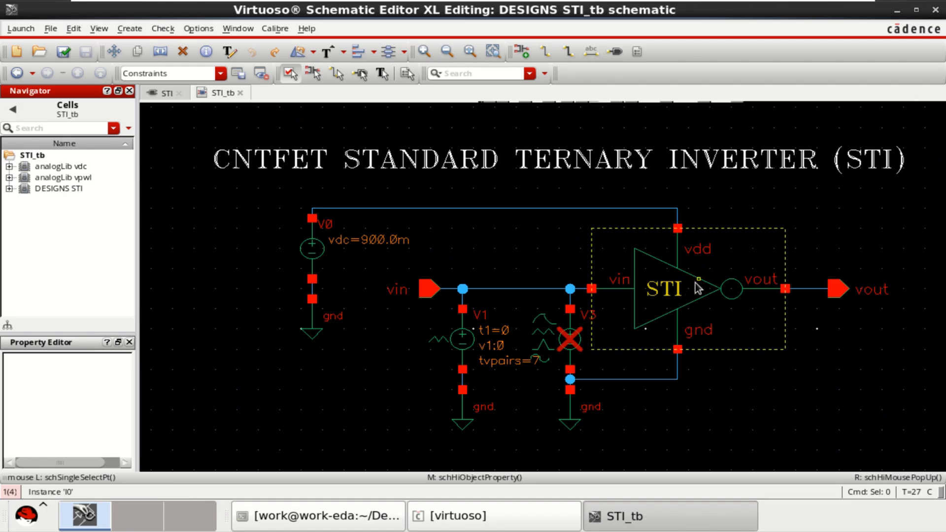
{"action": "left_click", "coordinate": [664, 288]}
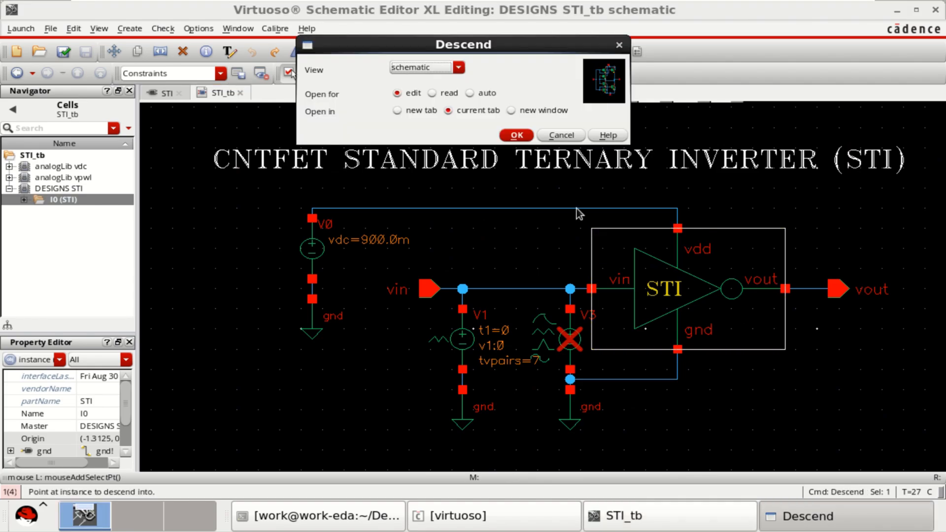
{"action": "mouse_move", "coordinate": [464, 57]}
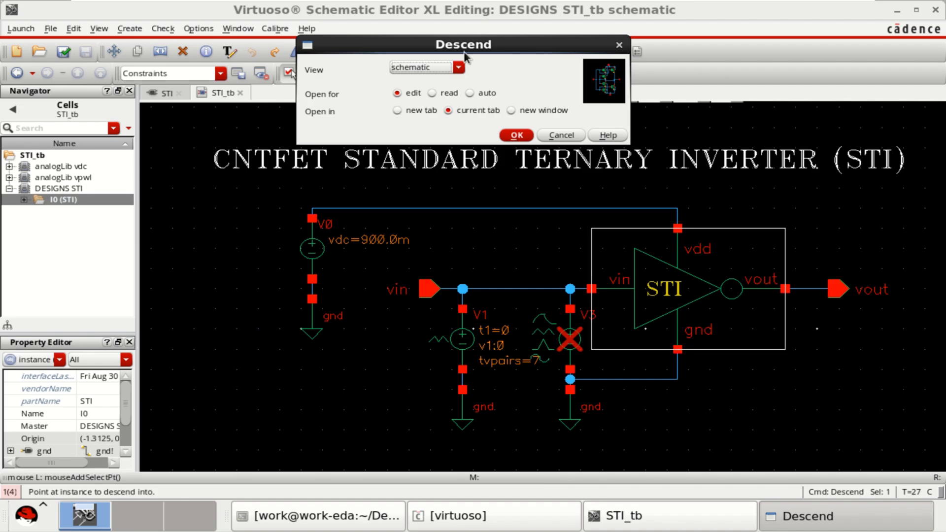
{"action": "left_click", "coordinate": [515, 135]}
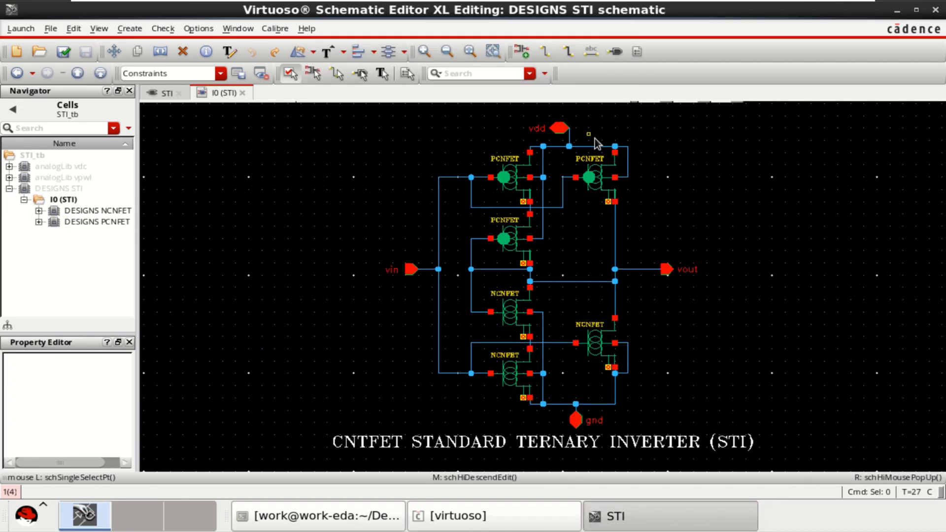
{"action": "mouse_move", "coordinate": [434, 196]}
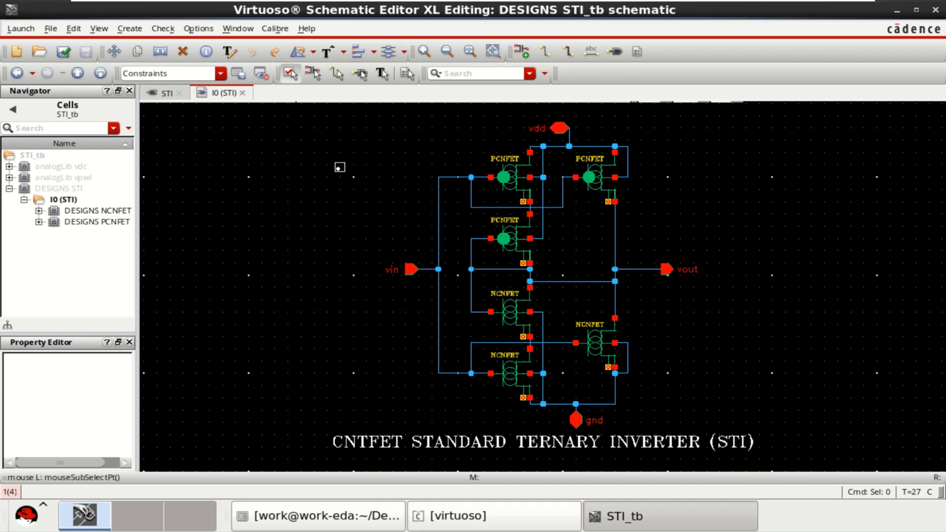
{"action": "left_click", "coordinate": [224, 92]}
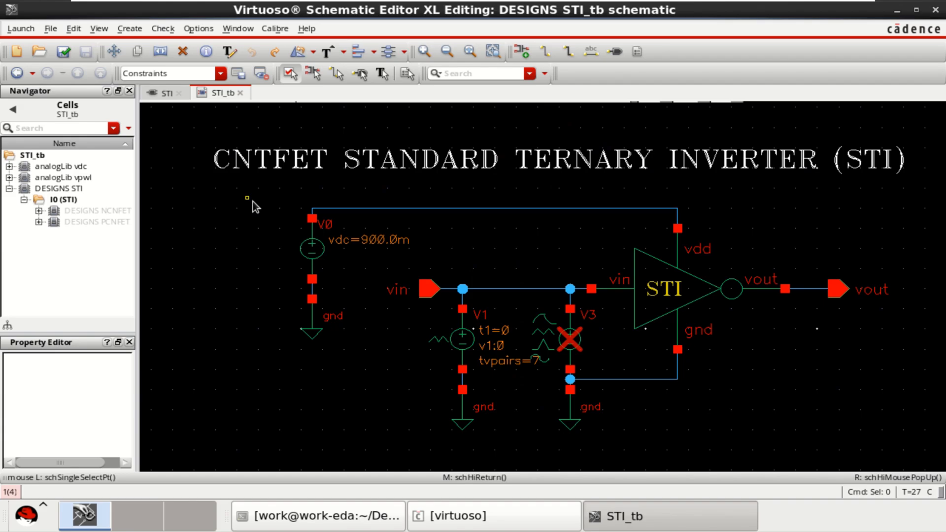
{"action": "left_click", "coordinate": [62, 50]}
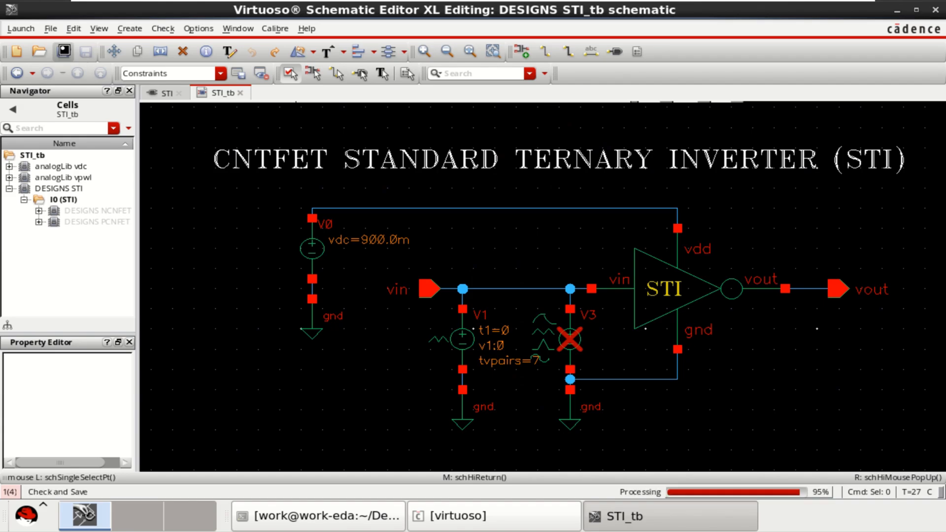
- Select the V0 supply, the STI instance, the V1 input source and the V3 source in turn
{"action": "left_click", "coordinate": [310, 247]}
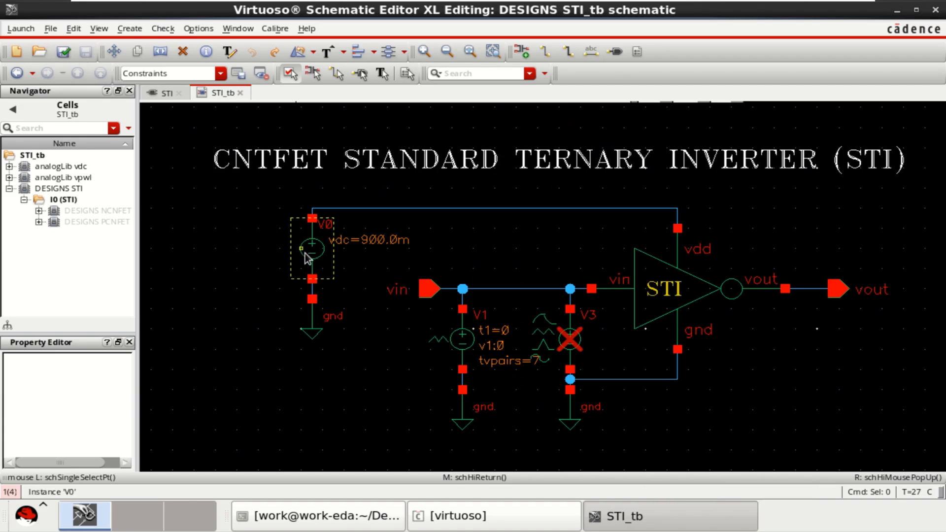
{"action": "left_click", "coordinate": [663, 256]}
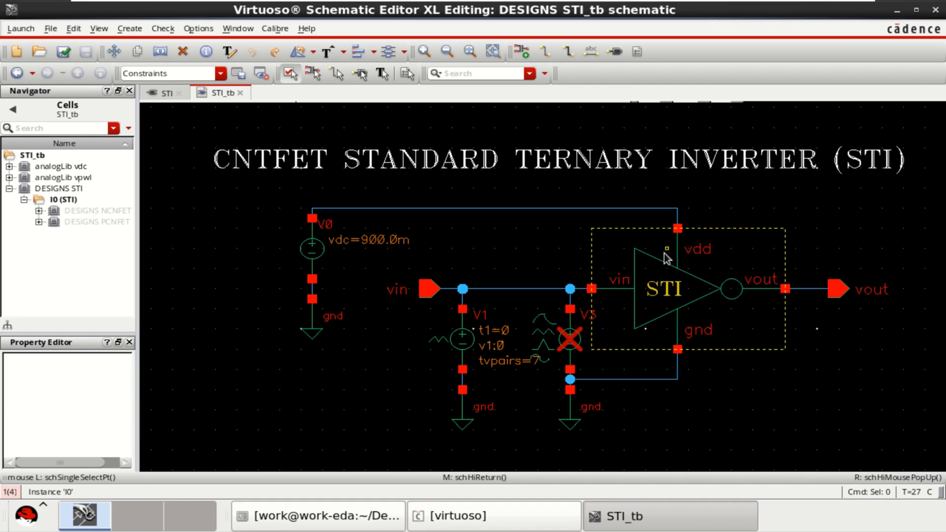
{"action": "left_click", "coordinate": [314, 247]}
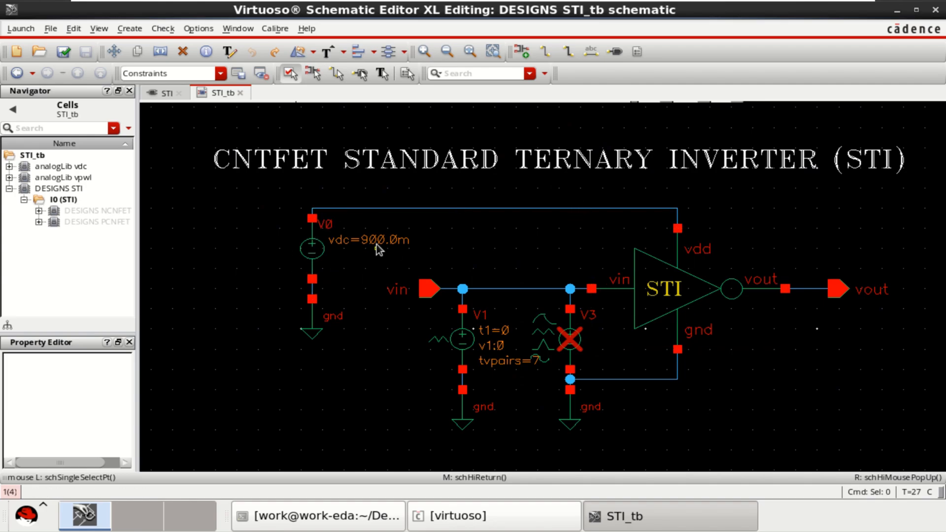
{"action": "mouse_move", "coordinate": [402, 246]}
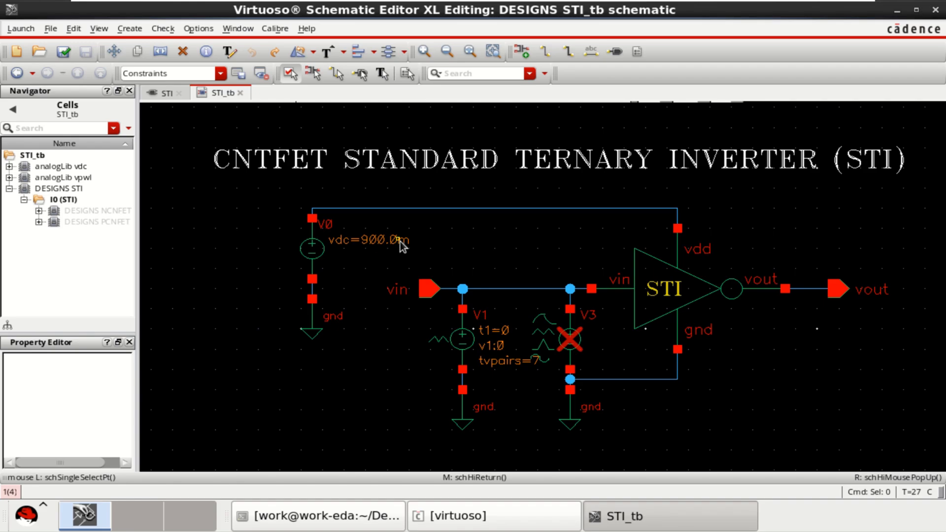
{"action": "left_click", "coordinate": [662, 289]}
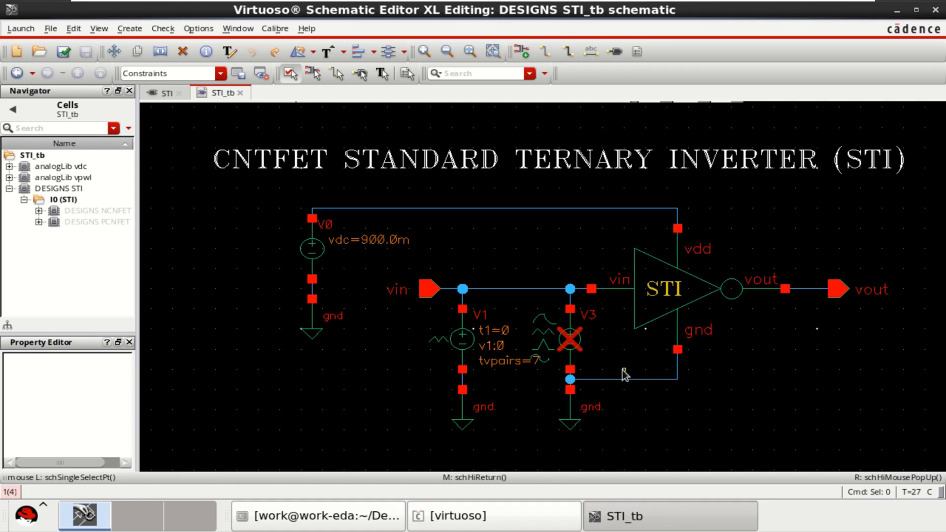
{"action": "left_click", "coordinate": [461, 336]}
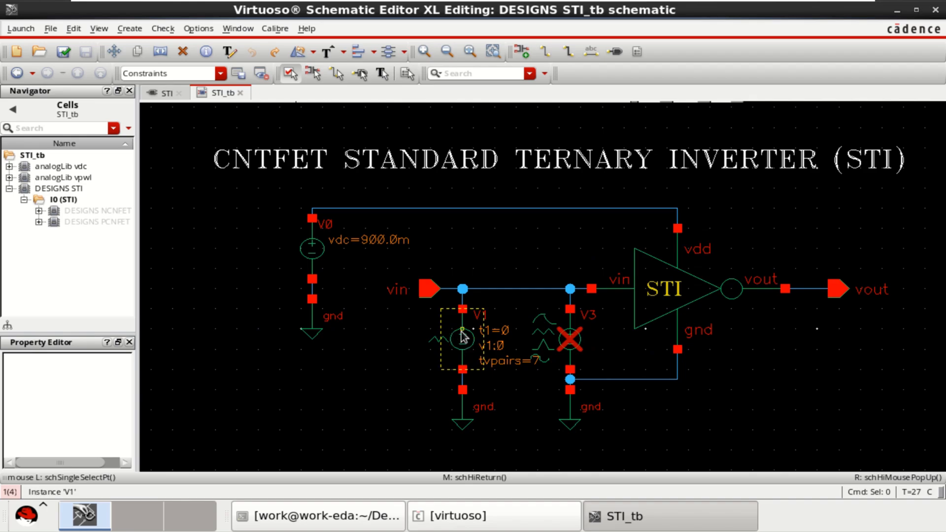
{"action": "left_click", "coordinate": [567, 338]}
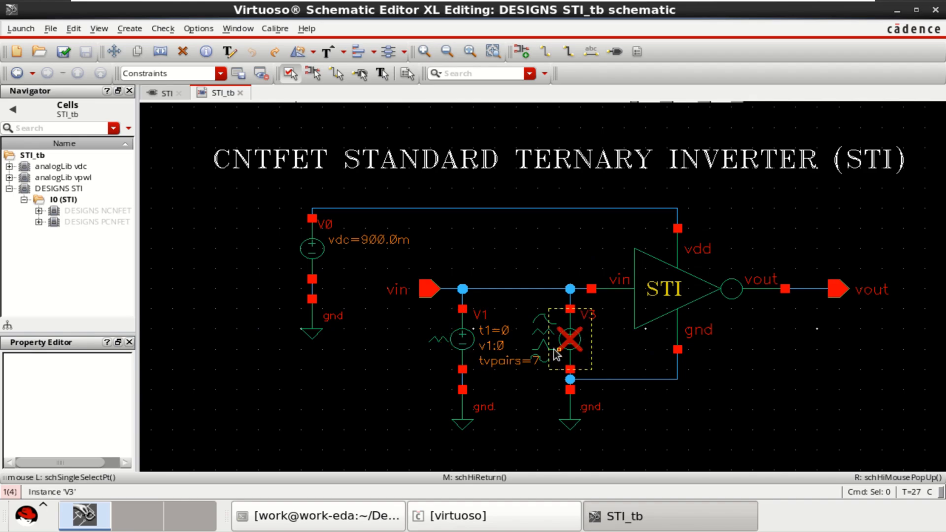
{"action": "mouse_move", "coordinate": [576, 344]}
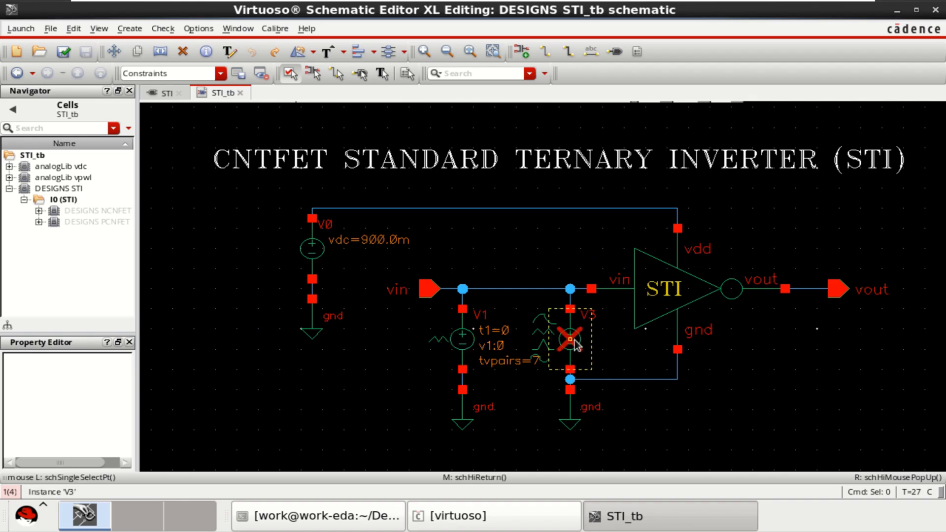
- Toggle V3's Ignore off and back on, then bring up V1's piecewise-linear source properties
{"action": "left_click", "coordinate": [569, 339]}
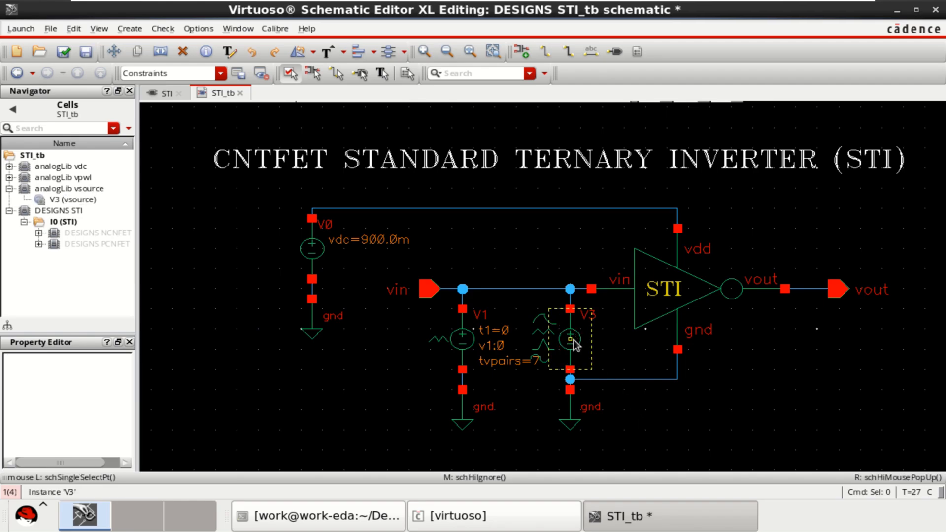
{"action": "left_click", "coordinate": [571, 339]}
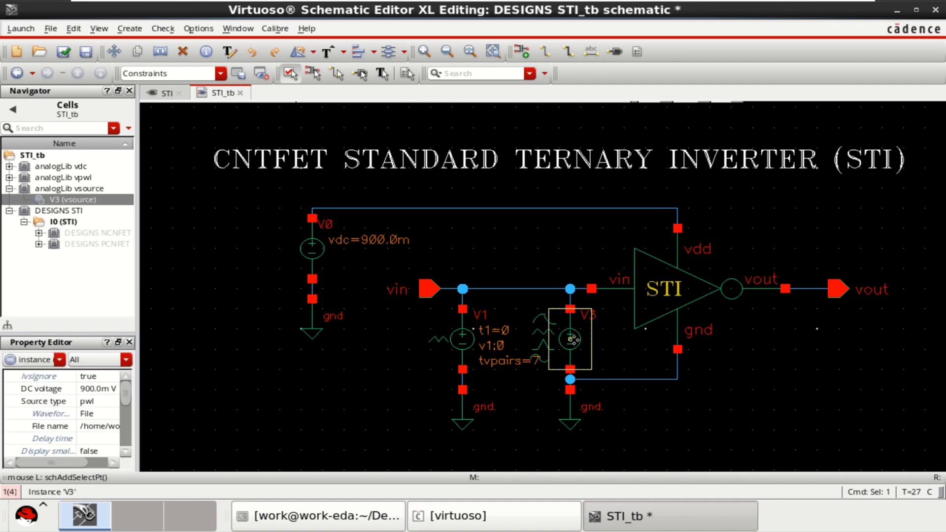
{"action": "left_click", "coordinate": [568, 339]}
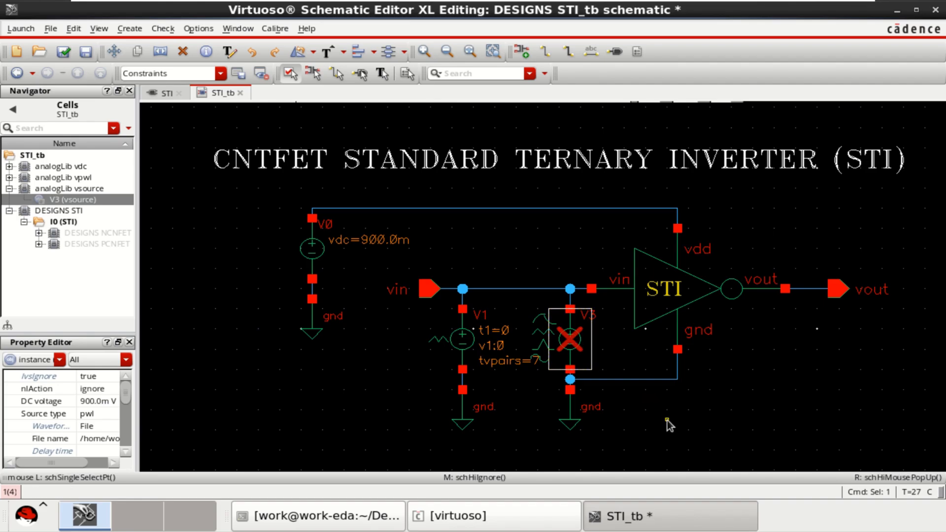
{"action": "left_click", "coordinate": [461, 338]}
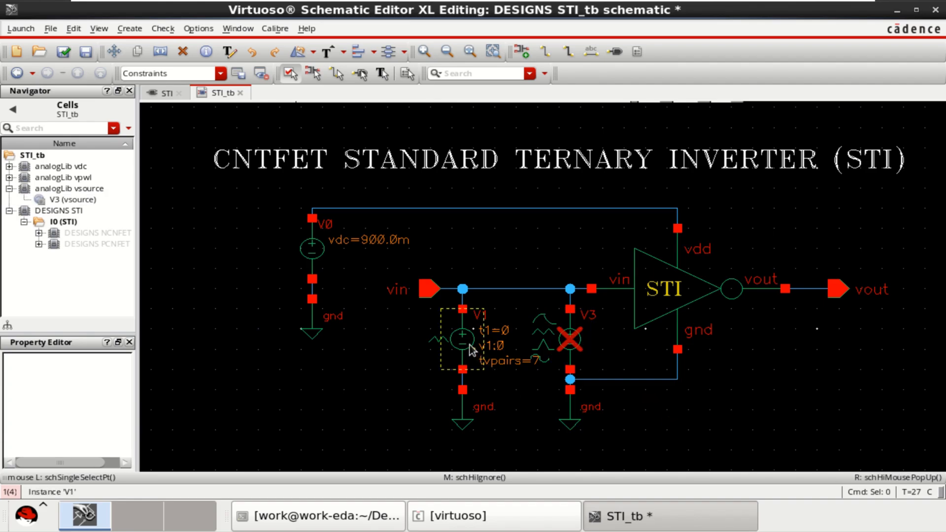
{"action": "left_click", "coordinate": [462, 335]}
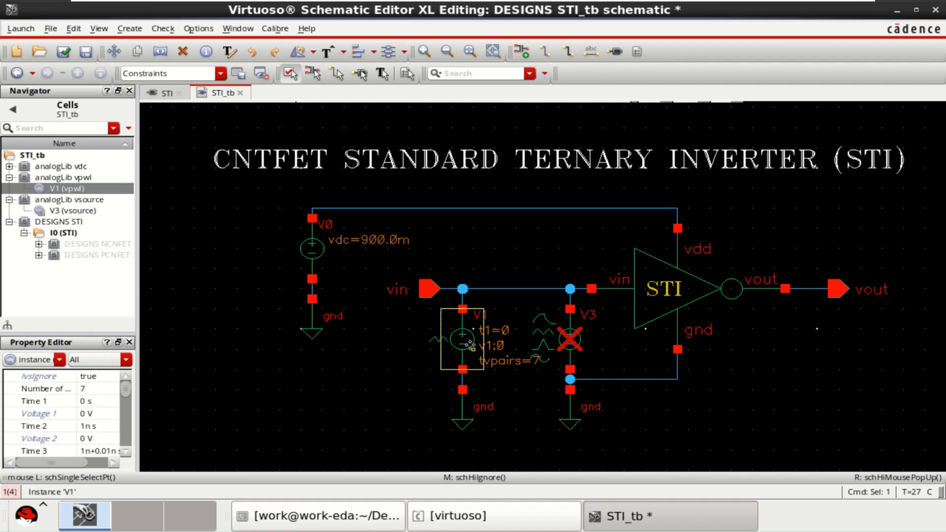
{"action": "double_click", "coordinate": [462, 332]}
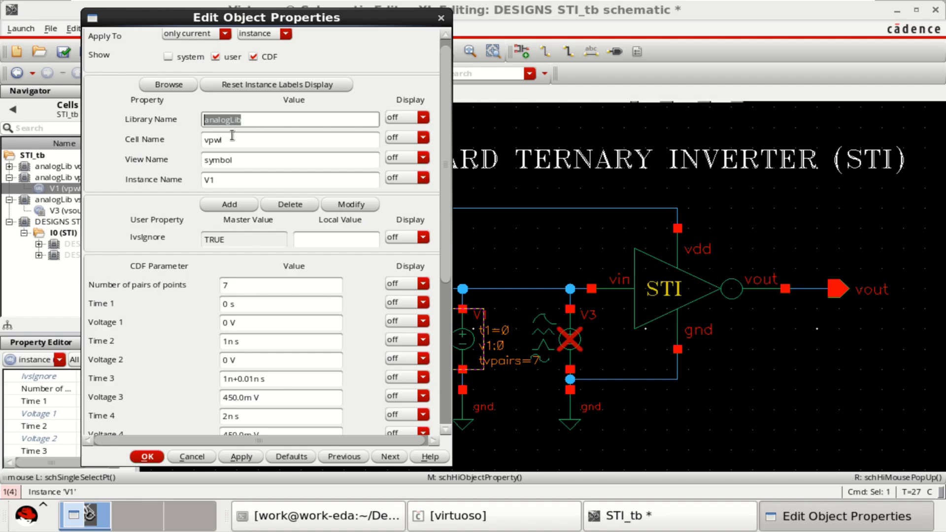
- Review V1's seven vpwl time–voltage pairs (0 V to 900 mV steps) and accept them
{"action": "left_click", "coordinate": [290, 139]}
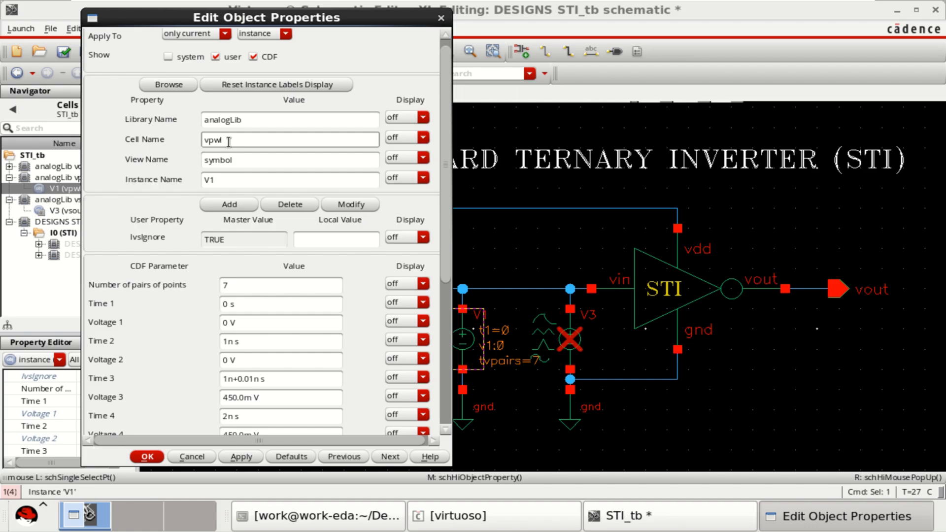
{"action": "scroll", "scroll_direction": "down", "scroll_amount": 3}
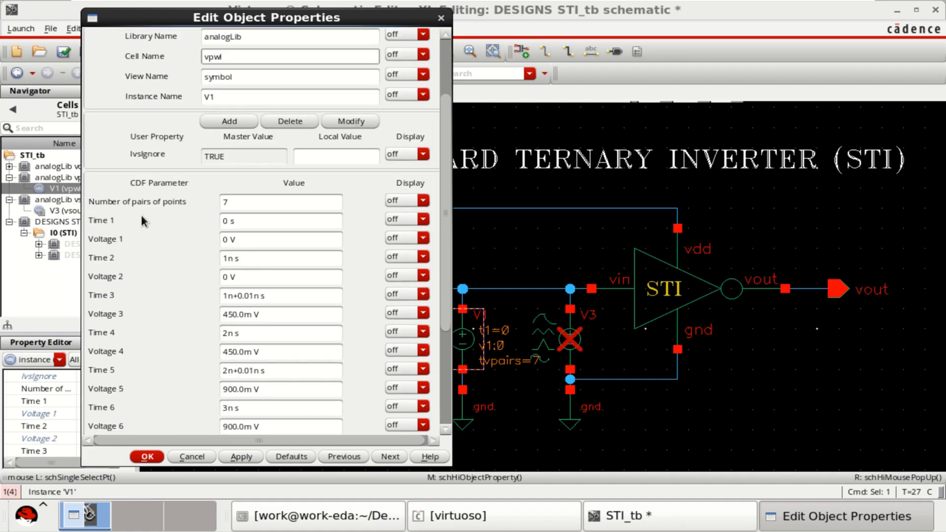
{"action": "mouse_move", "coordinate": [173, 209]}
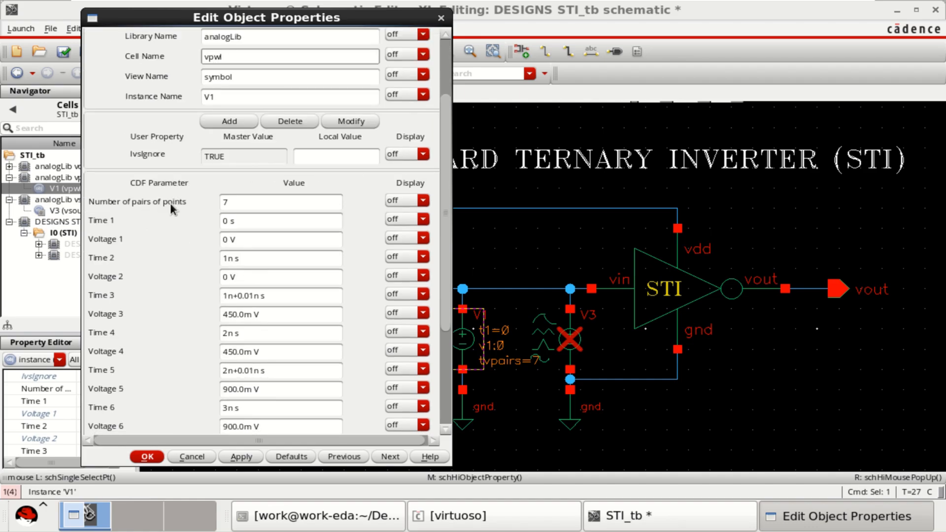
{"action": "left_click", "coordinate": [281, 201]}
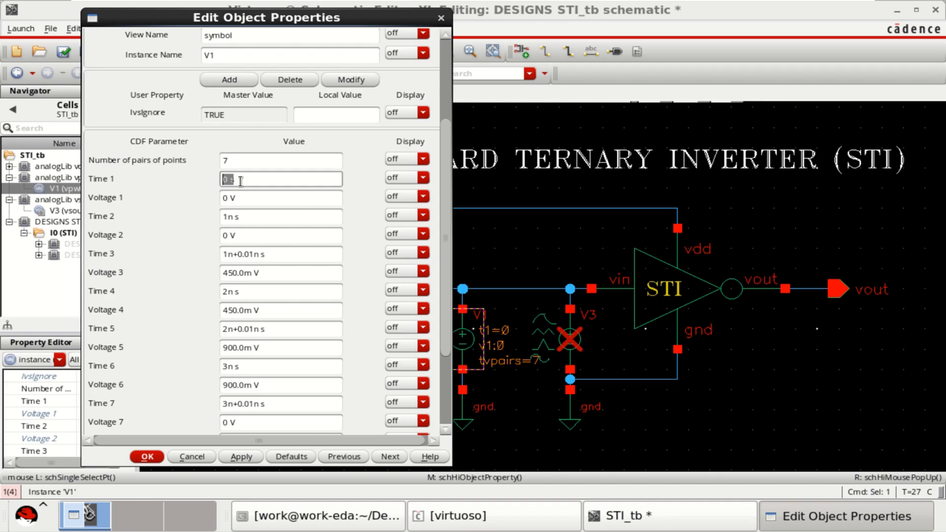
{"action": "mouse_move", "coordinate": [244, 201]}
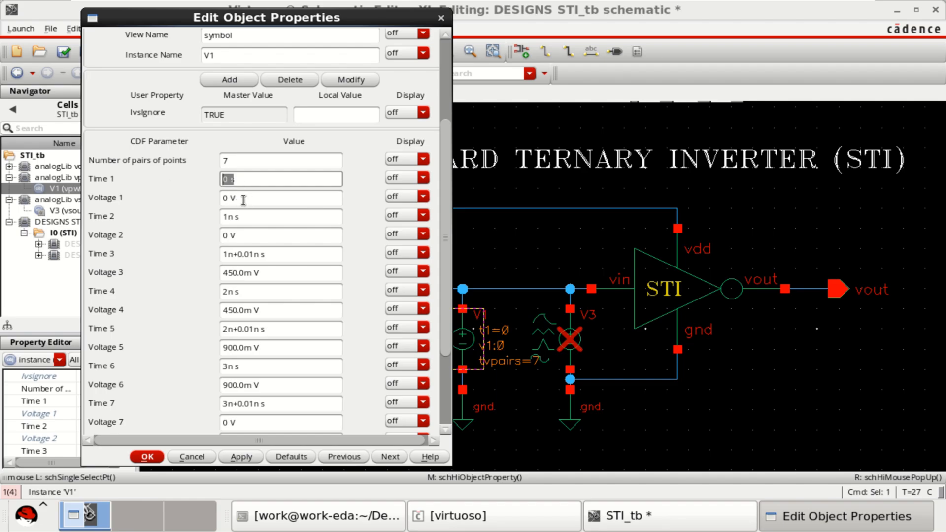
{"action": "mouse_move", "coordinate": [213, 181]}
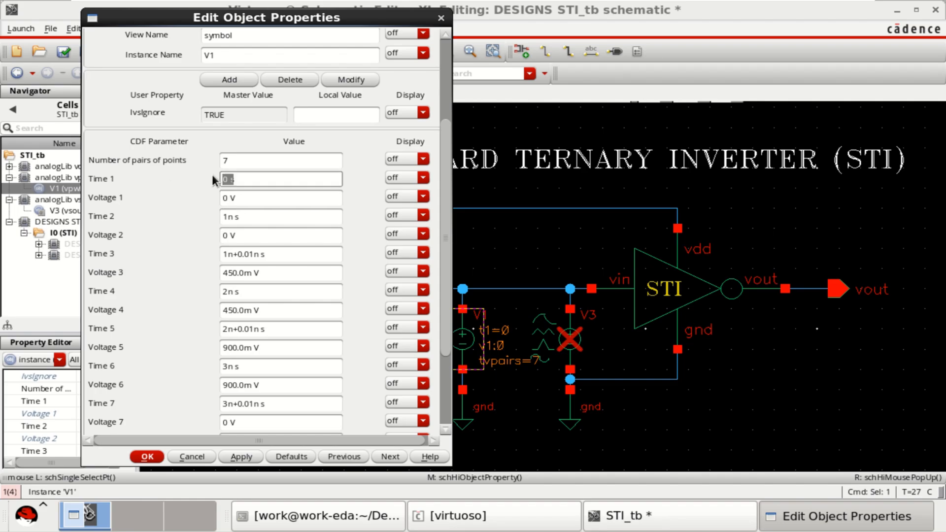
{"action": "mouse_move", "coordinate": [246, 219]}
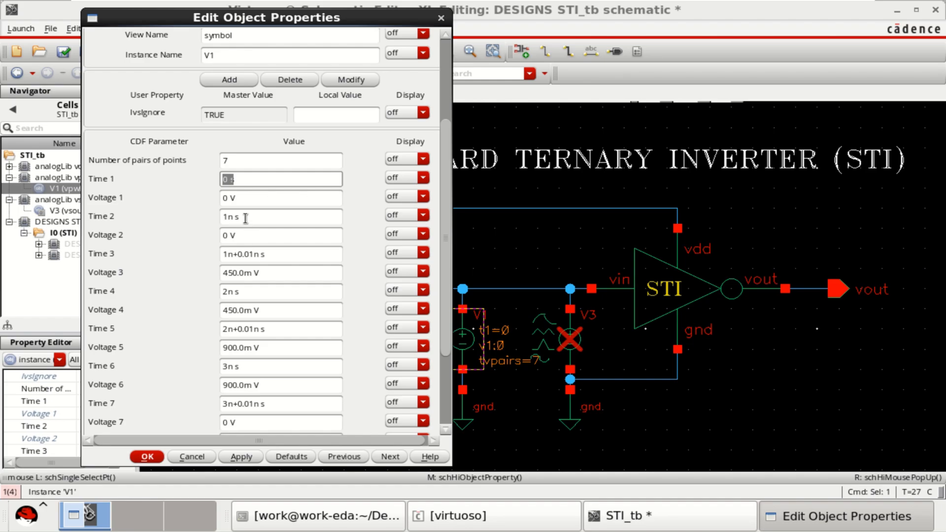
{"action": "left_click", "coordinate": [280, 234]}
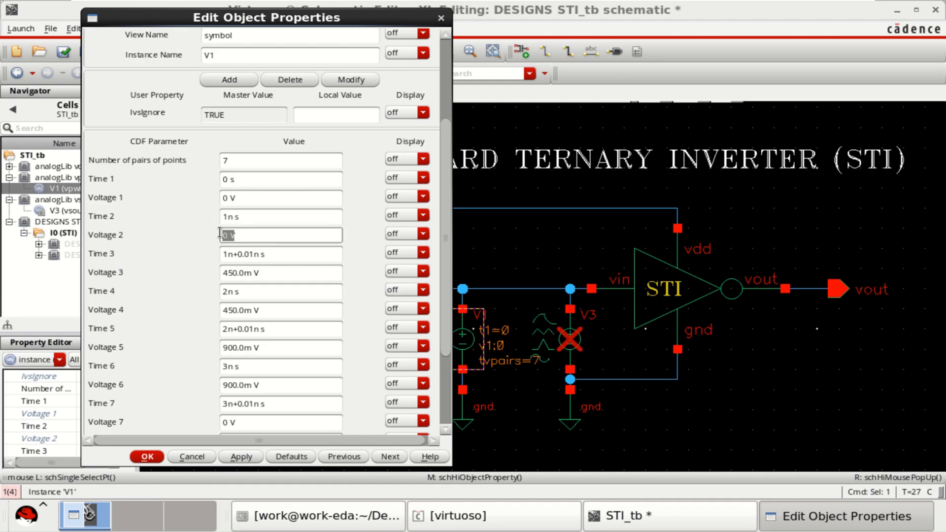
{"action": "mouse_move", "coordinate": [270, 259]}
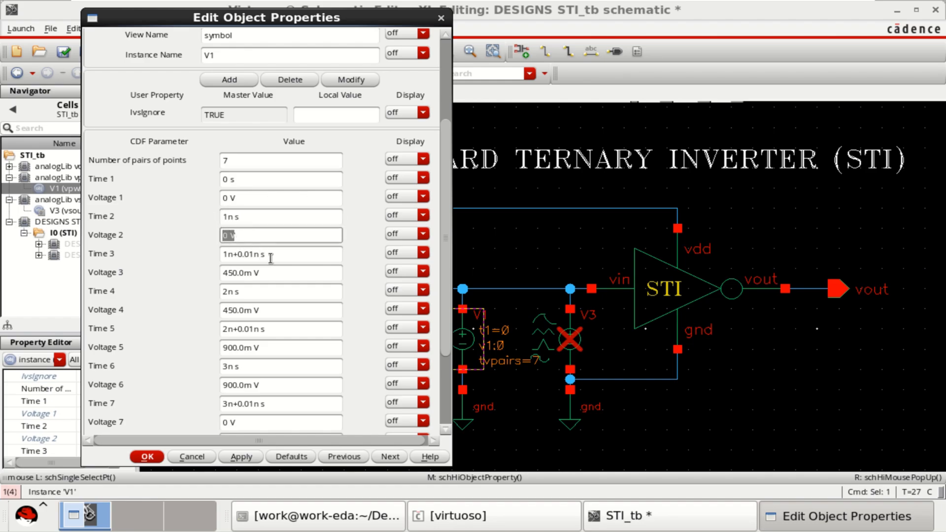
{"action": "scroll", "scroll_direction": "down", "scroll_amount": 3}
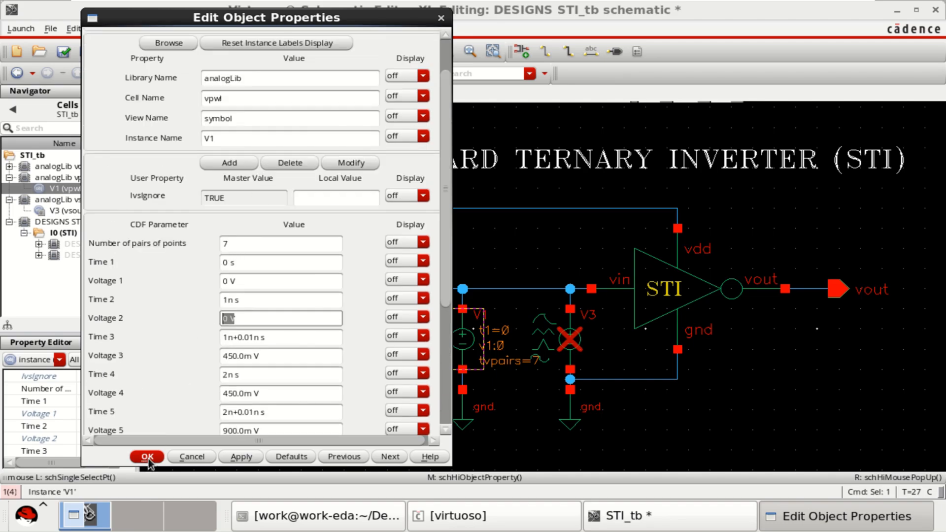
{"action": "left_click", "coordinate": [147, 456]}
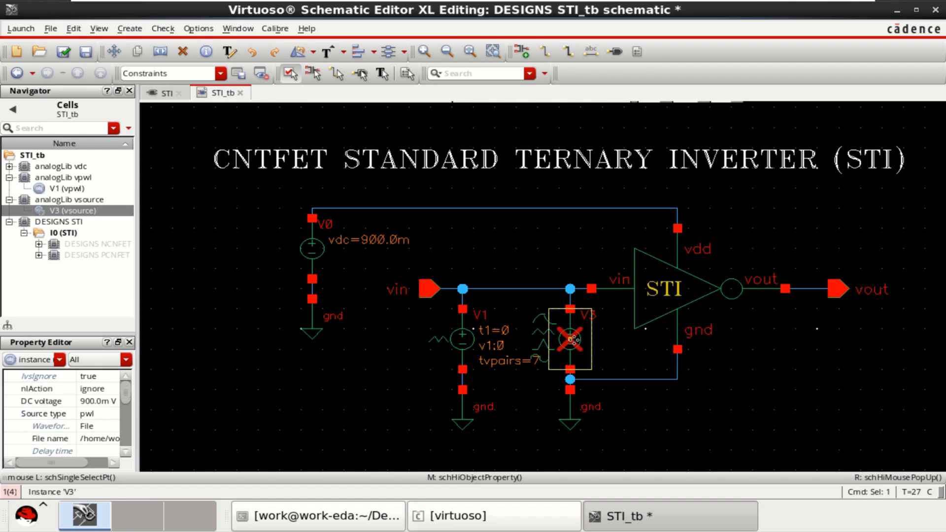
- Make V3 a 900 mV pwl source reading pwl.txt from the DESIGNS folder and close its properties
{"action": "double_click", "coordinate": [571, 339]}
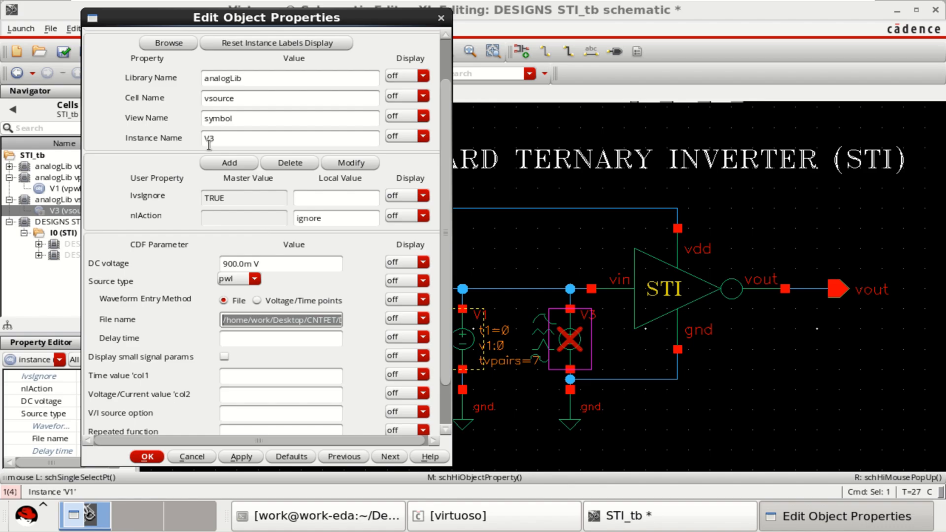
{"action": "left_click", "coordinate": [280, 263]}
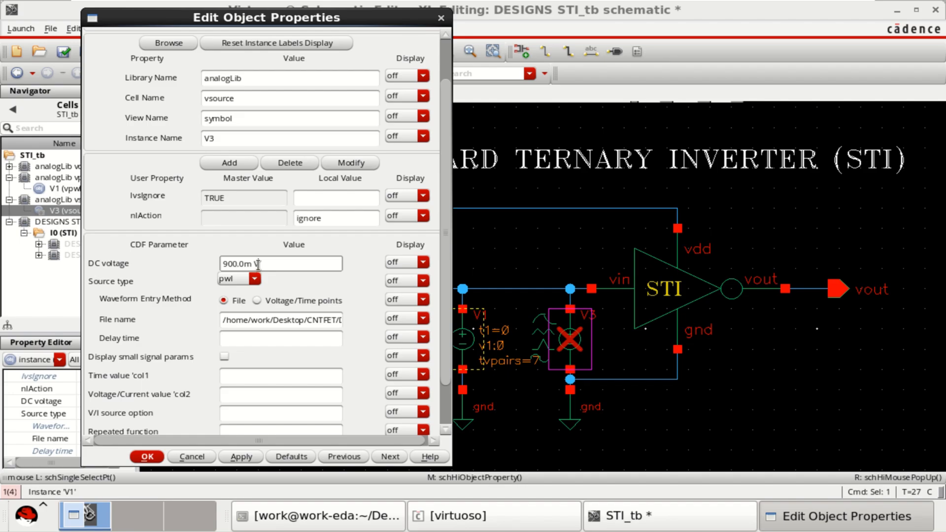
{"action": "left_click", "coordinate": [253, 278]}
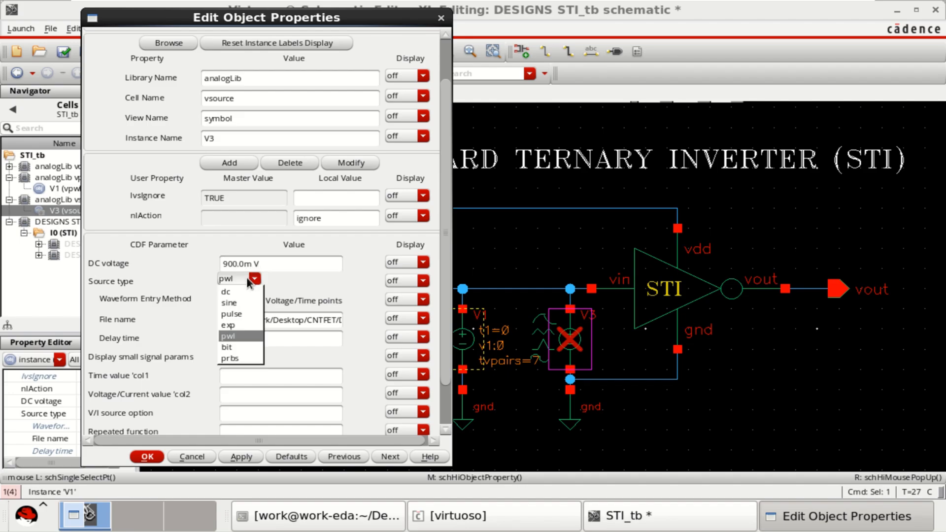
{"action": "left_click", "coordinate": [228, 336]}
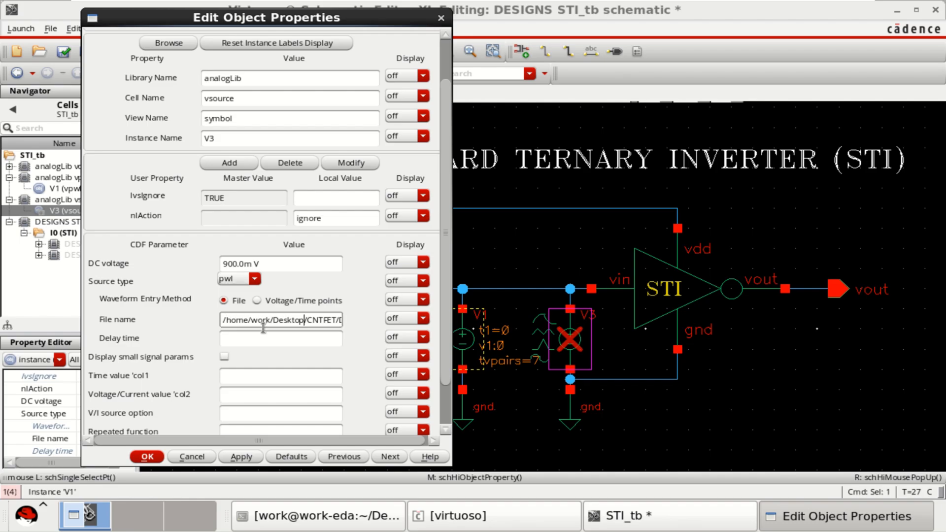
{"action": "type", "text": "pwl.txt"}
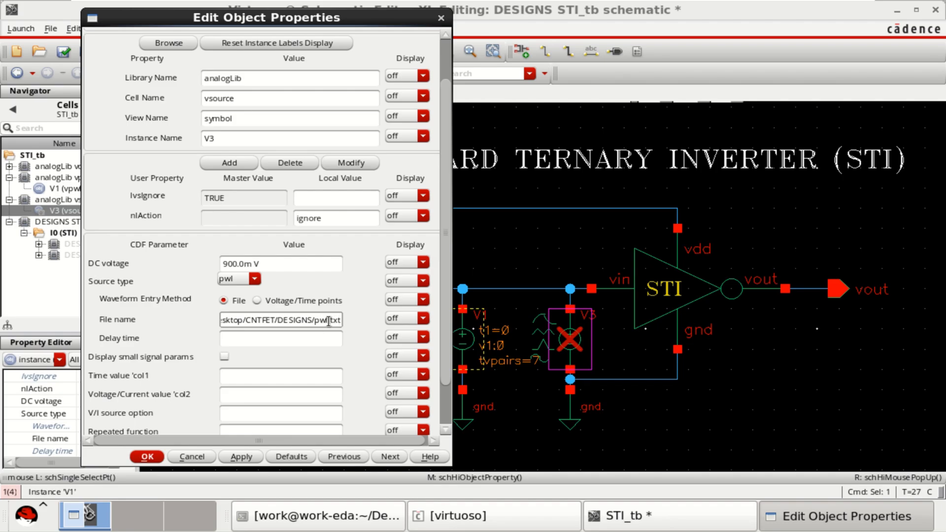
{"action": "mouse_move", "coordinate": [441, 18]}
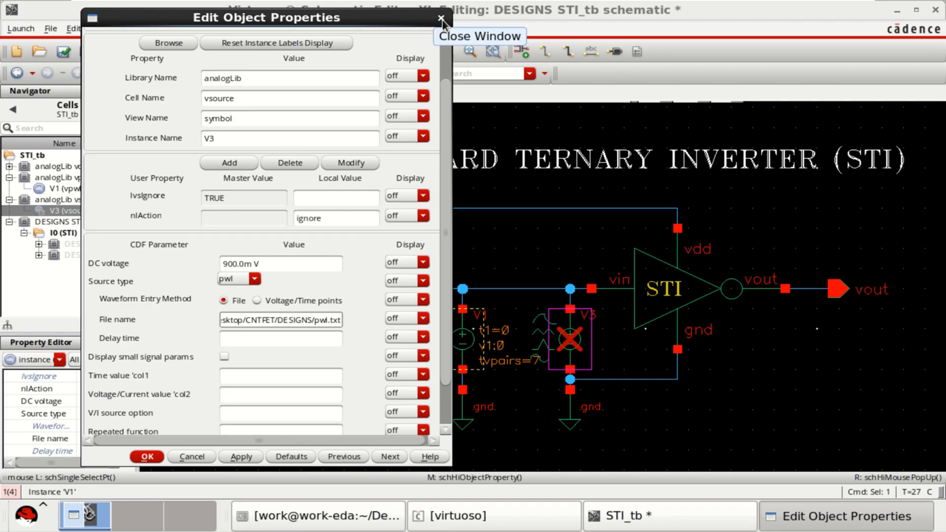
{"action": "left_click", "coordinate": [442, 19]}
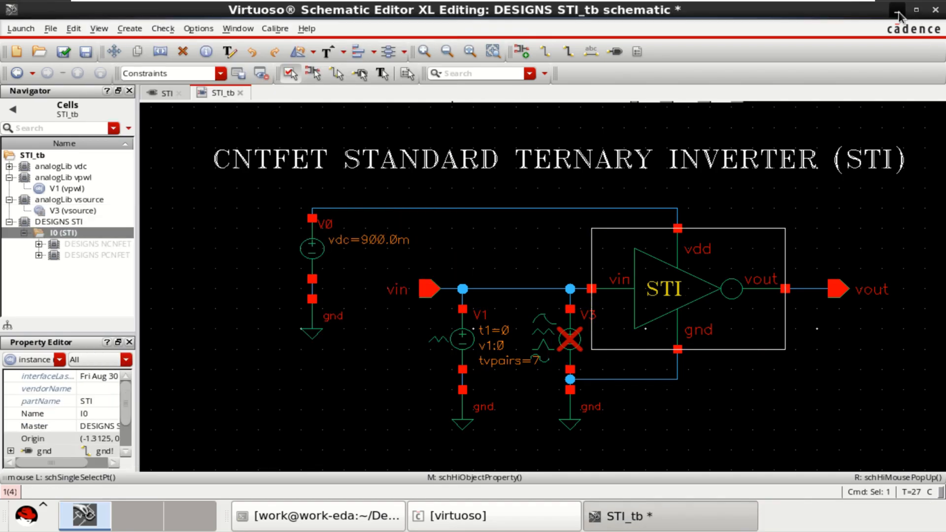
- From the desktop, open CNTFET/DESIGNS and open pwl.txt in the text editor
{"action": "left_click", "coordinate": [899, 10]}
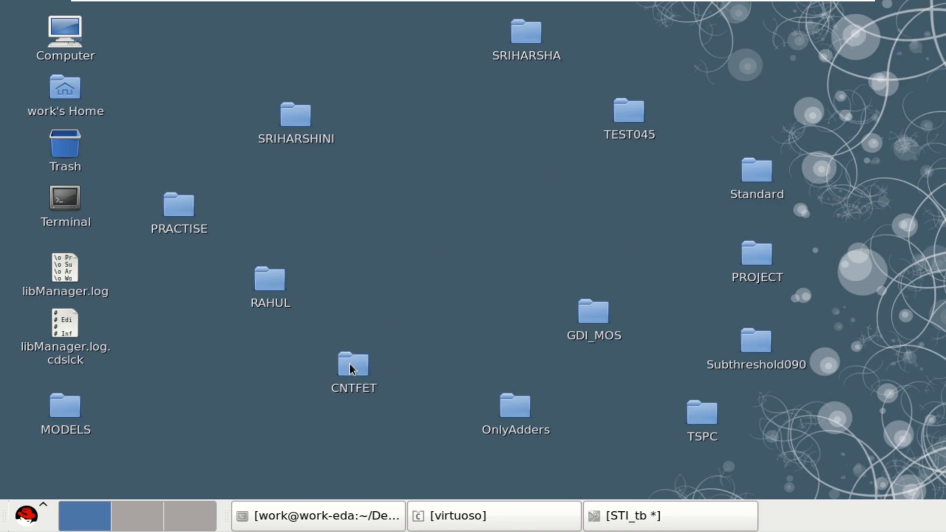
{"action": "double_click", "coordinate": [353, 362]}
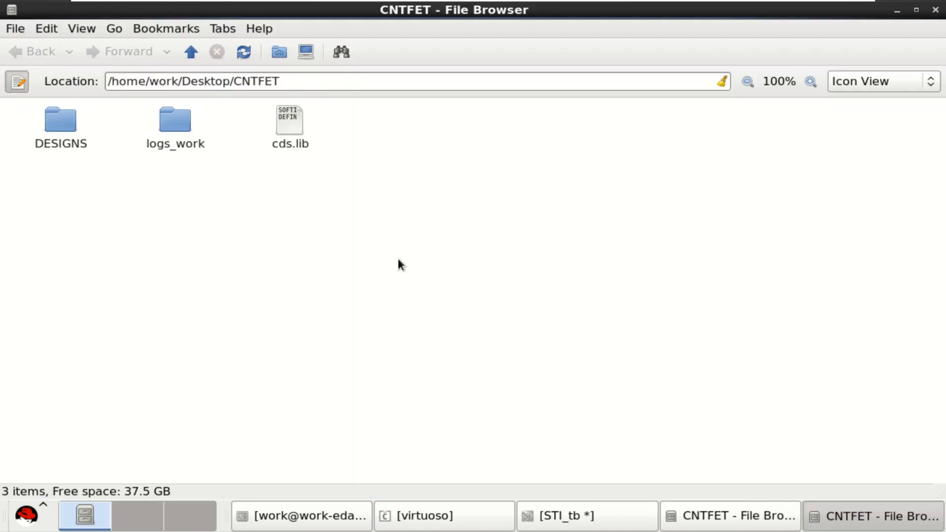
{"action": "double_click", "coordinate": [61, 119]}
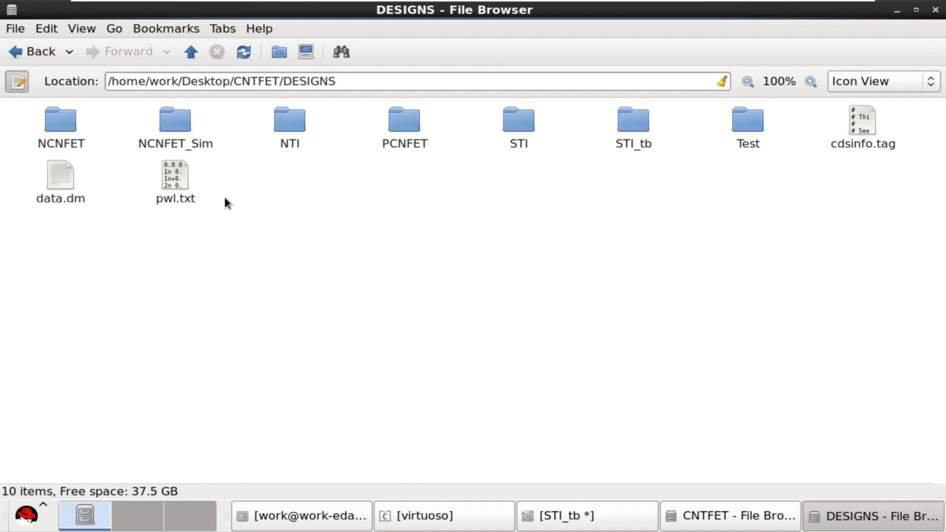
{"action": "double_click", "coordinate": [175, 176]}
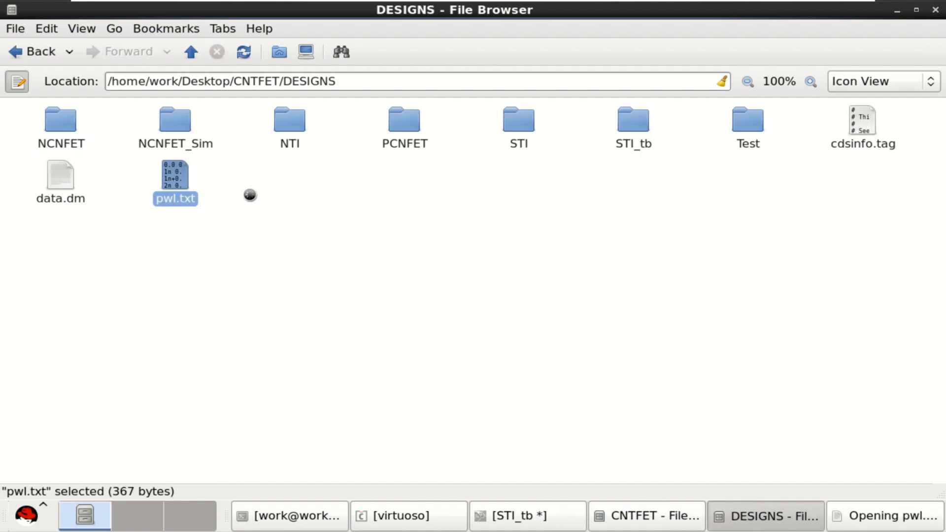
{"action": "mouse_move", "coordinate": [258, 196]}
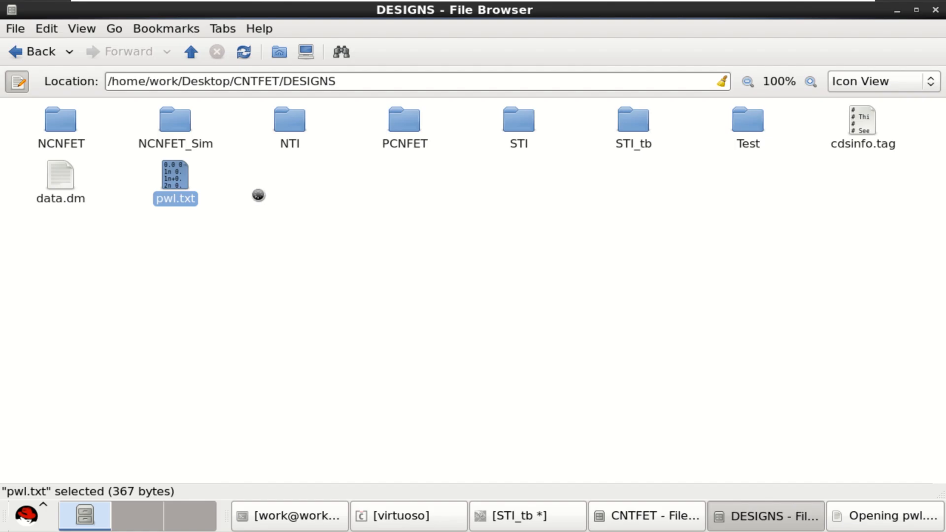
{"action": "double_click", "coordinate": [176, 174]}
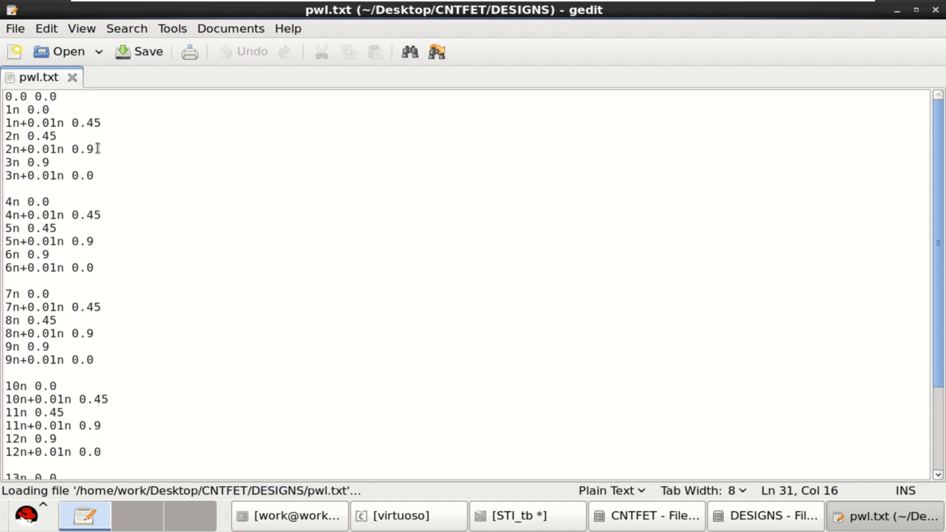
- Review pwl.txt's repeating 0–0.45–0.9 V staircase time/voltage pairs in gedit
{"action": "left_click", "coordinate": [9, 96]}
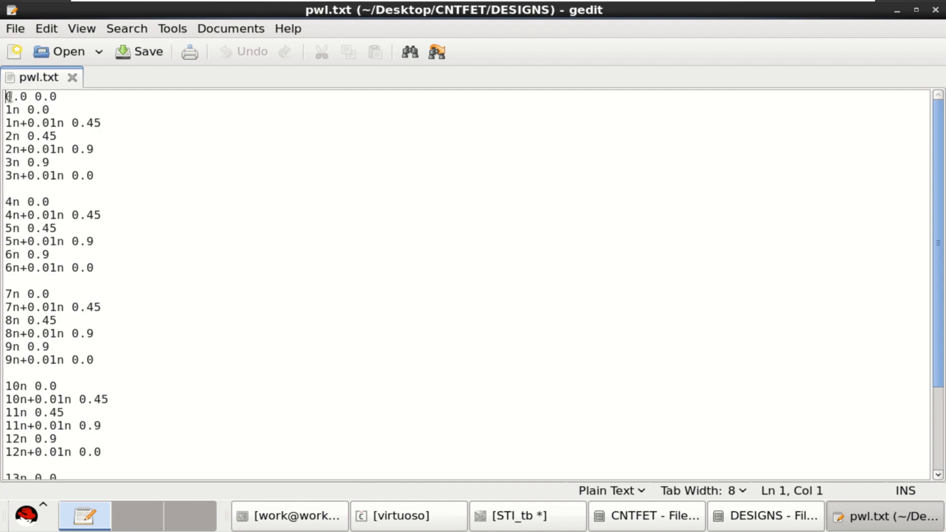
{"action": "left_click", "coordinate": [48, 96]}
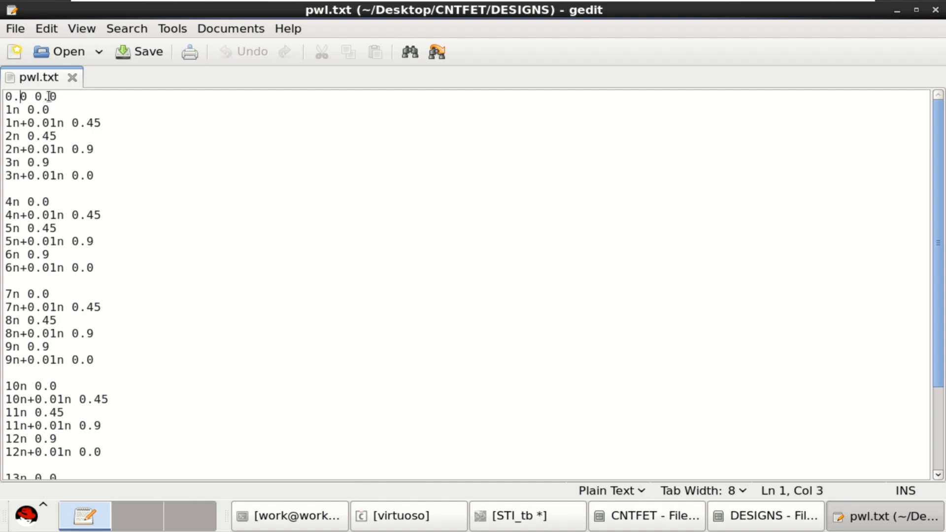
{"action": "left_click", "coordinate": [34, 110]}
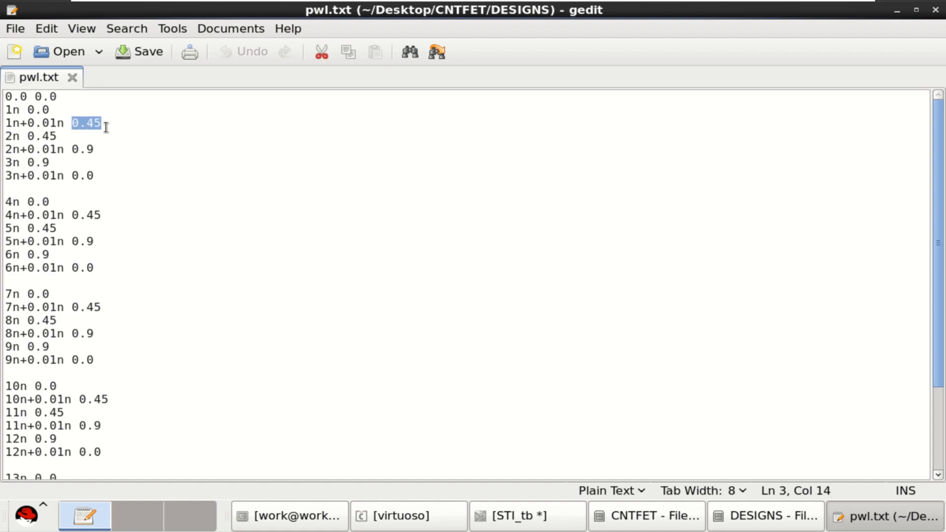
{"action": "mouse_move", "coordinate": [124, 127]}
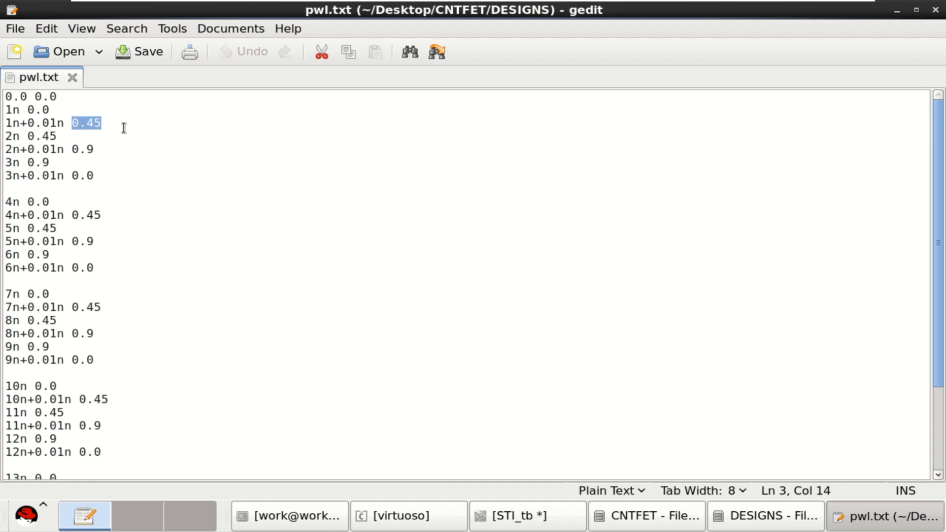
{"action": "mouse_move", "coordinate": [48, 148]}
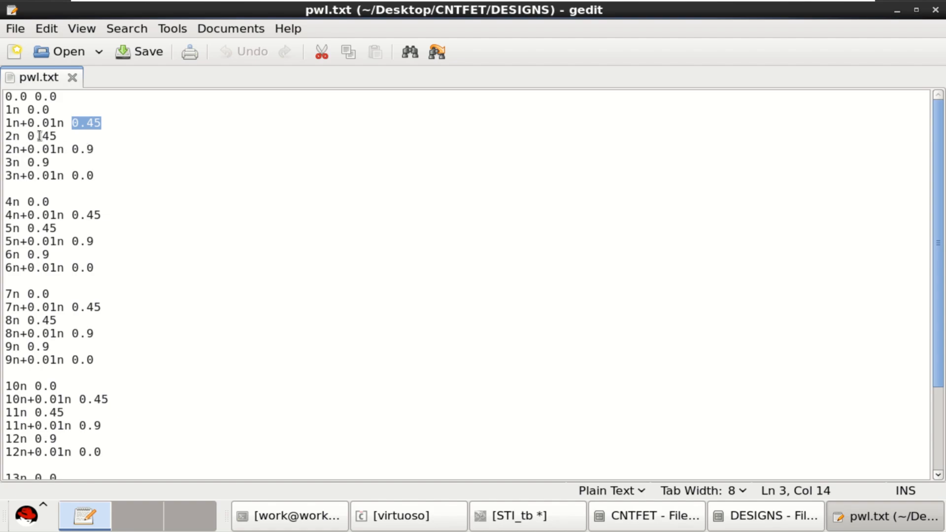
{"action": "mouse_move", "coordinate": [119, 168]}
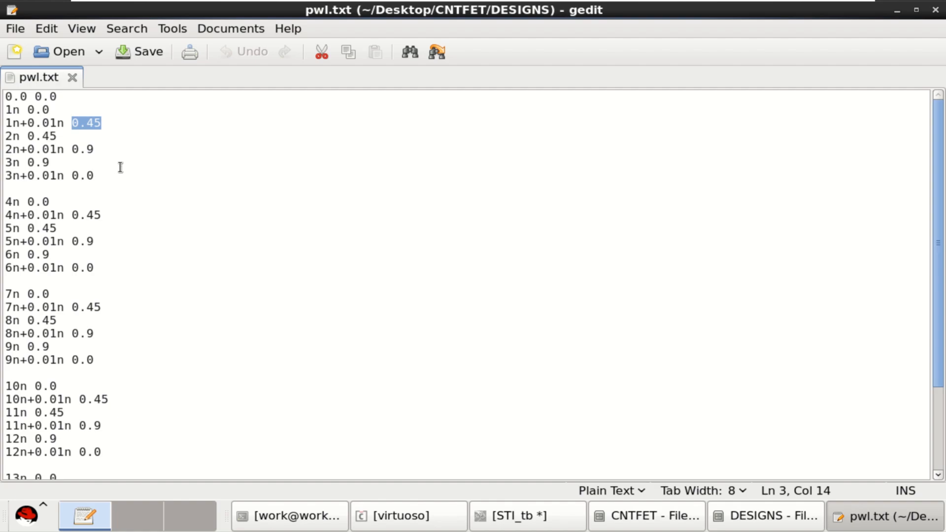
{"action": "mouse_move", "coordinate": [139, 203]}
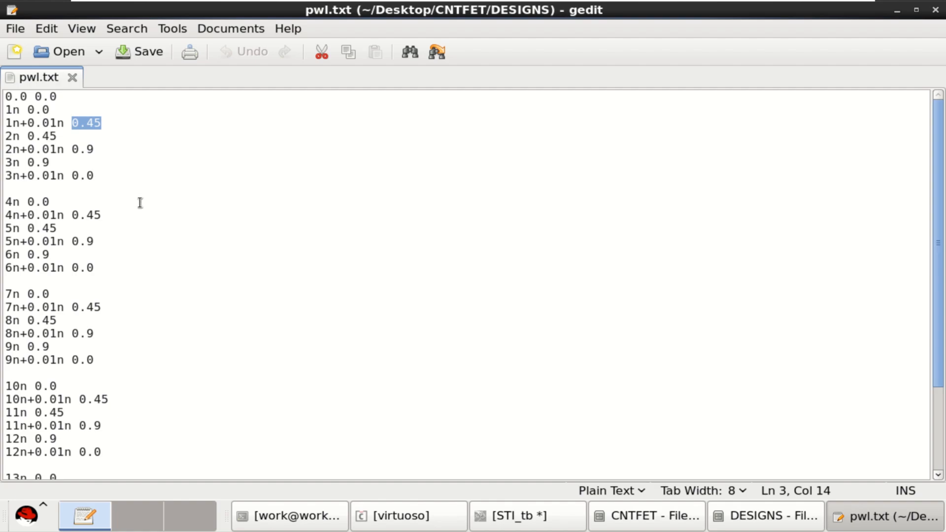
{"action": "scroll", "scroll_direction": "down", "scroll_amount": 3}
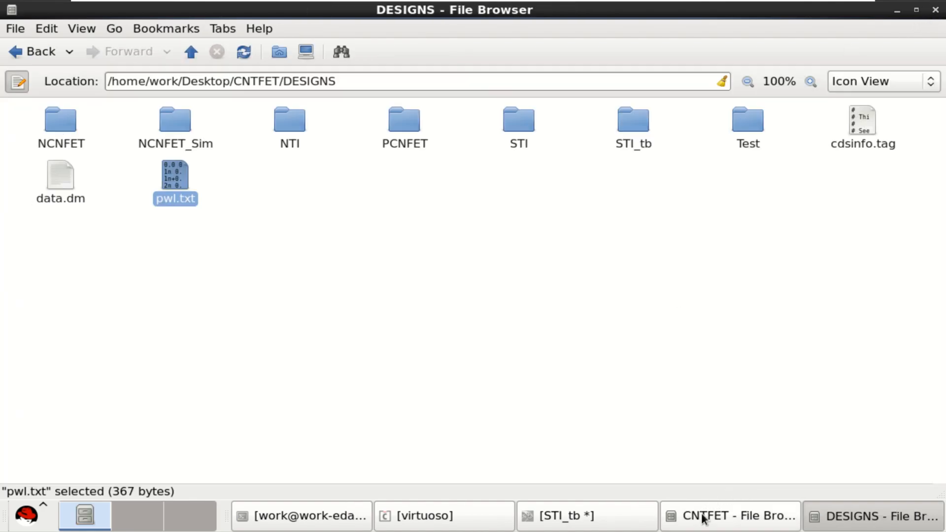
- Move the ignored V3 source and its ground left onto the vin net and check and save STI_tb
{"action": "left_click", "coordinate": [586, 515]}
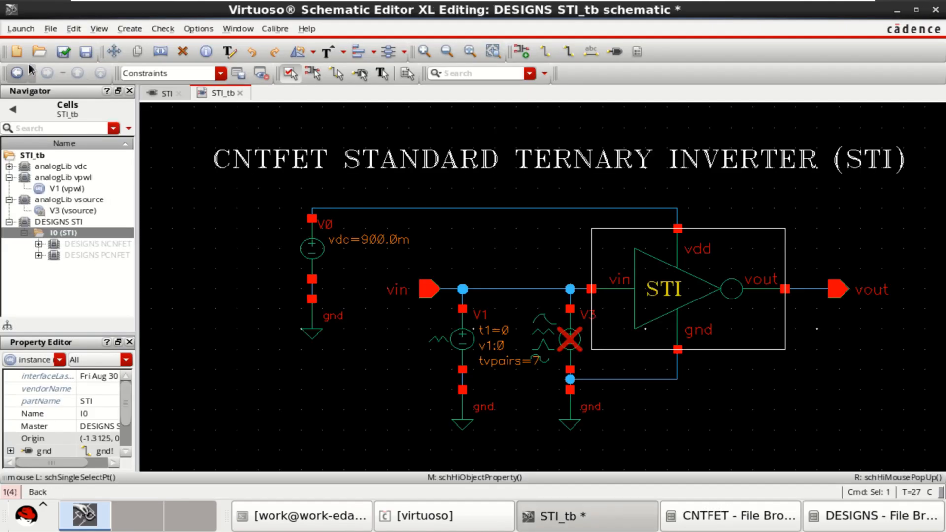
{"action": "left_click", "coordinate": [310, 248]}
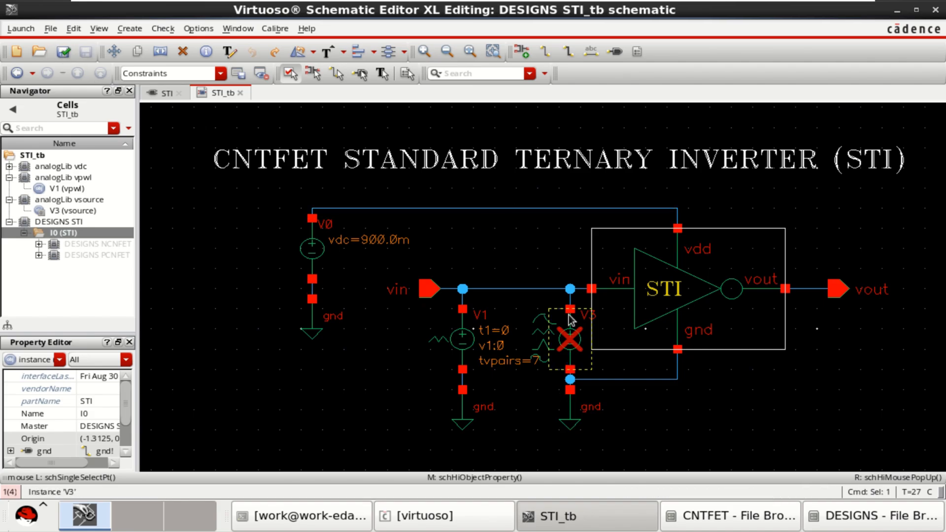
{"action": "mouse_move", "coordinate": [668, 466]}
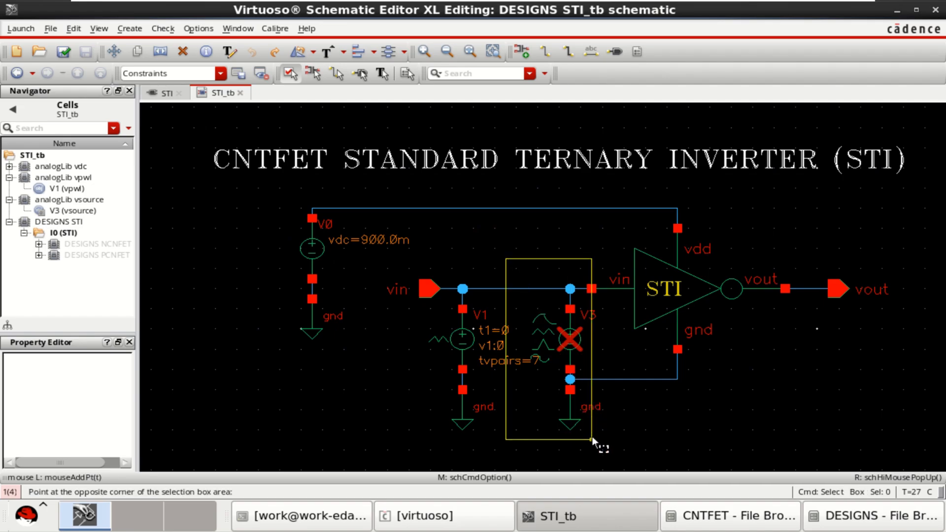
{"action": "left_click", "coordinate": [567, 340]}
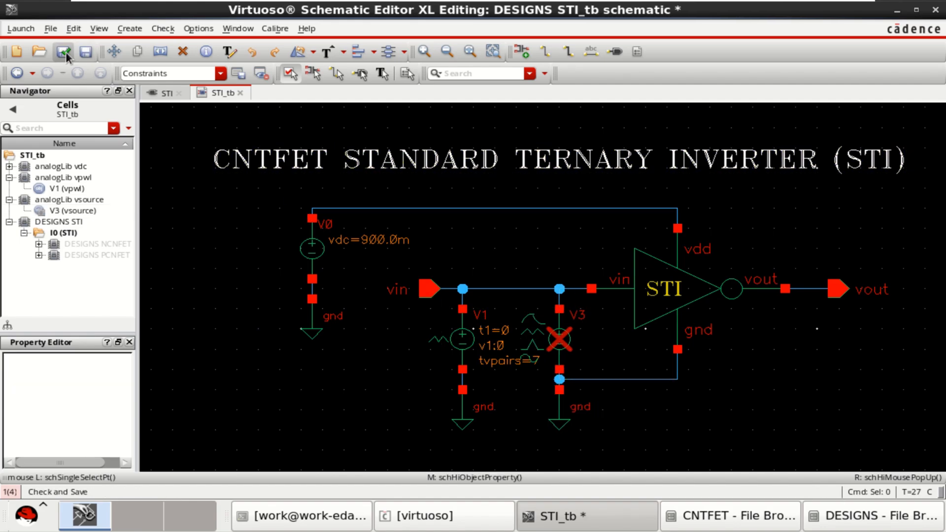
{"action": "left_click", "coordinate": [87, 51]}
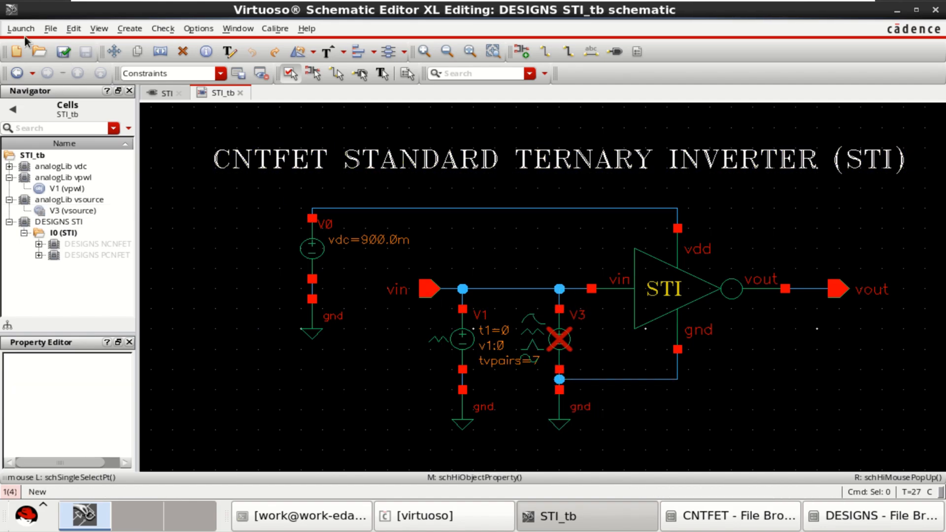
{"action": "left_click", "coordinate": [20, 28]}
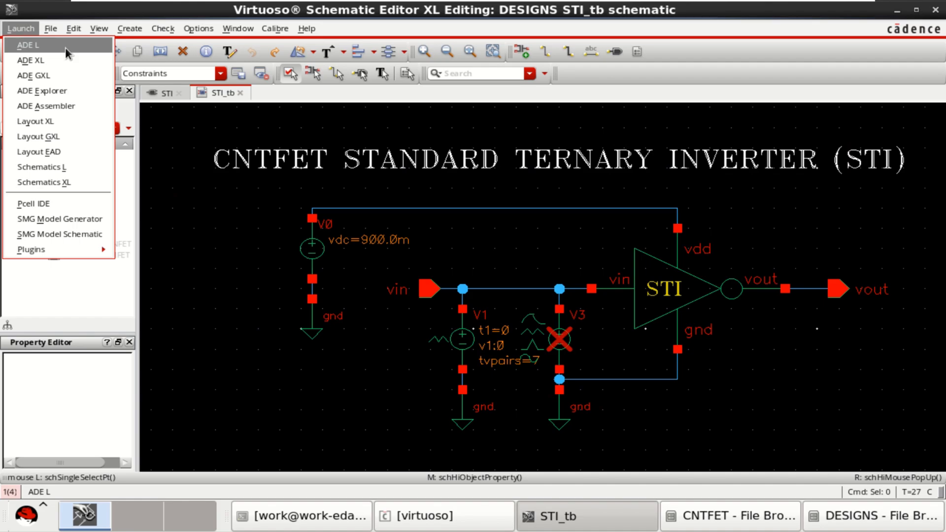
- Launch ADE L for STI_tb and add an enabled 3n transient analysis with moderate accuracy
{"action": "left_click", "coordinate": [28, 44]}
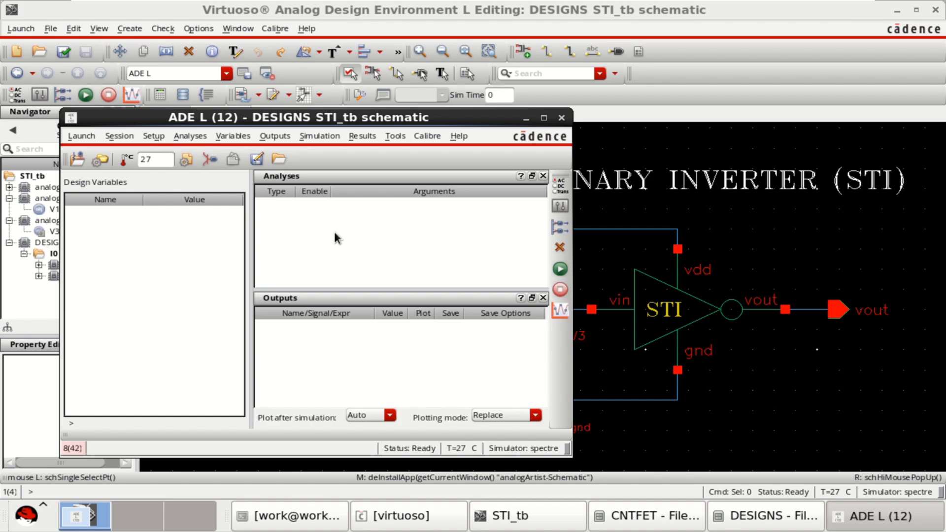
{"action": "left_click", "coordinate": [190, 135]}
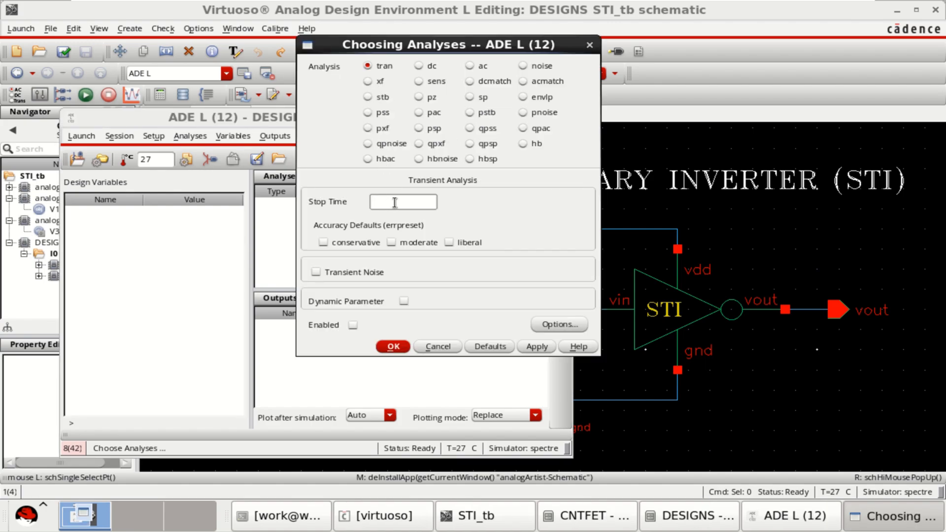
{"action": "type", "text": "3n"}
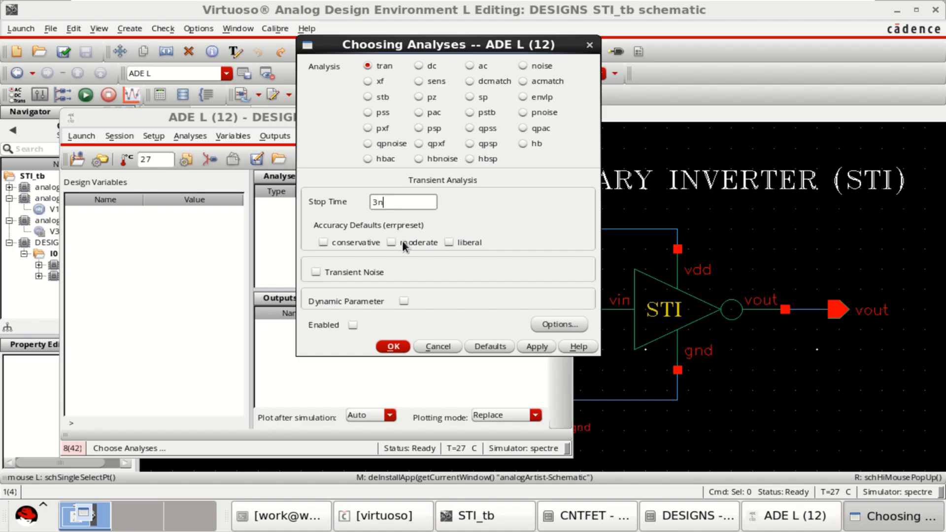
{"action": "left_click", "coordinate": [391, 242]}
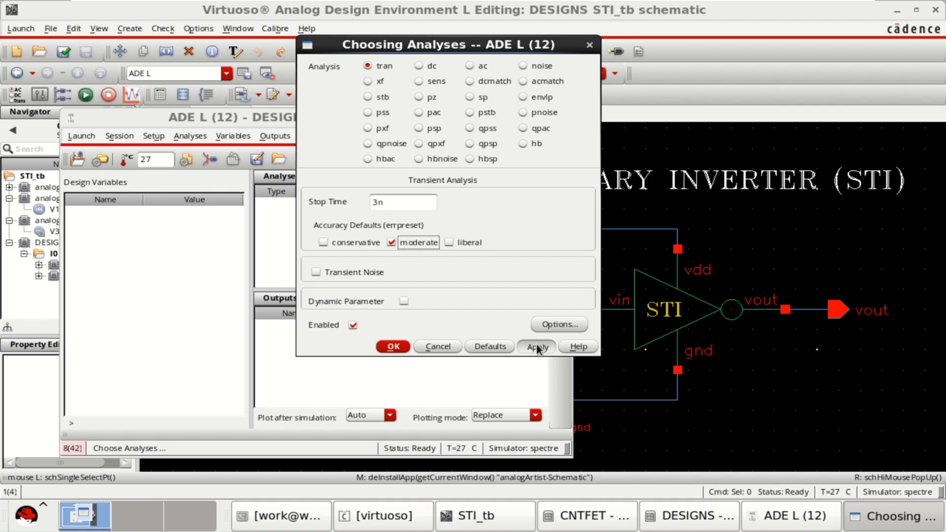
{"action": "left_click", "coordinate": [536, 346]}
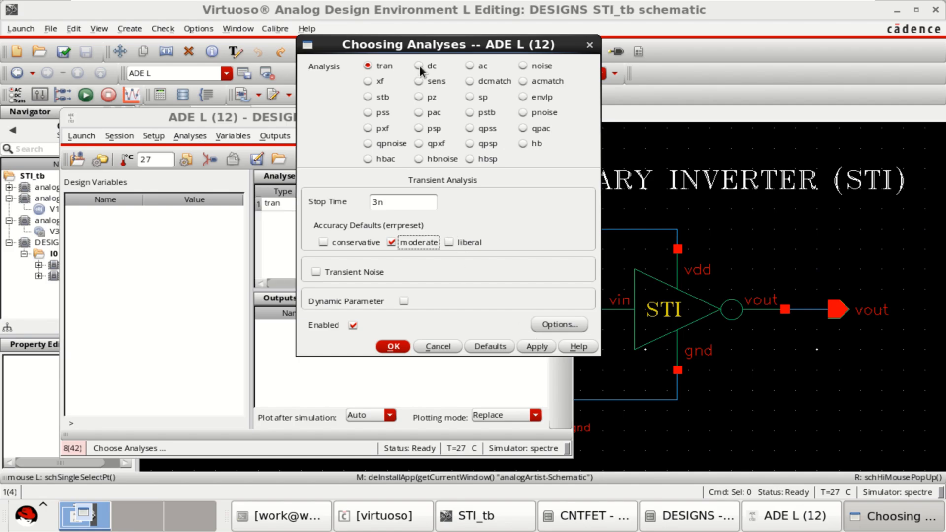
- Choose a DC analysis that saves the operating point and sweeps V1's dc component parameter
{"action": "left_click", "coordinate": [421, 66]}
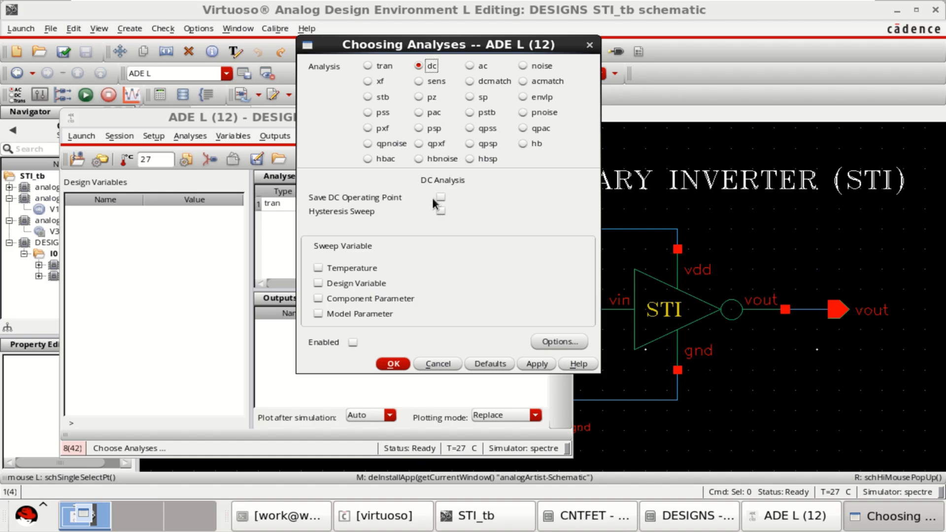
{"action": "left_click", "coordinate": [440, 197]}
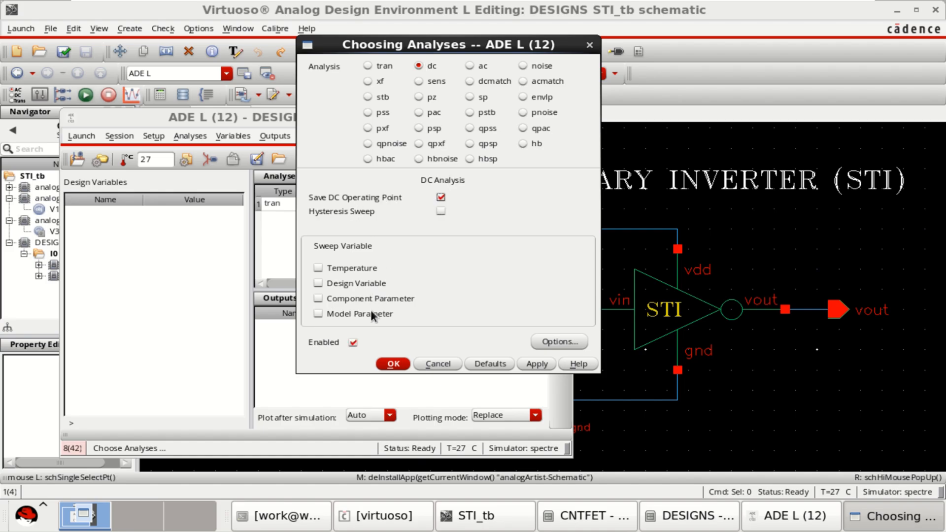
{"action": "left_click", "coordinate": [318, 285]}
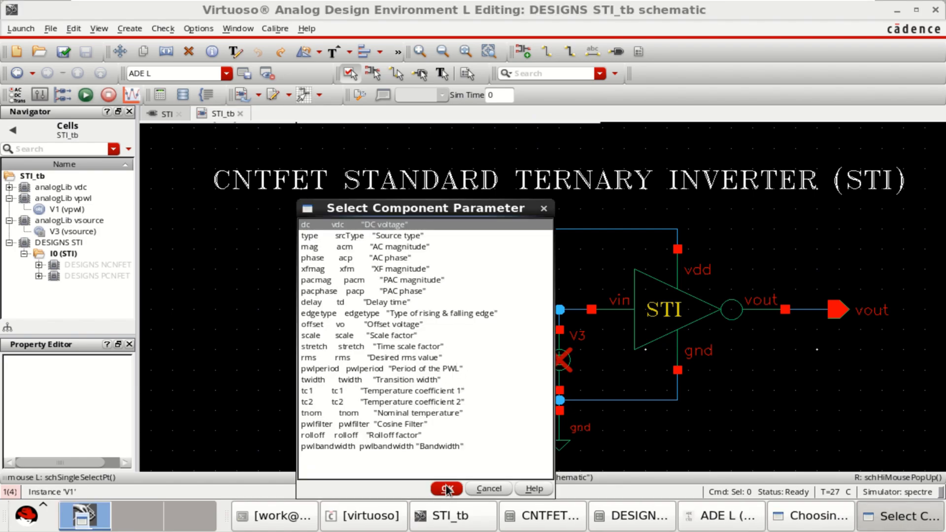
{"action": "left_click", "coordinate": [446, 488]}
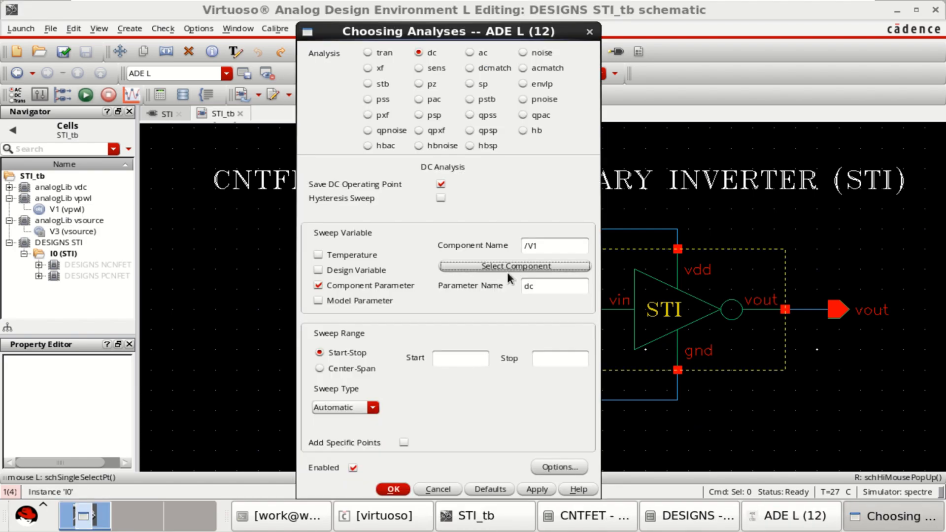
- Set the sweep from 0 to 0.9 with Linear step 0.01 and accept the DC analysis
{"action": "left_click", "coordinate": [460, 358]}
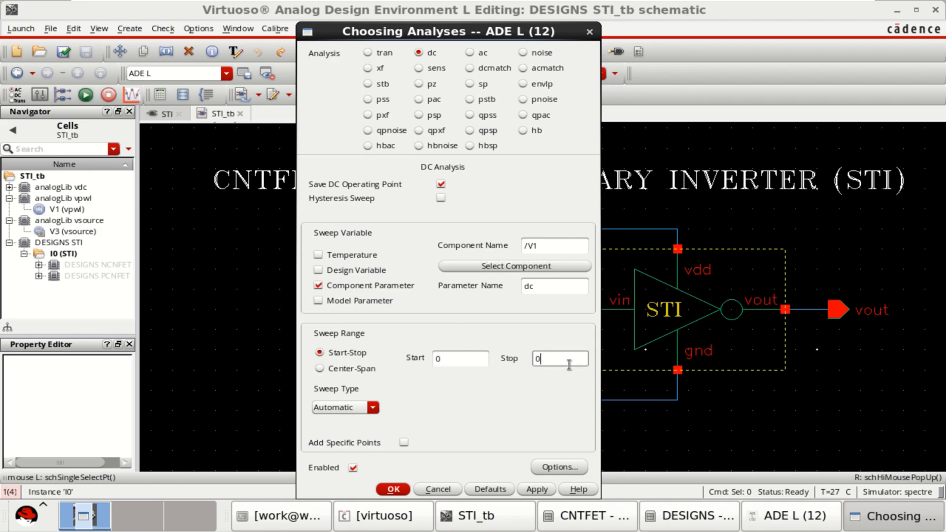
{"action": "type", "text": "0.9"}
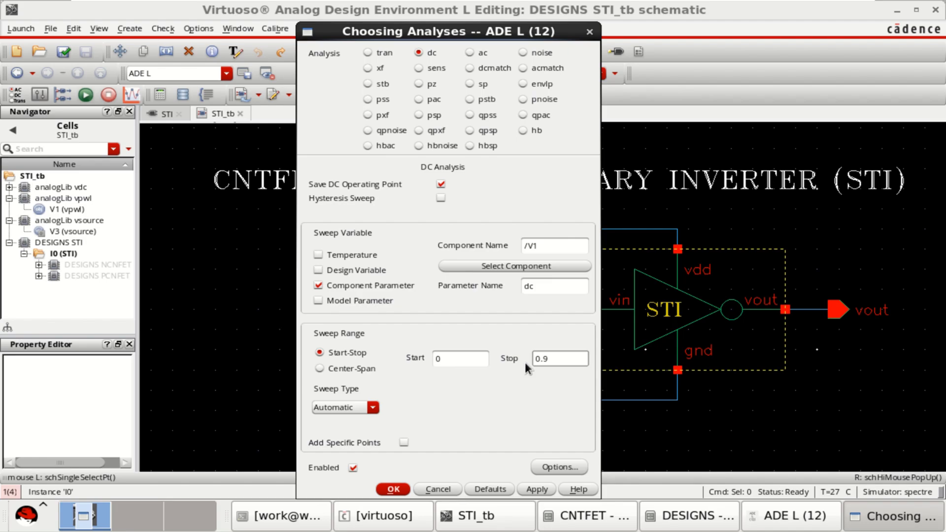
{"action": "left_click", "coordinate": [372, 407]}
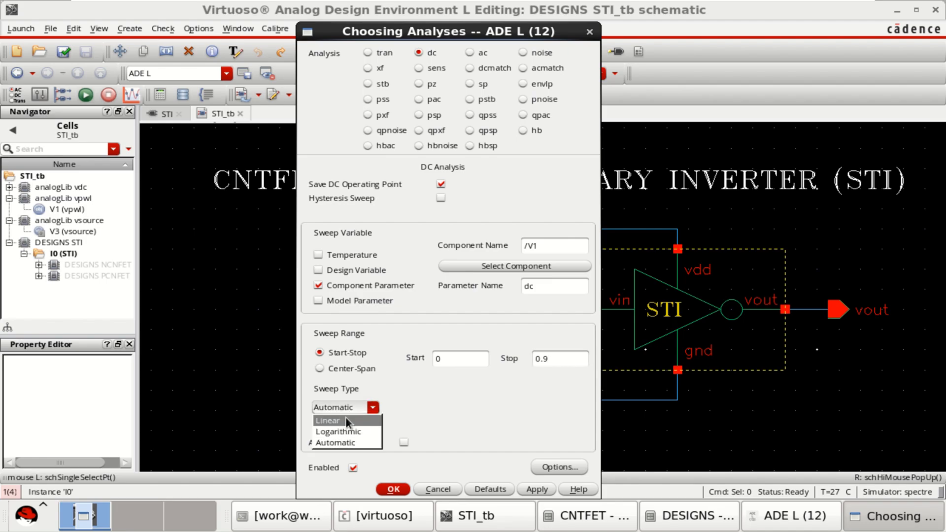
{"action": "left_click", "coordinate": [328, 421]}
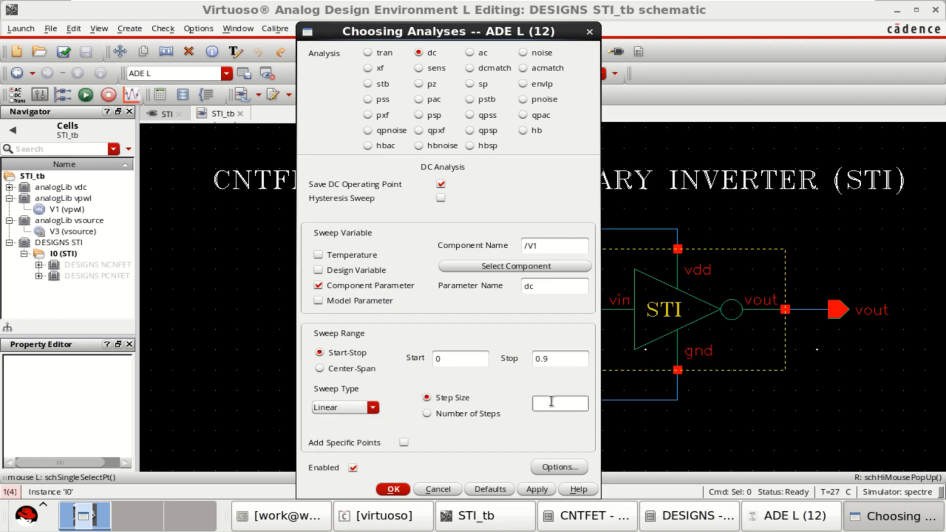
{"action": "type", "text": "0.01"}
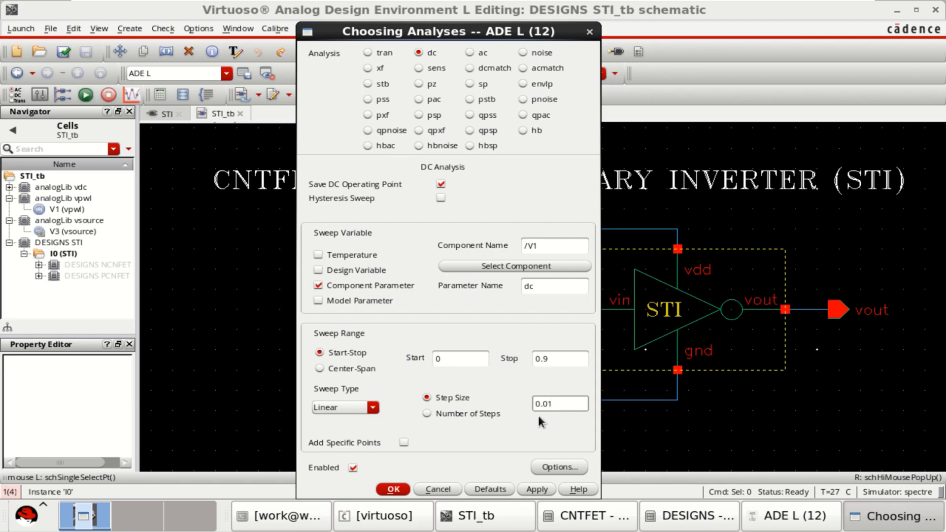
{"action": "left_click", "coordinate": [558, 403]}
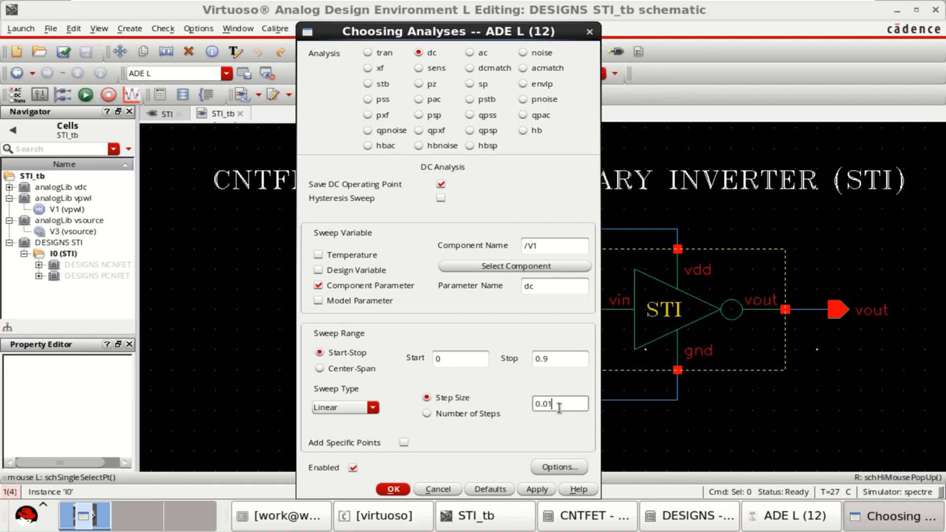
{"action": "left_click", "coordinate": [391, 488]}
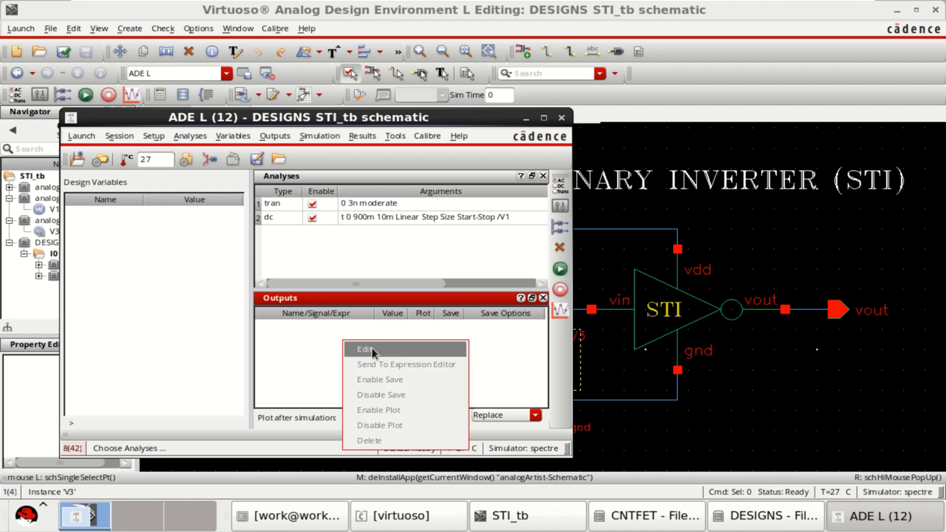
- Pick vin, vout, net4 and the V0 terminal from the schematic as plotted outputs
{"action": "left_click", "coordinate": [366, 349]}
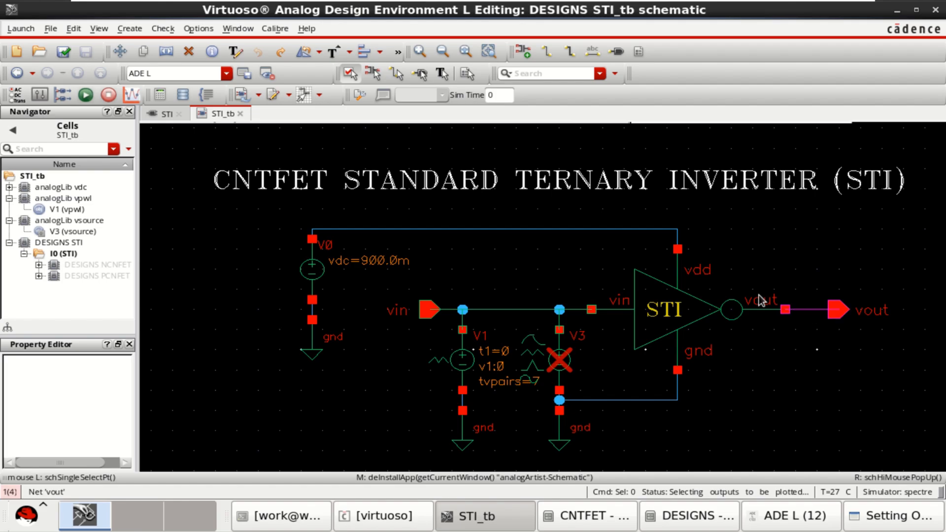
{"action": "mouse_move", "coordinate": [312, 301]}
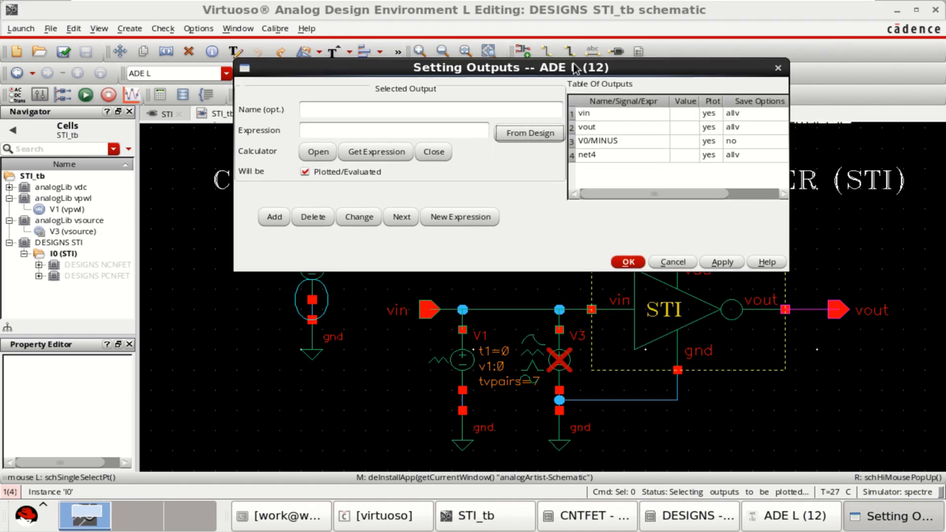
{"action": "left_click", "coordinate": [628, 262]}
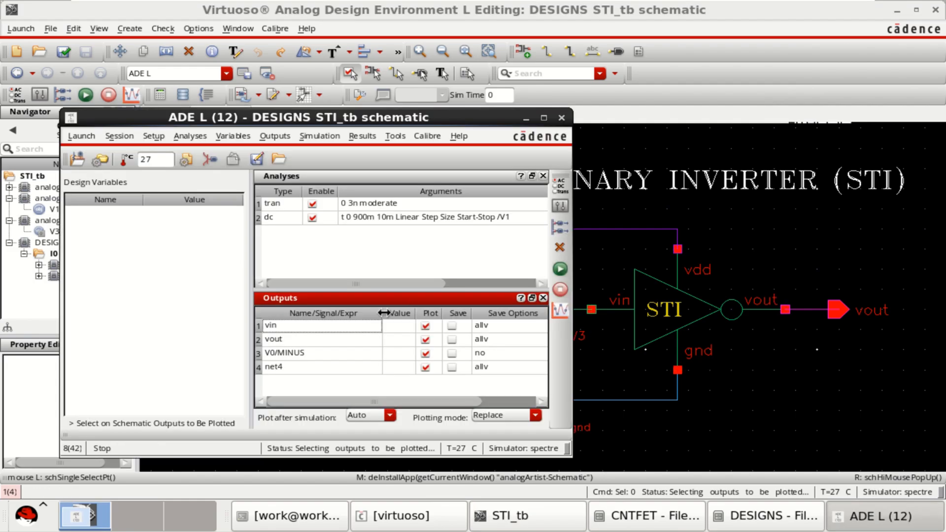
{"action": "mouse_move", "coordinate": [297, 309]}
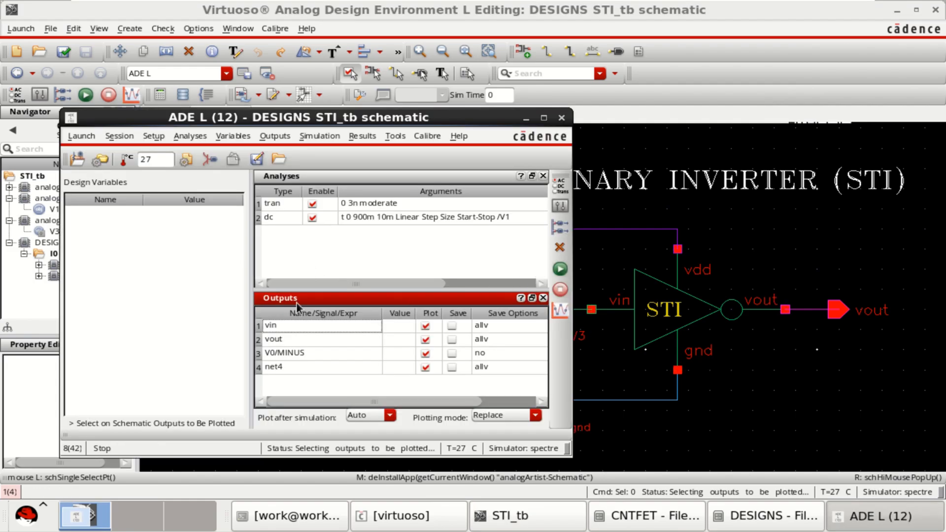
{"action": "mouse_move", "coordinate": [426, 127]}
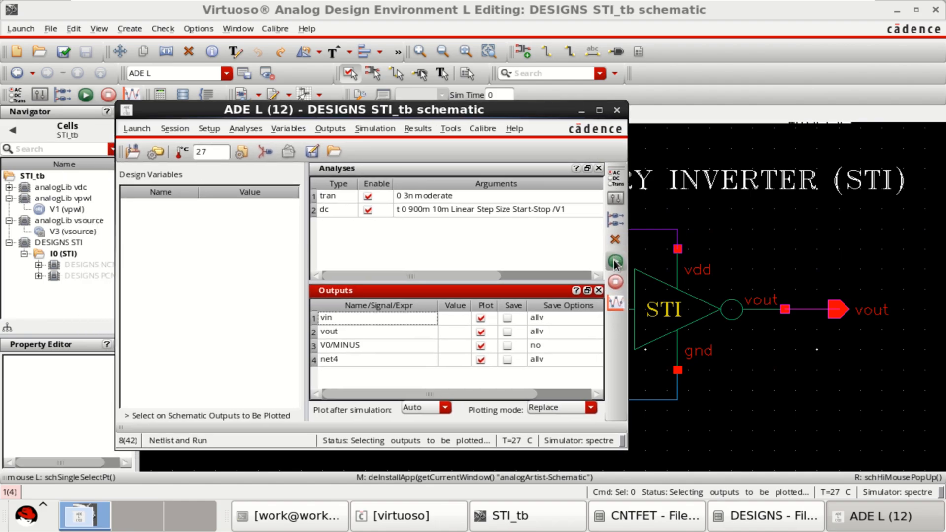
{"action": "mouse_move", "coordinate": [615, 262]}
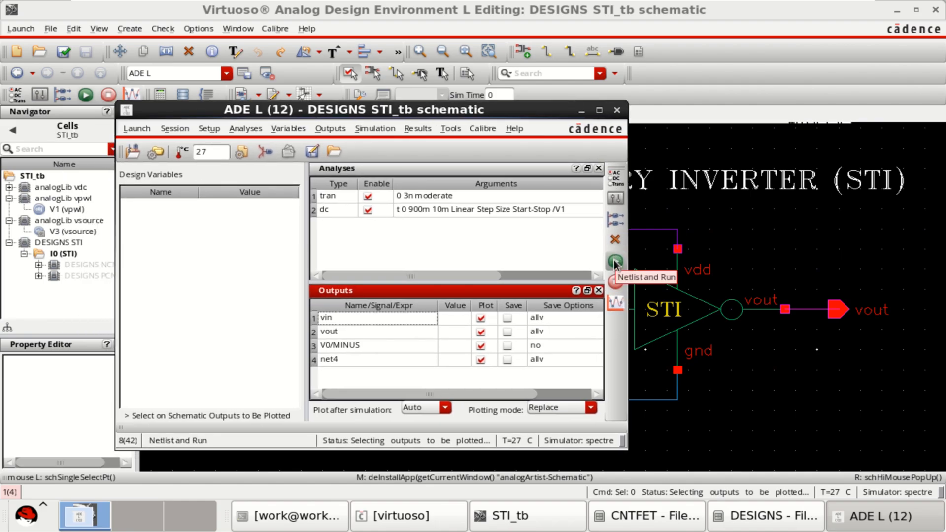
- Netlist and run the simulation so the transient and DC waveforms appear
{"action": "left_click", "coordinate": [615, 261]}
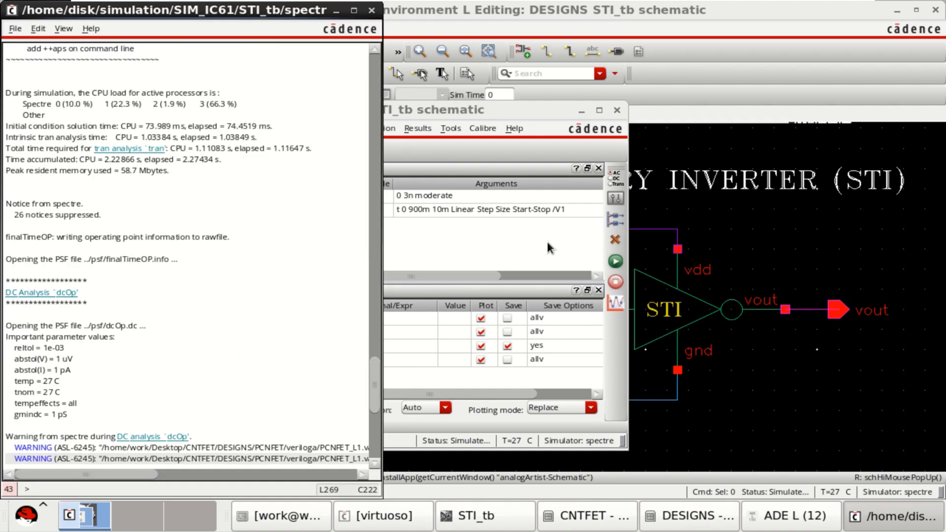
{"action": "scroll", "scroll_direction": "down", "scroll_amount": 3}
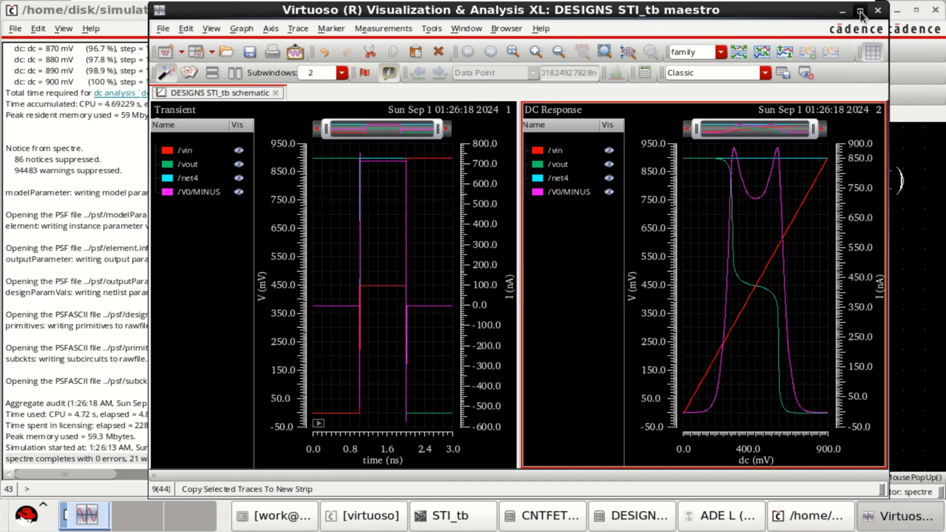
- Maximize the waveform window, thicken the DC response traces and remove net4 from that plot
{"action": "left_click", "coordinate": [860, 11]}
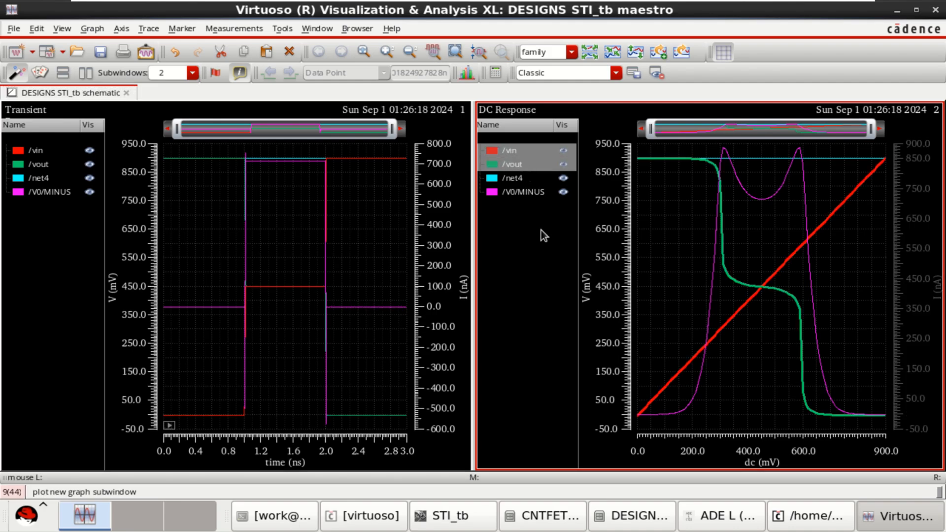
{"action": "mouse_move", "coordinate": [522, 197]}
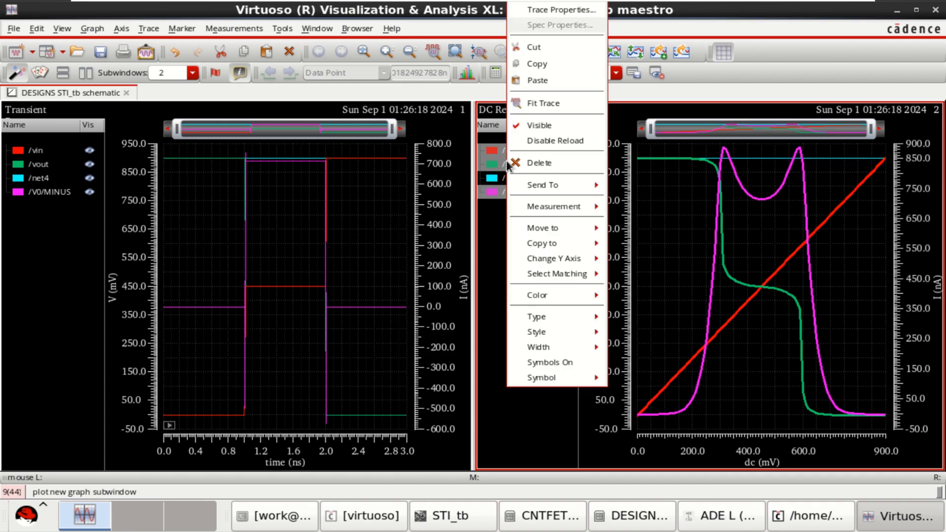
{"action": "left_click", "coordinate": [537, 347]}
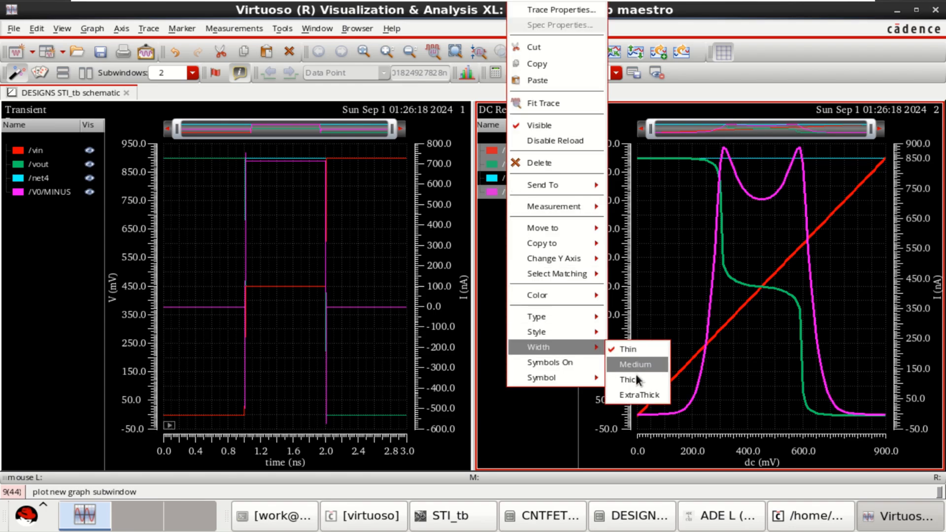
{"action": "left_click", "coordinate": [635, 364]}
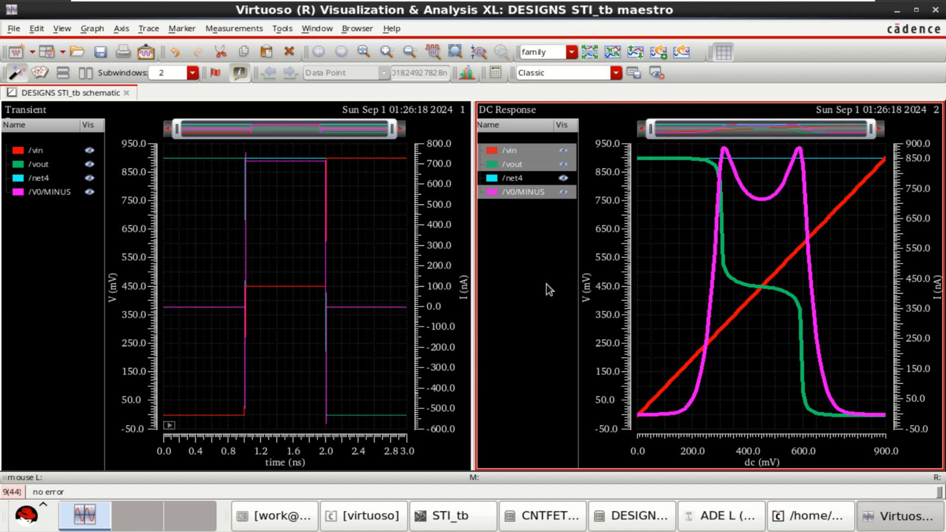
{"action": "right_click", "coordinate": [513, 178]}
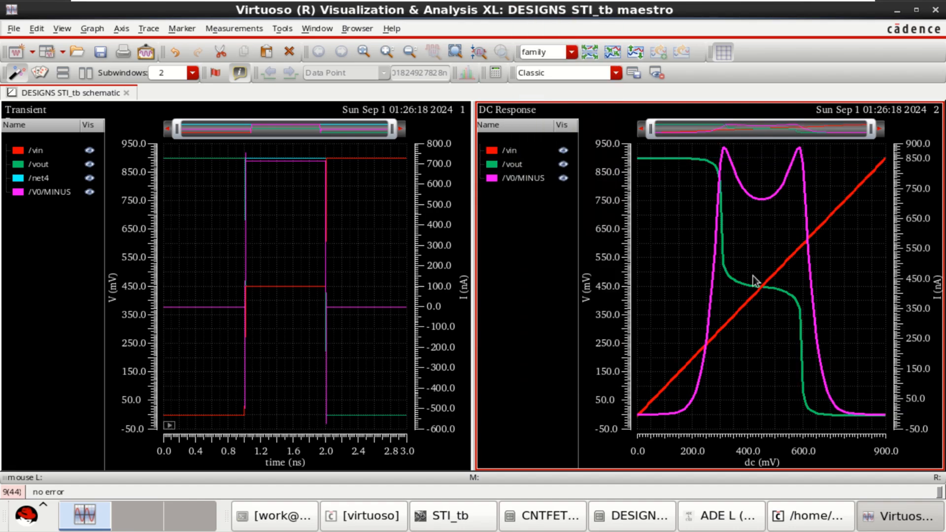
{"action": "left_click", "coordinate": [513, 163]}
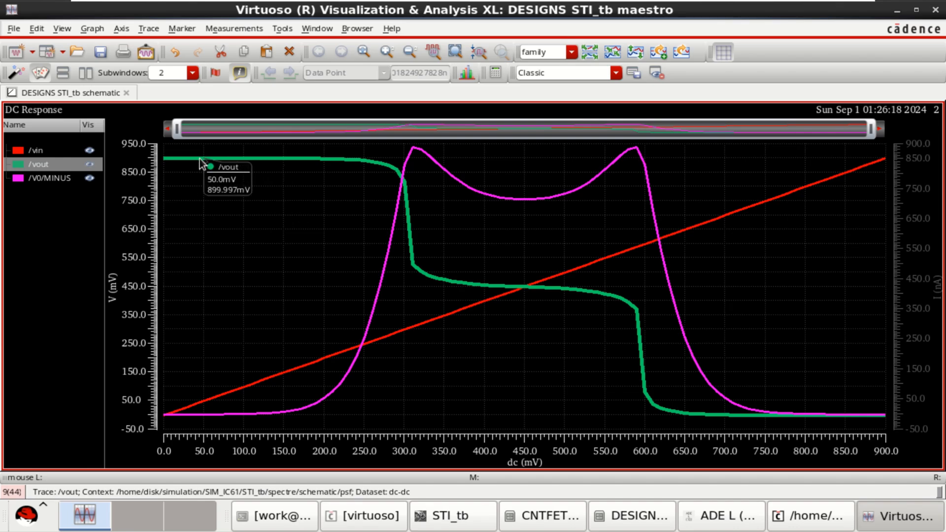
{"action": "mouse_move", "coordinate": [208, 165]}
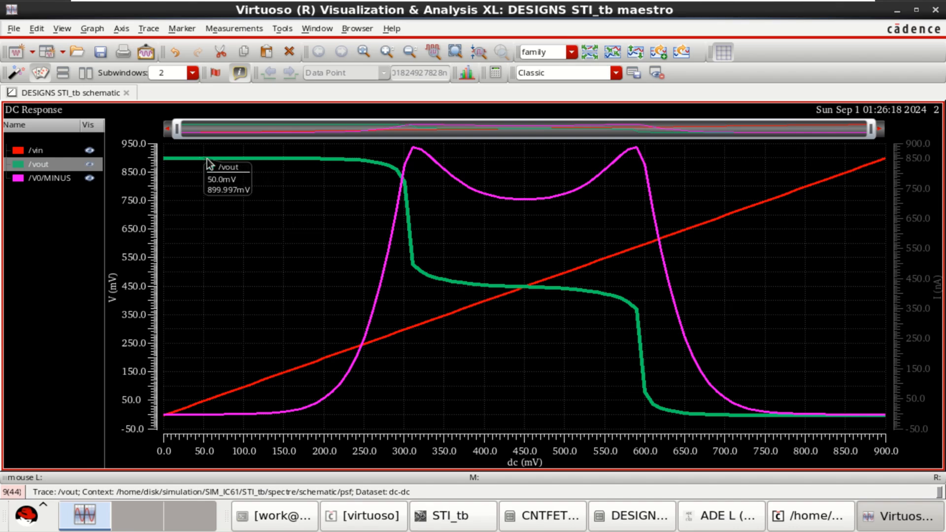
{"action": "mouse_move", "coordinate": [709, 418]}
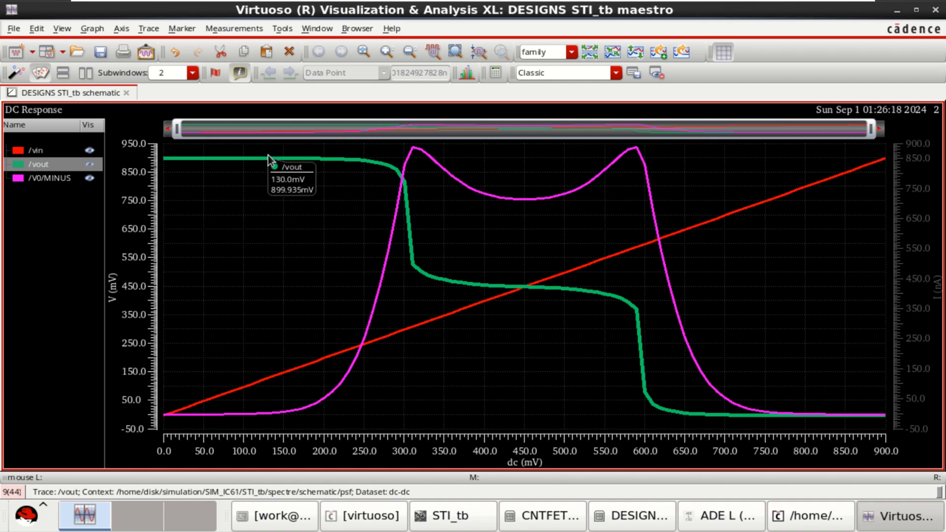
{"action": "mouse_move", "coordinate": [413, 150]}
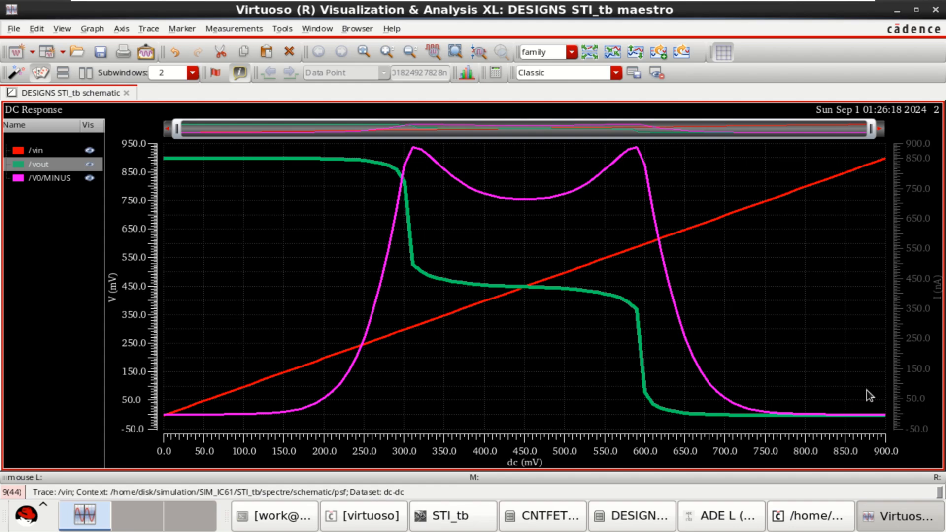
{"action": "mouse_move", "coordinate": [875, 174]}
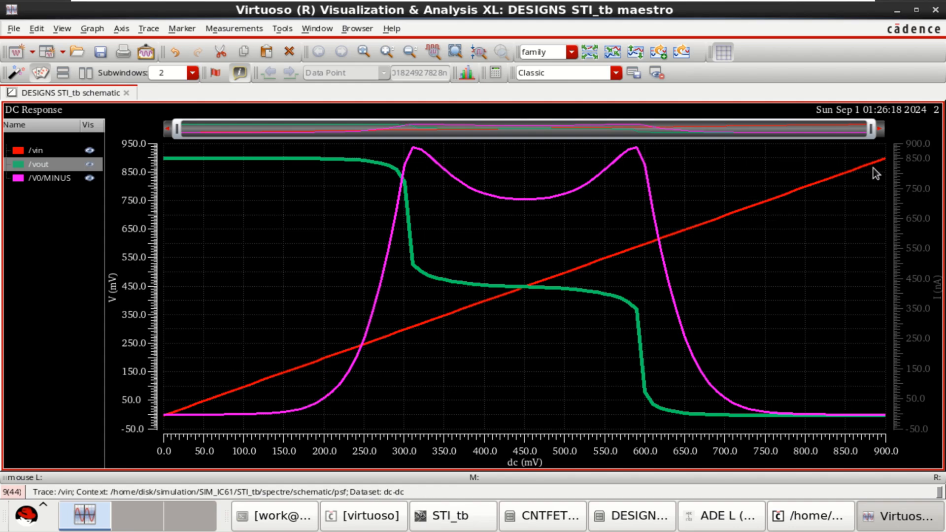
{"action": "mouse_move", "coordinate": [273, 156]}
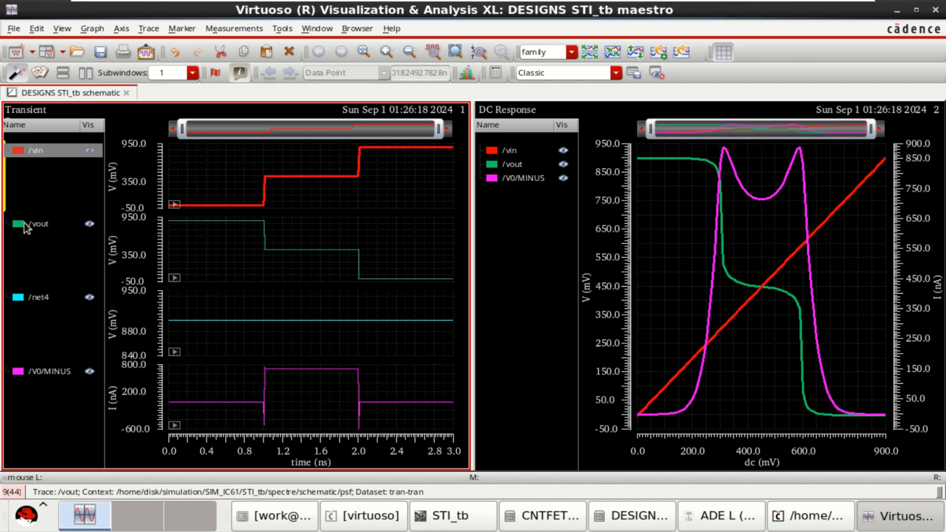
- Select the V0/MINUS and net4 transient traces in the legend and set their width to Thick
{"action": "left_click", "coordinate": [48, 372]}
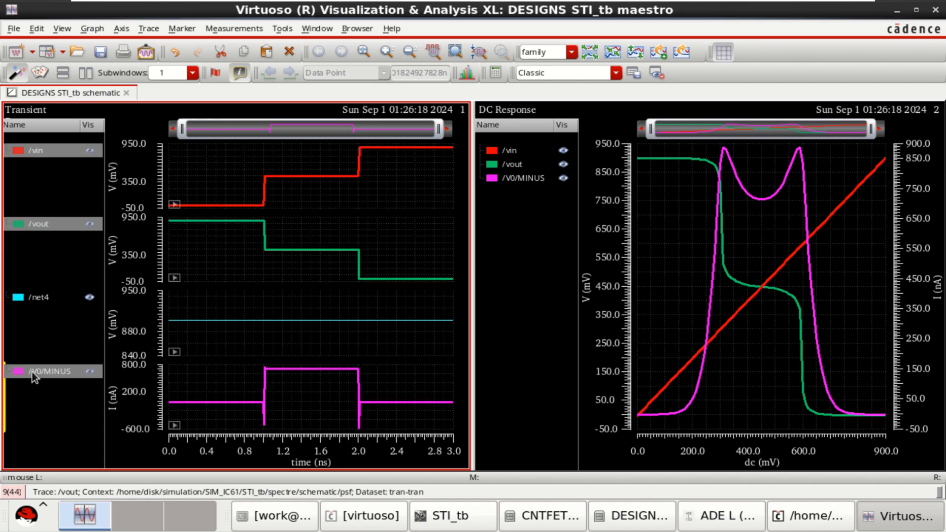
{"action": "right_click", "coordinate": [34, 372]}
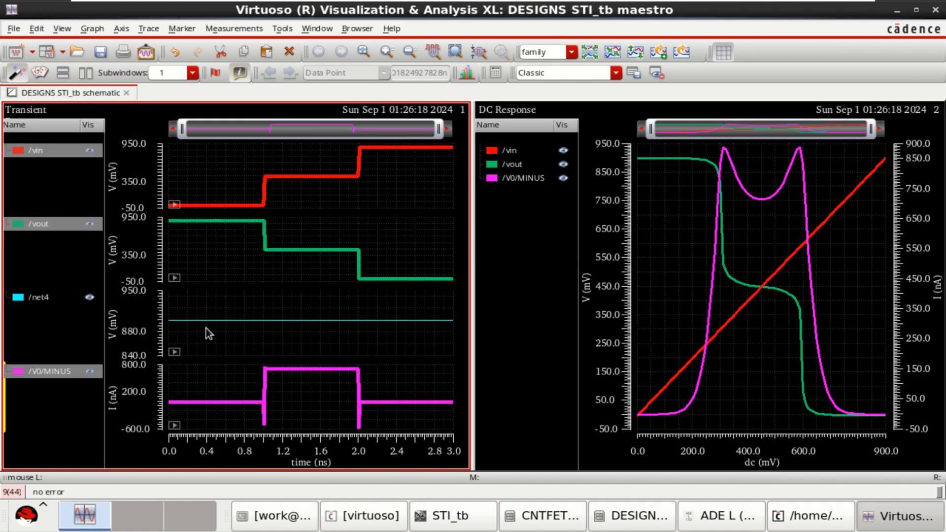
{"action": "left_click", "coordinate": [39, 296]}
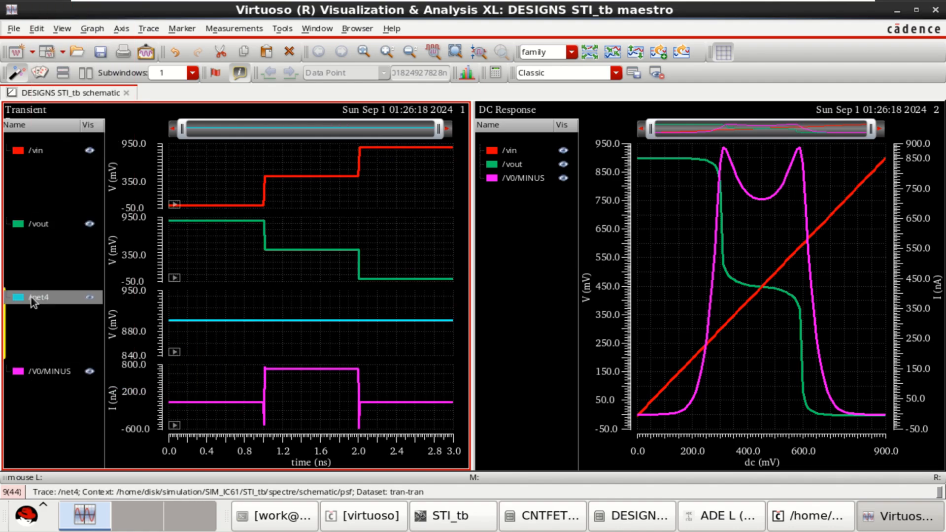
{"action": "right_click", "coordinate": [38, 297]}
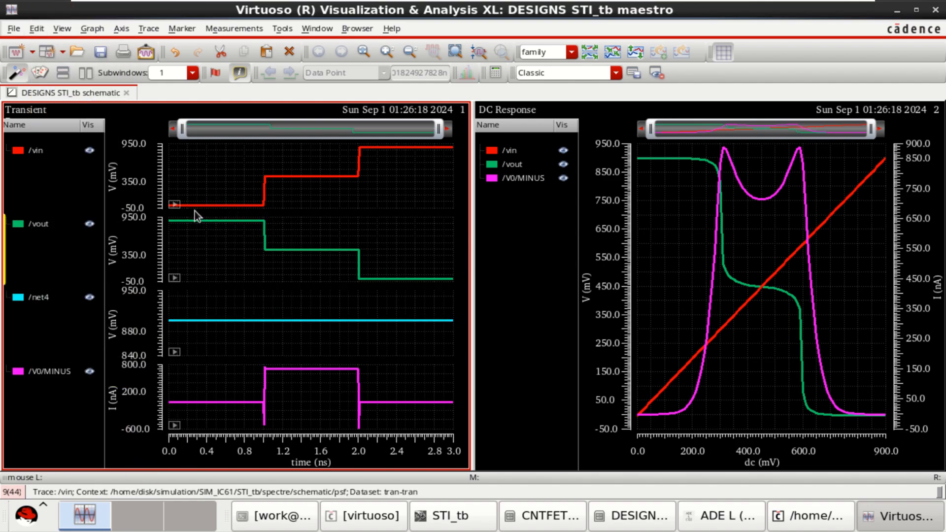
{"action": "mouse_move", "coordinate": [217, 211]}
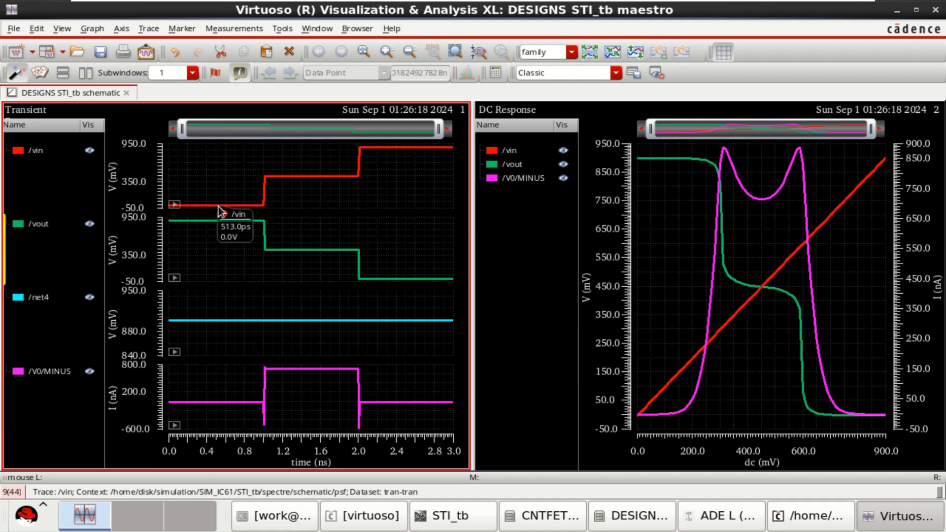
{"action": "mouse_move", "coordinate": [302, 182]}
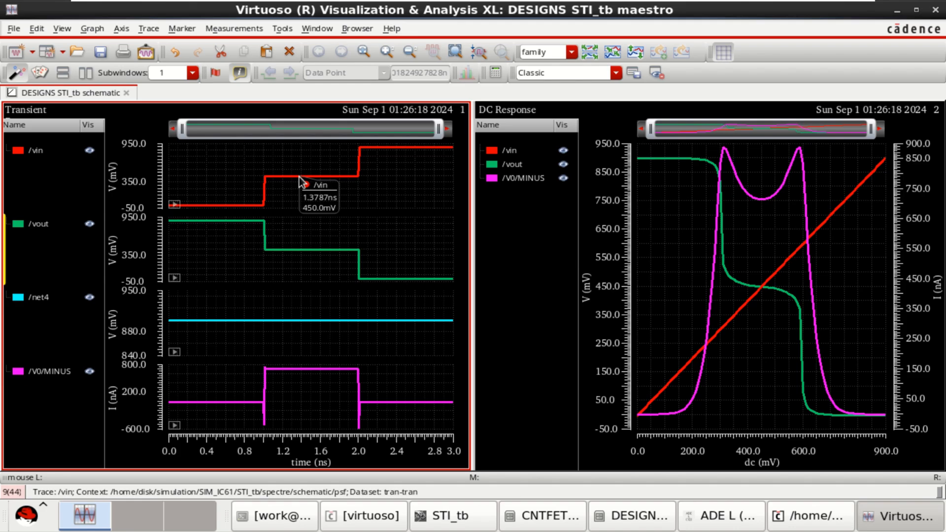
{"action": "mouse_move", "coordinate": [414, 154]}
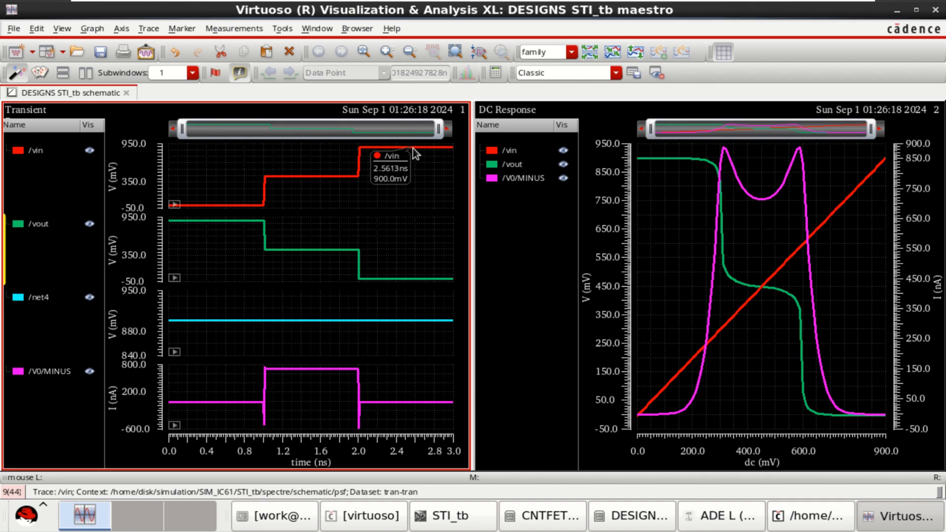
{"action": "mouse_move", "coordinate": [258, 228]}
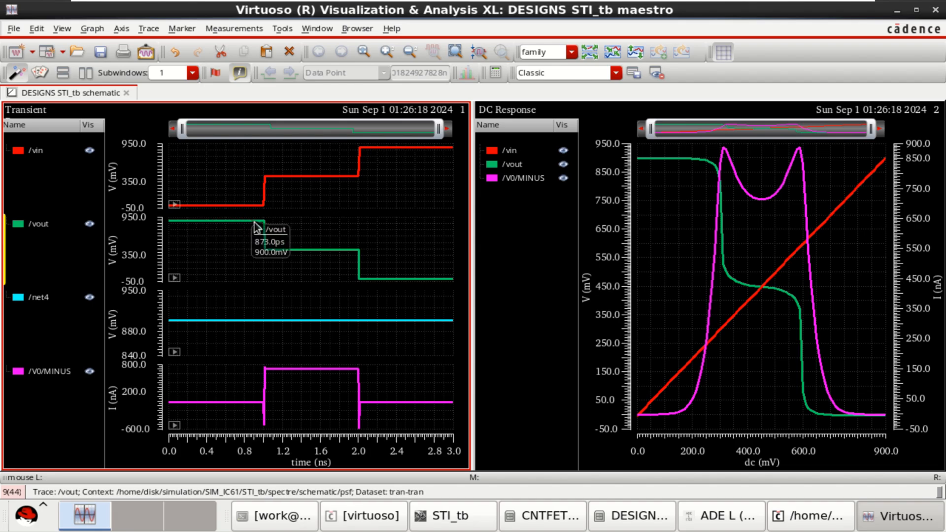
{"action": "mouse_move", "coordinate": [205, 232]}
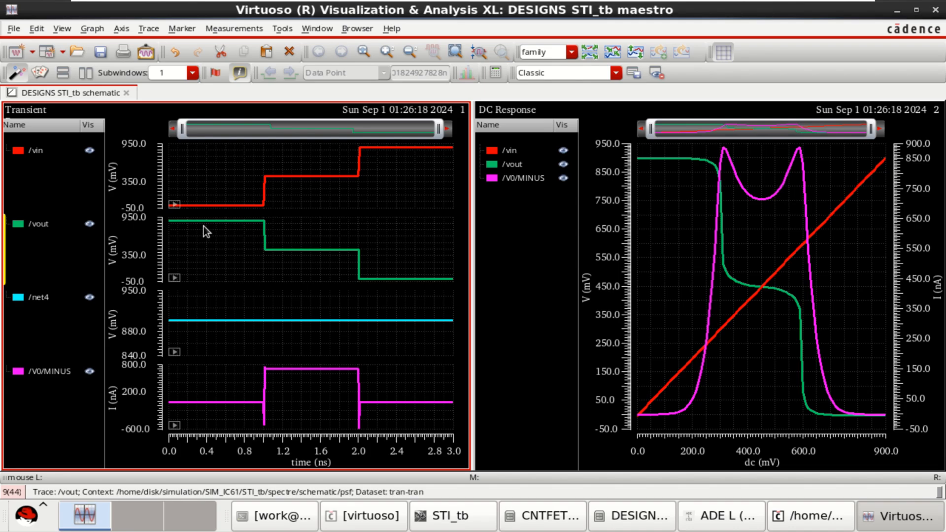
{"action": "mouse_move", "coordinate": [230, 227]}
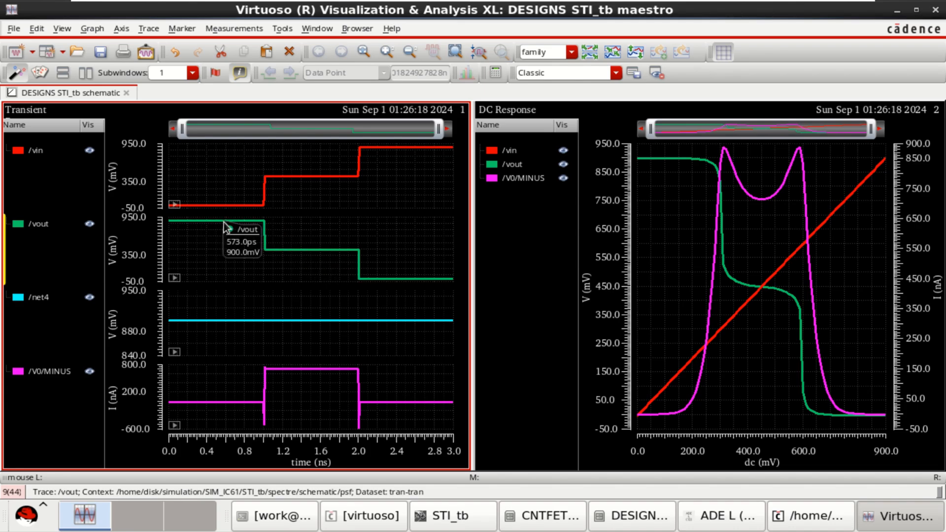
{"action": "mouse_move", "coordinate": [219, 229]}
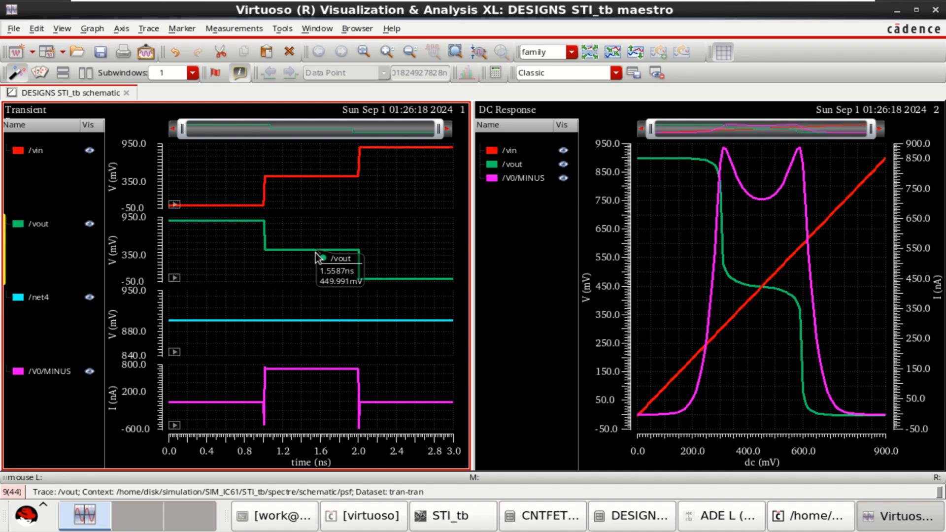
{"action": "mouse_move", "coordinate": [406, 294]}
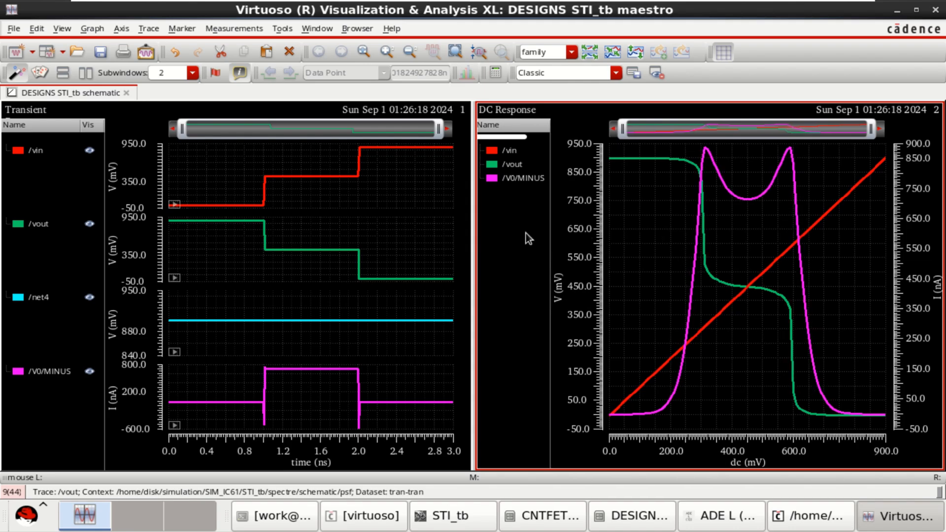
{"action": "mouse_move", "coordinate": [391, 211]}
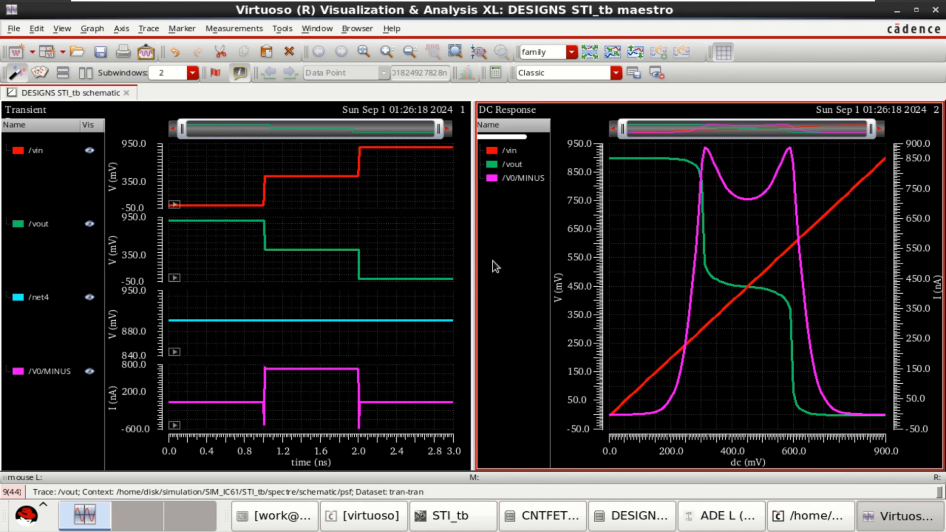
{"action": "mouse_move", "coordinate": [151, 391]}
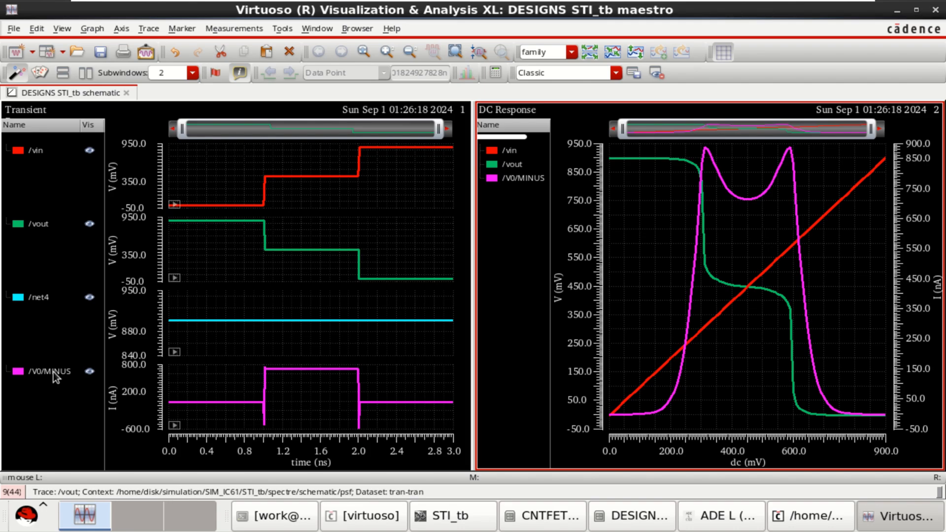
{"action": "right_click", "coordinate": [50, 372]}
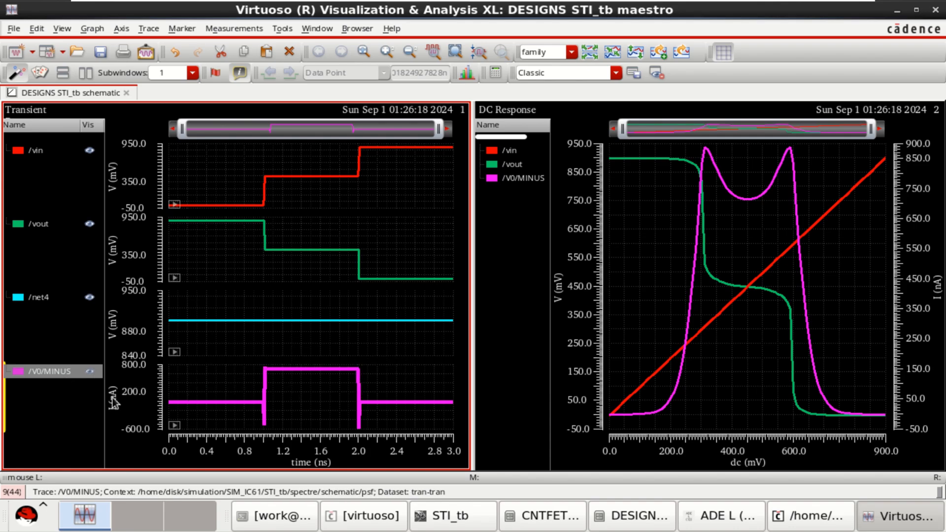
- Send the V0/MINUS current to the calculator and extend it to IT("/V0/MINUS")*0.9
{"action": "right_click", "coordinate": [45, 371]}
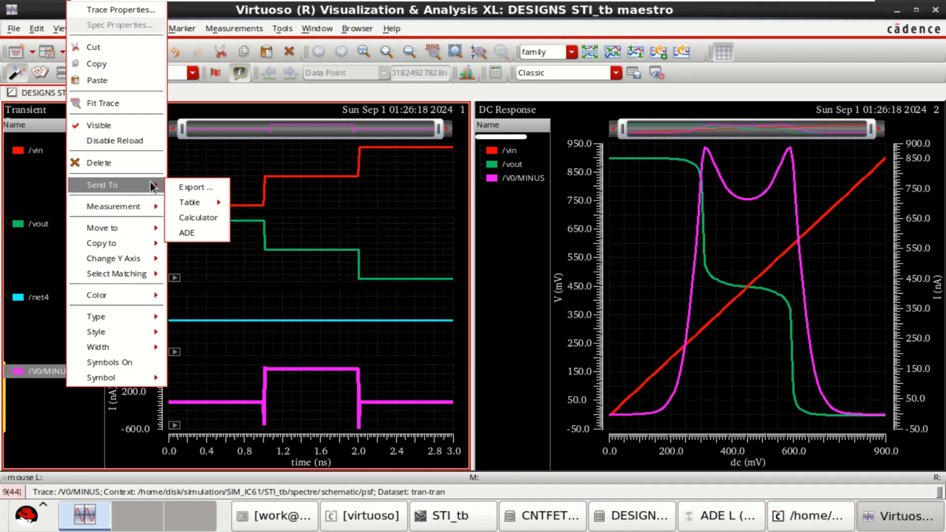
{"action": "left_click", "coordinate": [197, 217]}
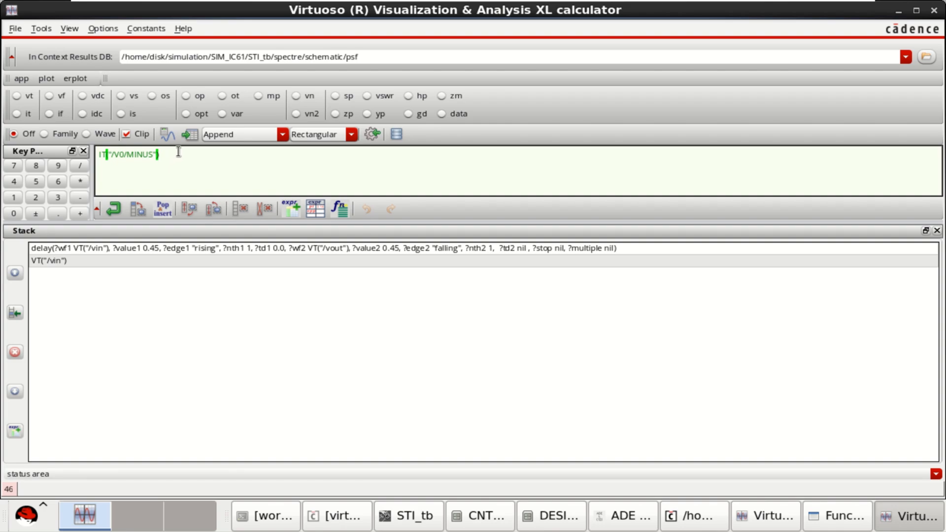
{"action": "type", "text": "*0"}
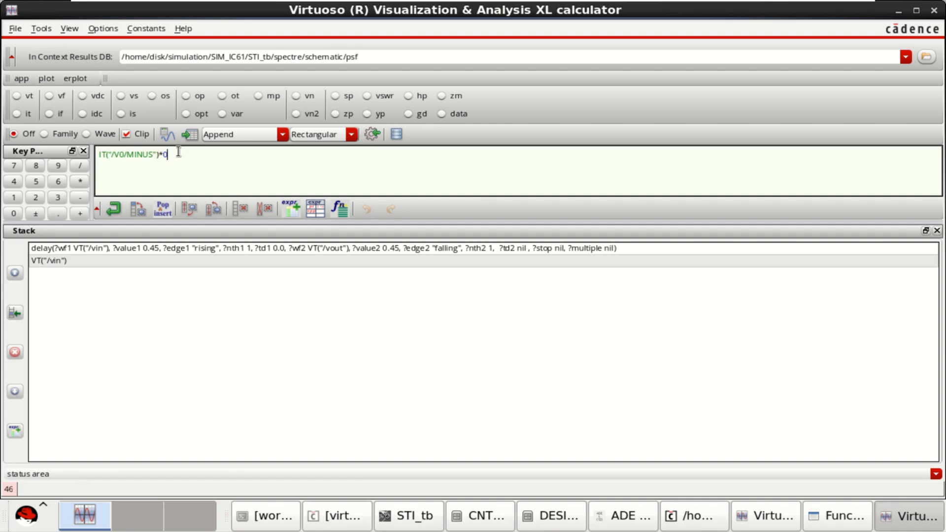
{"action": "type", "text": ".9)"}
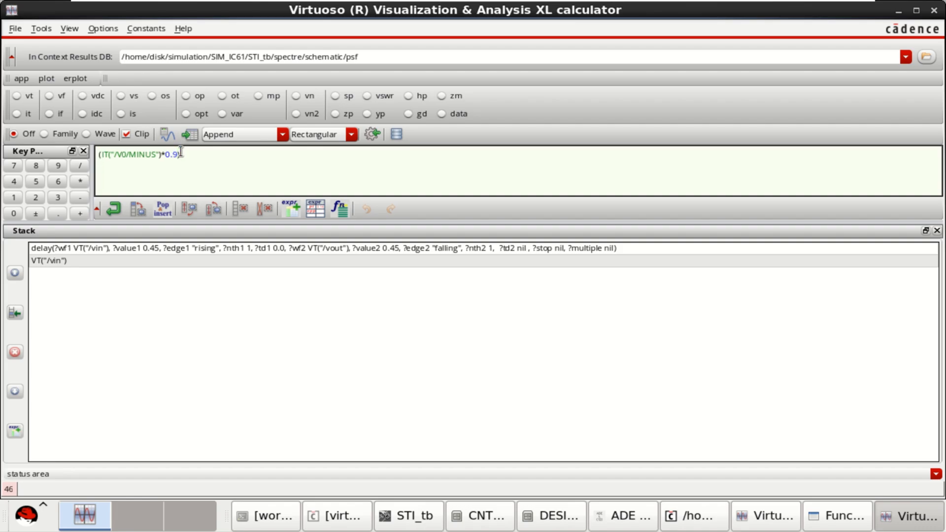
{"action": "left_click", "coordinate": [340, 209]}
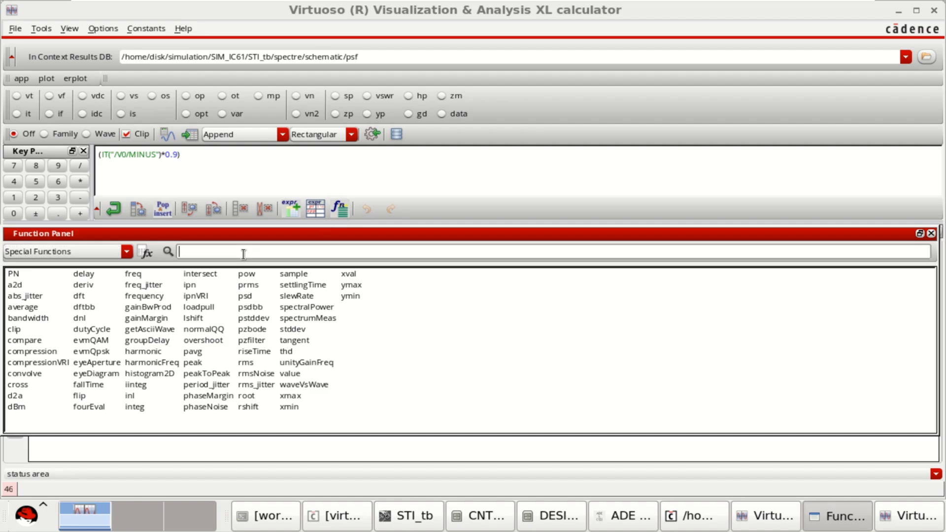
- Wrap the scaled V0/MINUS current in the average function
{"action": "type", "text": "average("}
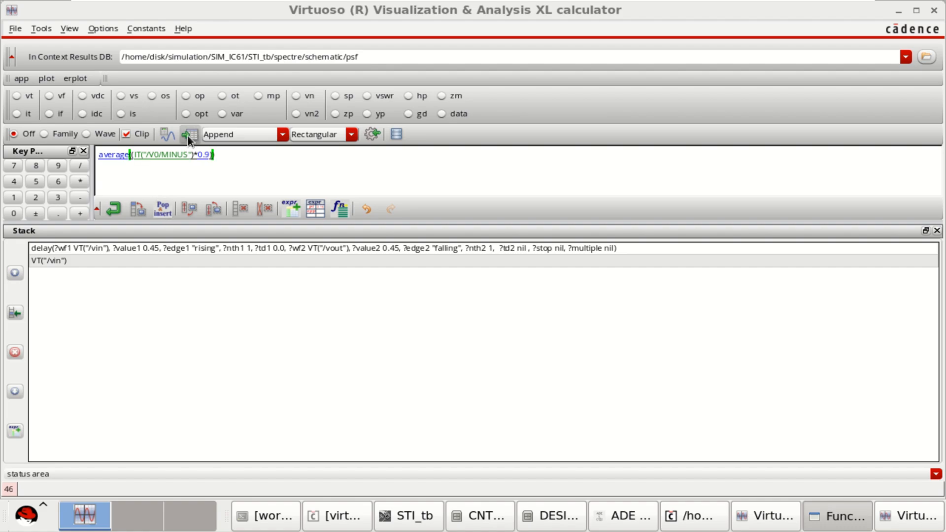
{"action": "mouse_move", "coordinate": [194, 139]}
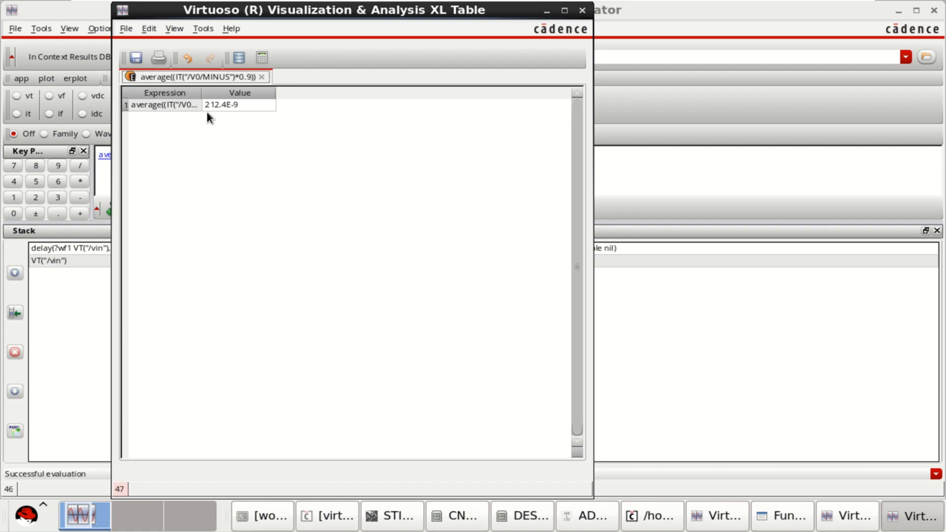
{"action": "mouse_move", "coordinate": [222, 114]}
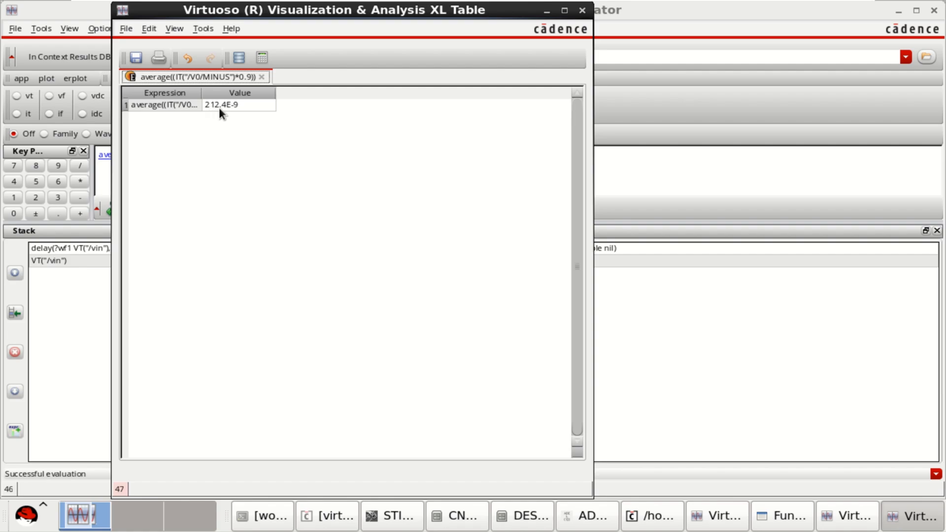
{"action": "mouse_move", "coordinate": [212, 114]}
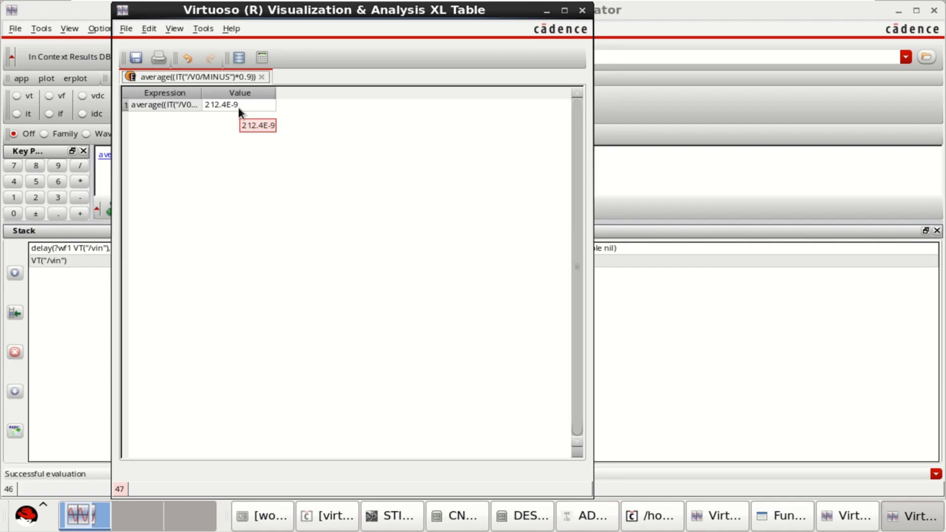
{"action": "mouse_move", "coordinate": [264, 106]}
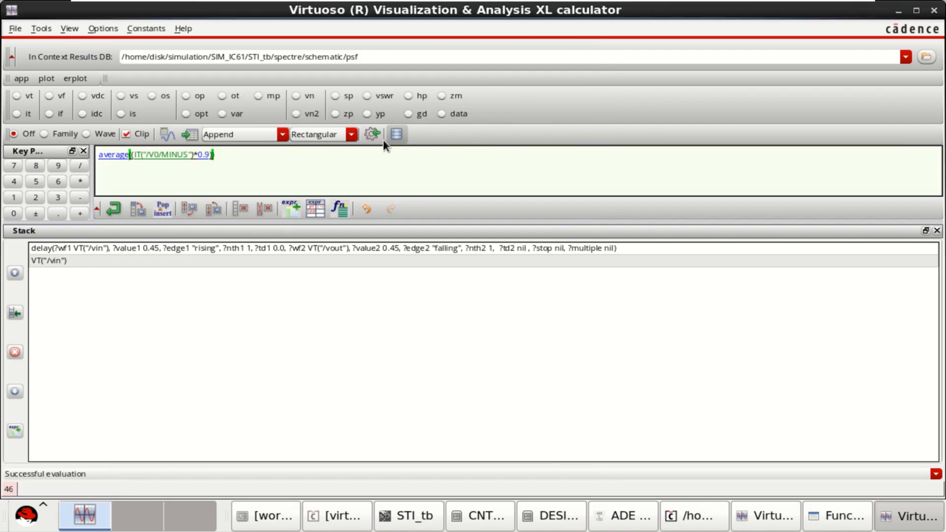
{"action": "mouse_move", "coordinate": [371, 134]}
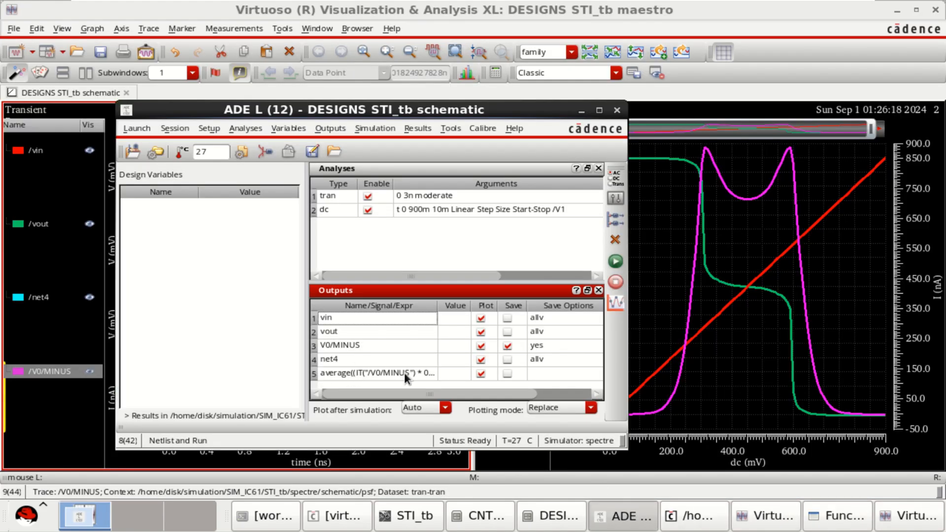
- Edit the average output row and name it AvgPower
{"action": "right_click", "coordinate": [374, 373]}
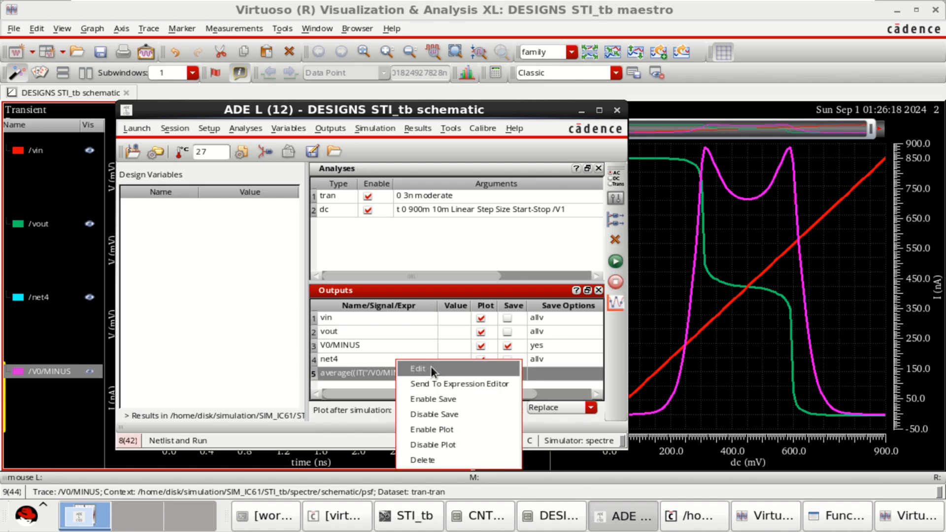
{"action": "left_click", "coordinate": [417, 368]}
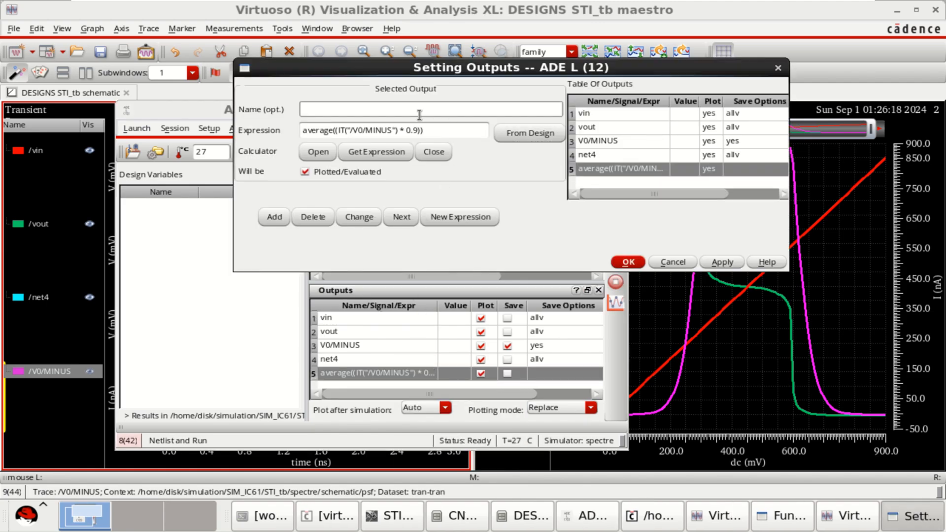
{"action": "type", "text": "A"}
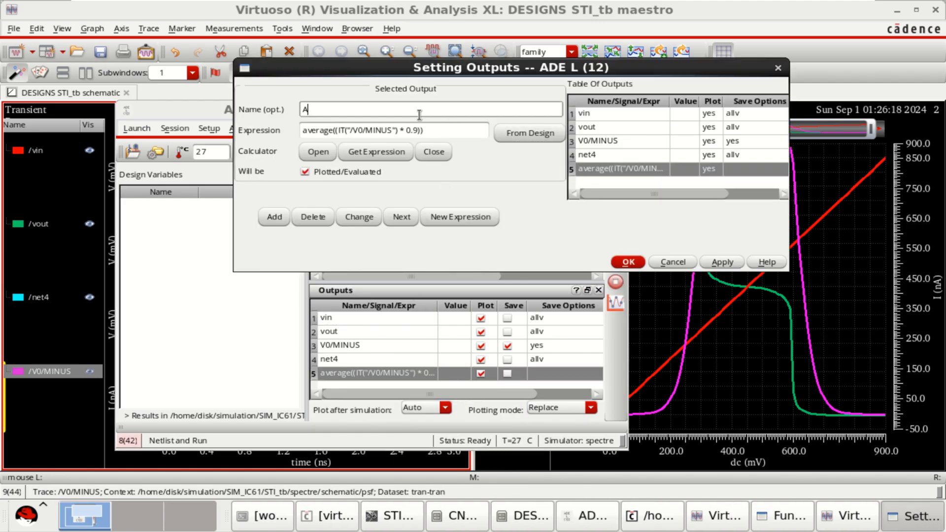
{"action": "type", "text": "vg"}
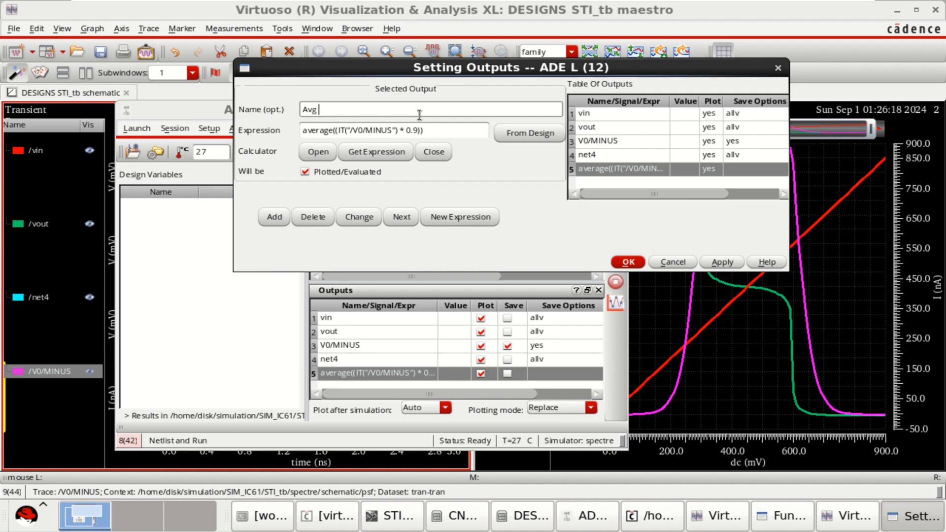
{"action": "type", "text": "Power"}
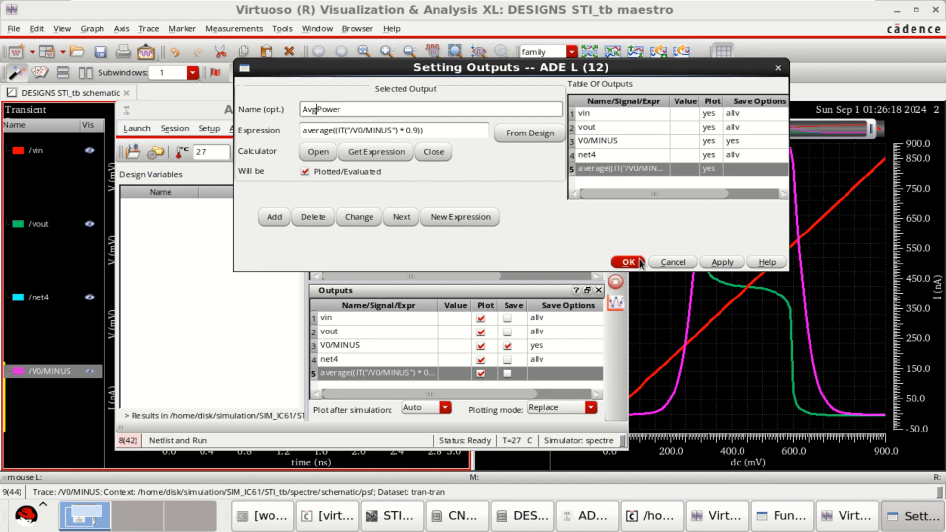
{"action": "left_click", "coordinate": [359, 217]}
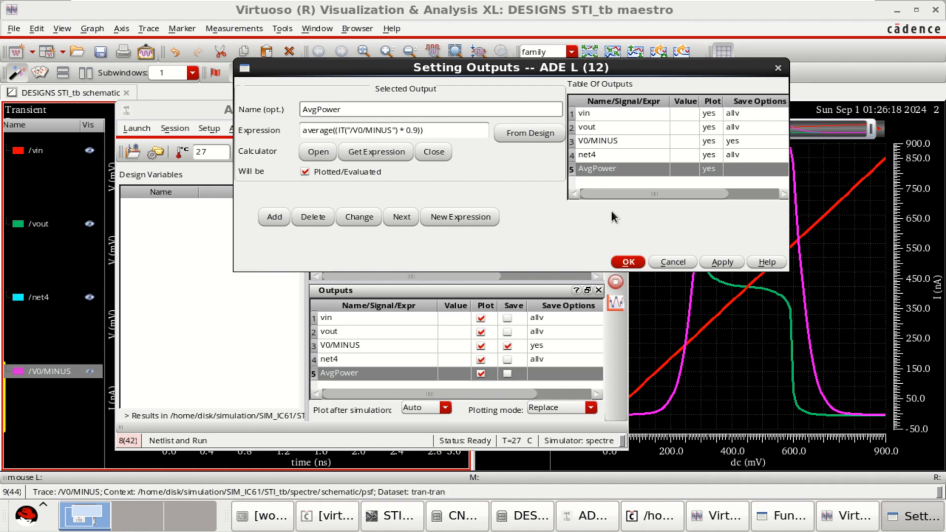
{"action": "left_click", "coordinate": [626, 262]}
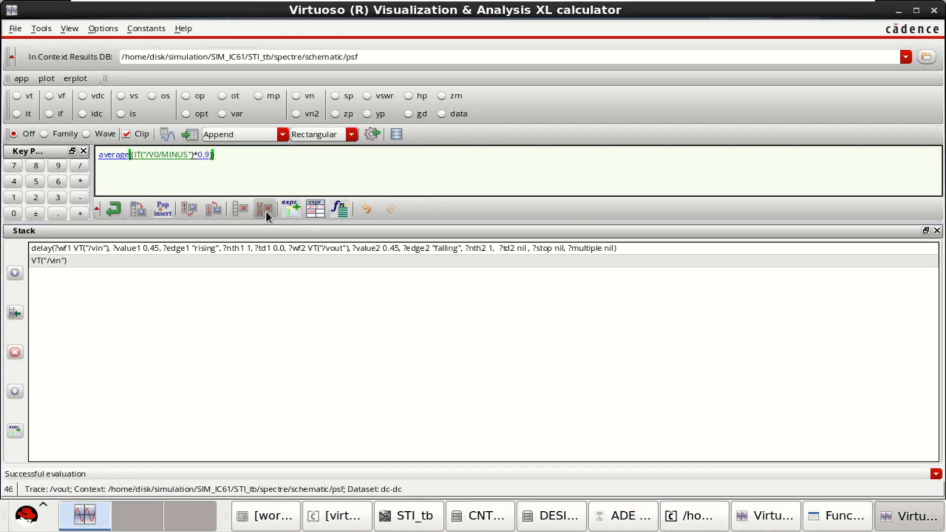
- Clear the calculator and bring up the delay function form from the function search
{"action": "left_click", "coordinate": [265, 209]}
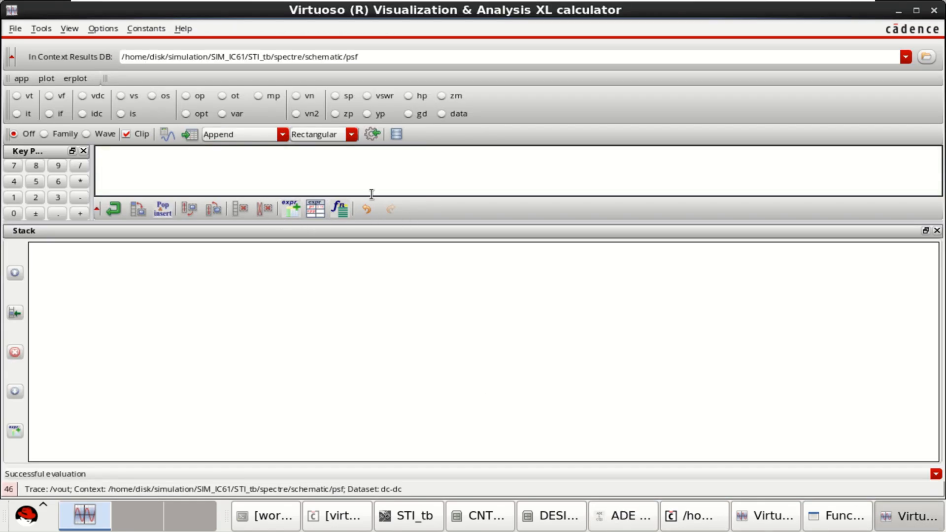
{"action": "left_click", "coordinate": [339, 209]}
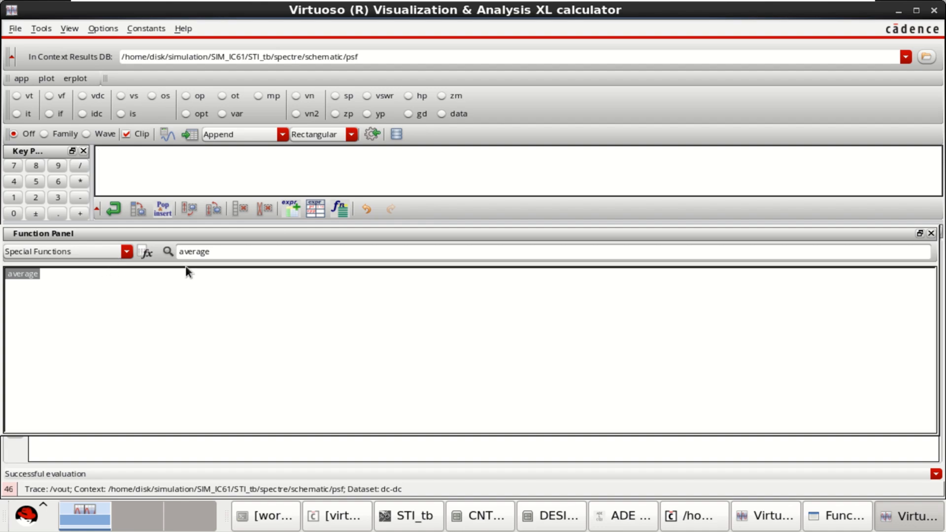
{"action": "type", "text": "delay"}
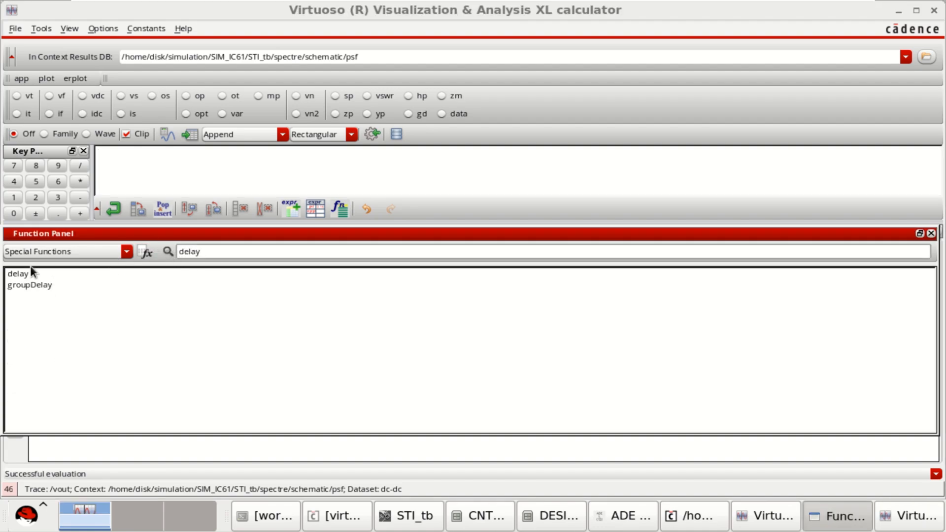
{"action": "double_click", "coordinate": [18, 273]}
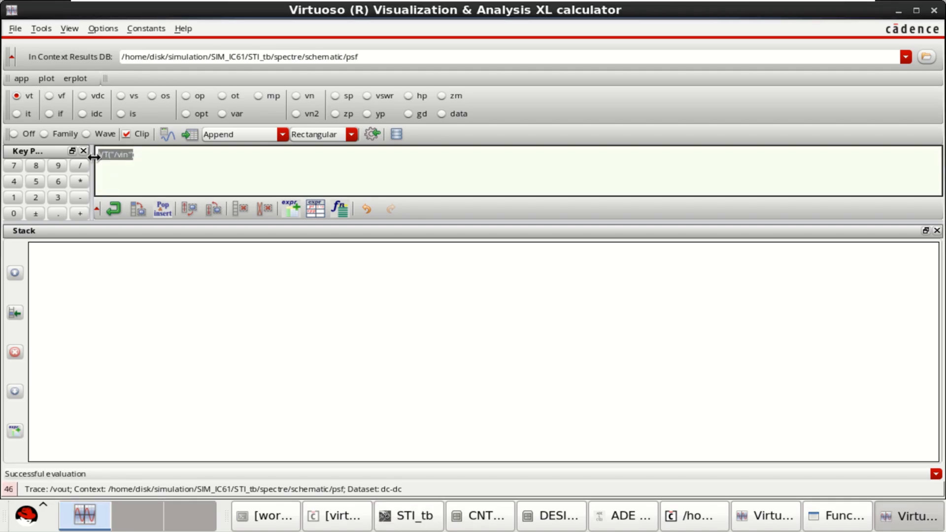
- Set Signal1 to VT("/vin") rising and Signal2 to VT("/vout") in the delay form
{"action": "left_click", "coordinate": [339, 209]}
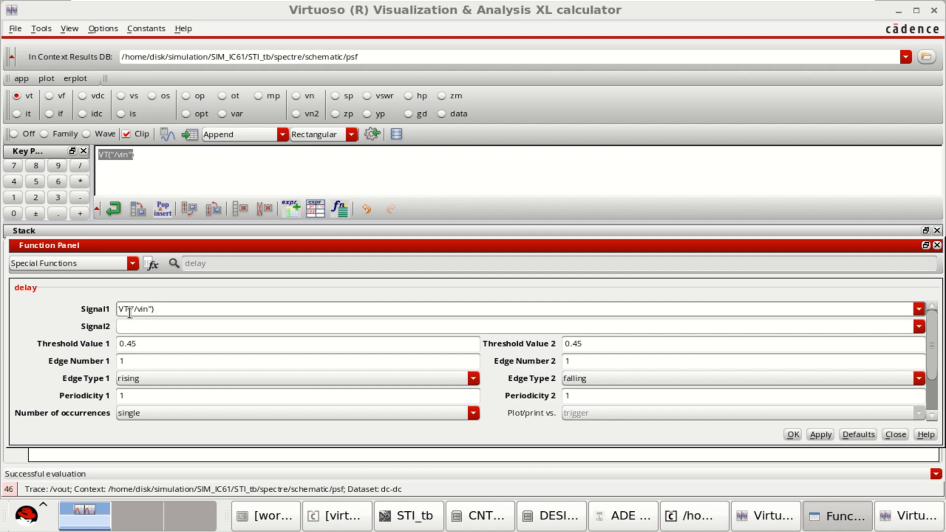
{"action": "mouse_move", "coordinate": [128, 326]}
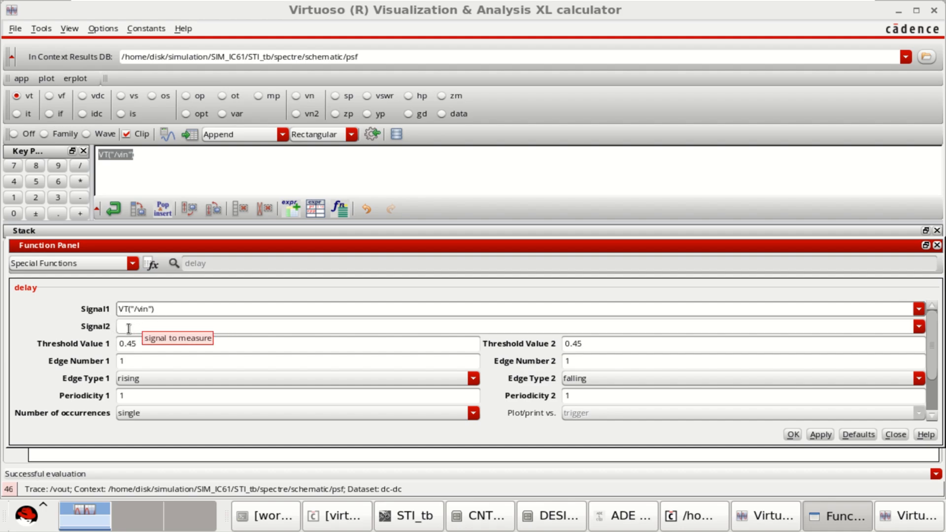
{"action": "mouse_move", "coordinate": [71, 136]}
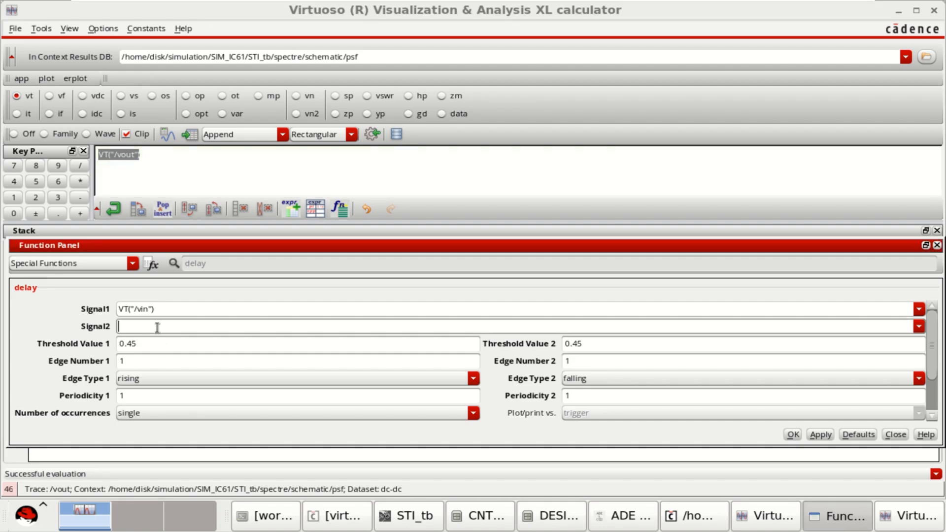
{"action": "type", "text": "VT(\"/vout\")"}
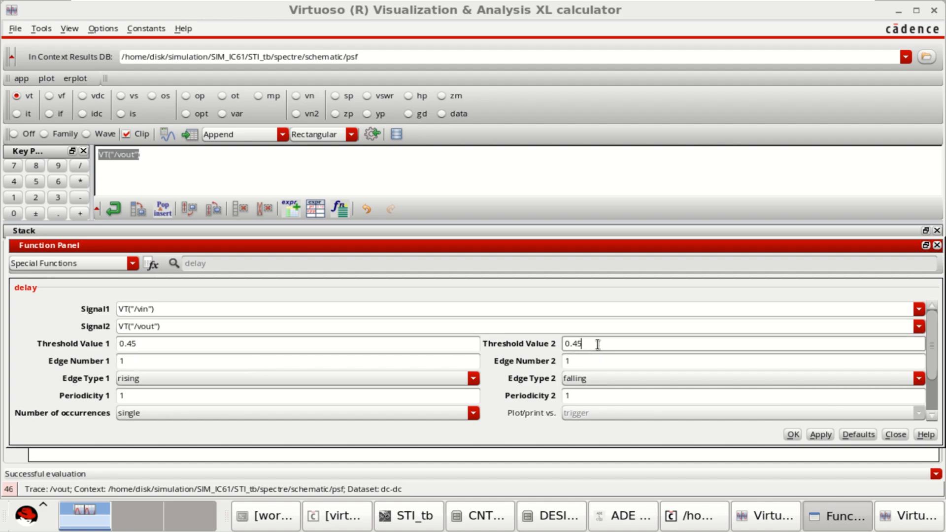
{"action": "mouse_move", "coordinate": [577, 344]}
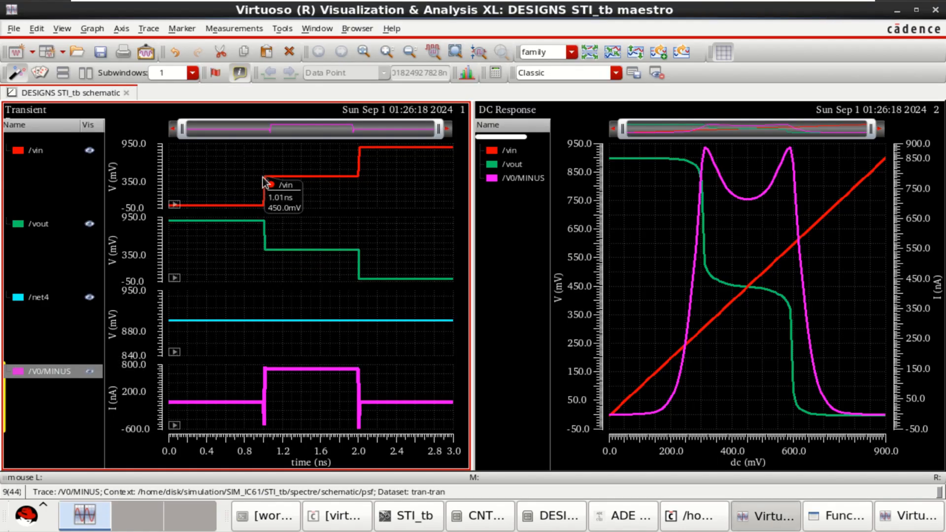
{"action": "mouse_move", "coordinate": [275, 184]}
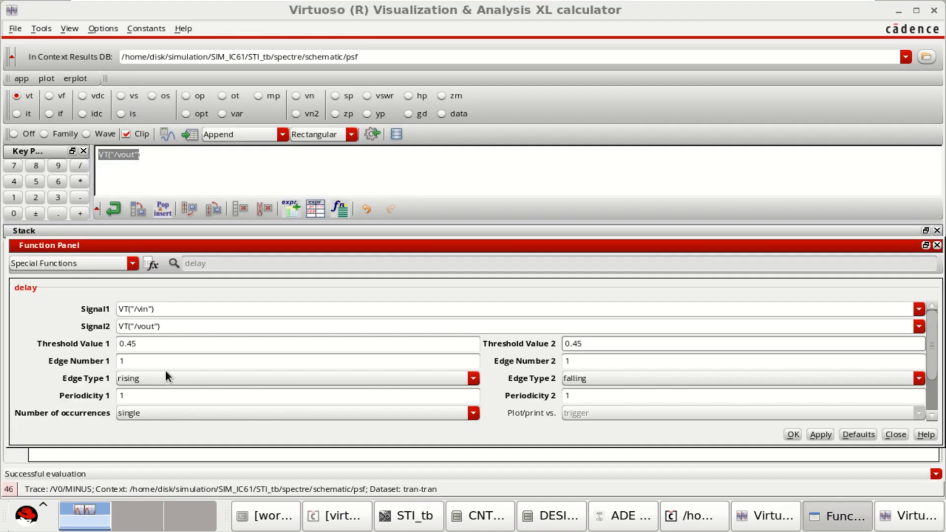
{"action": "mouse_move", "coordinate": [604, 382]}
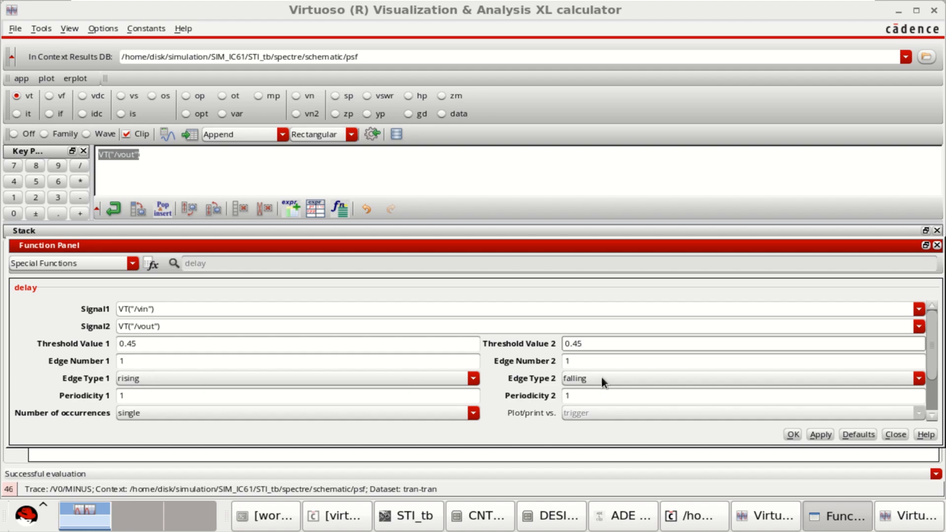
{"action": "left_click", "coordinate": [472, 379]}
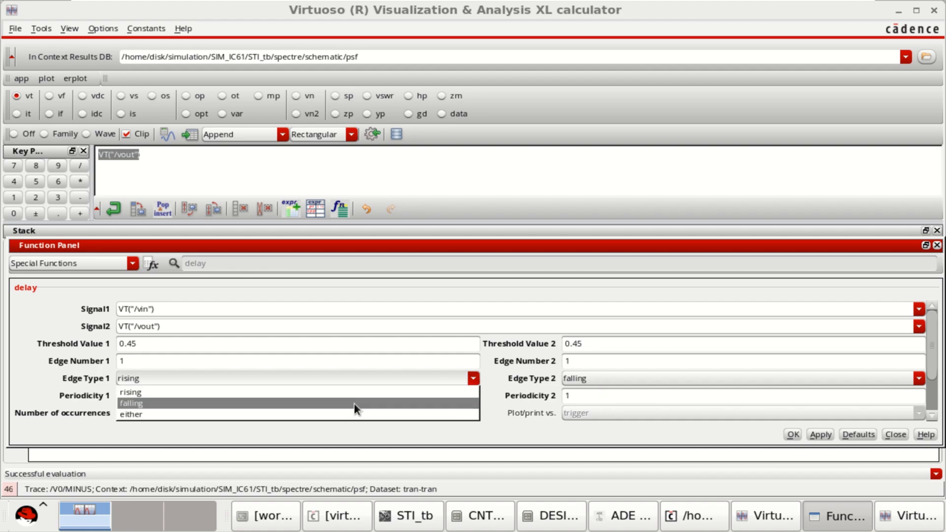
{"action": "left_click", "coordinate": [130, 392]}
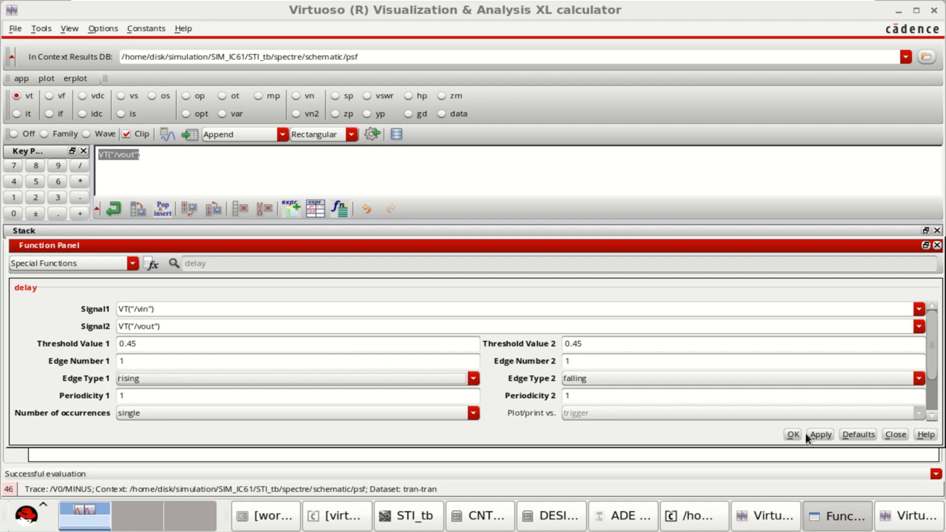
- Apply the delay form and evaluate the expression in a table, giving 7.820E-12
{"action": "left_click", "coordinate": [792, 433]}
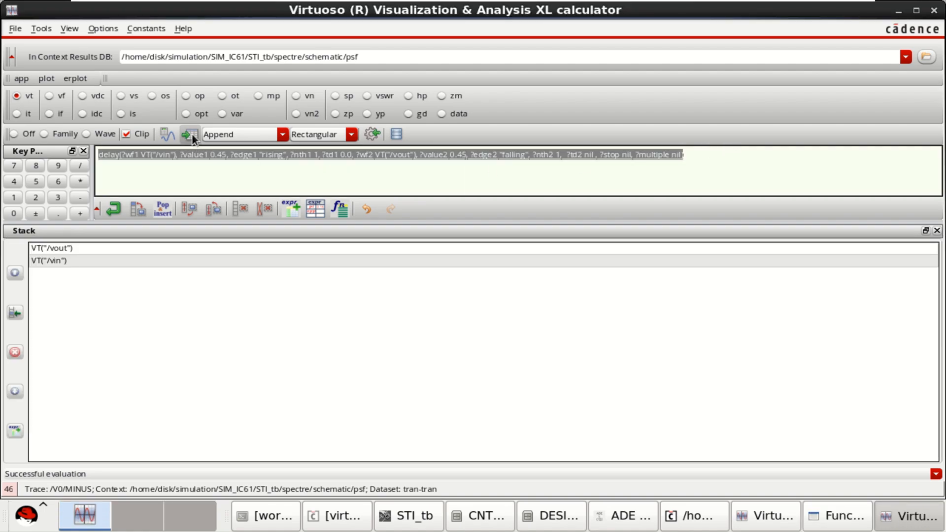
{"action": "mouse_move", "coordinate": [190, 134]}
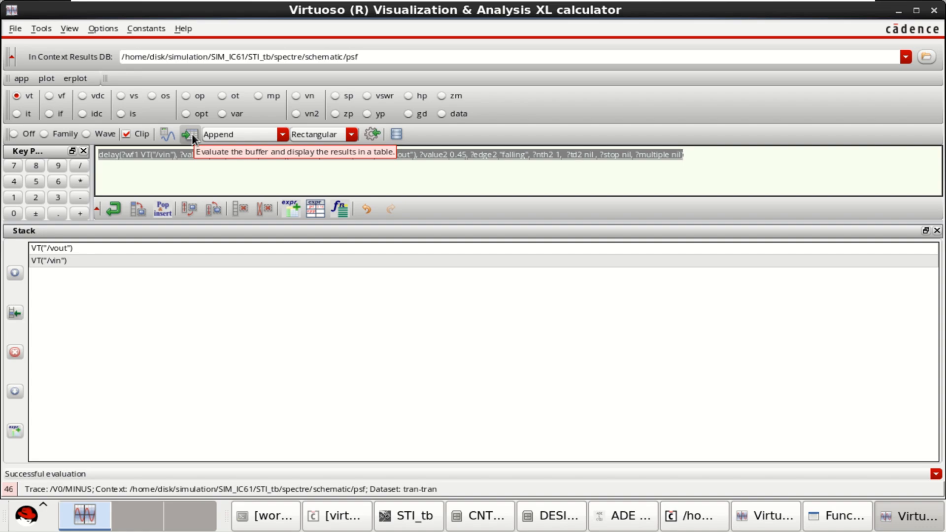
{"action": "left_click", "coordinate": [191, 134]}
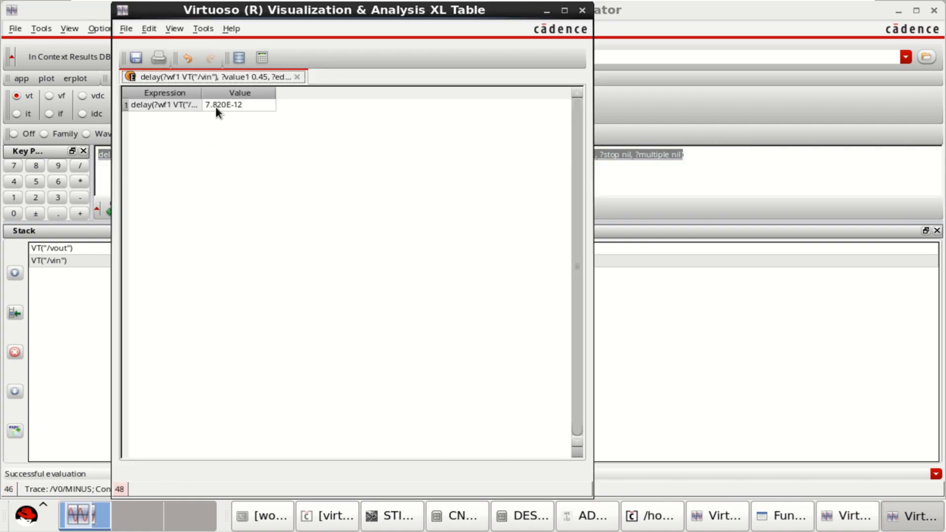
{"action": "mouse_move", "coordinate": [252, 114]}
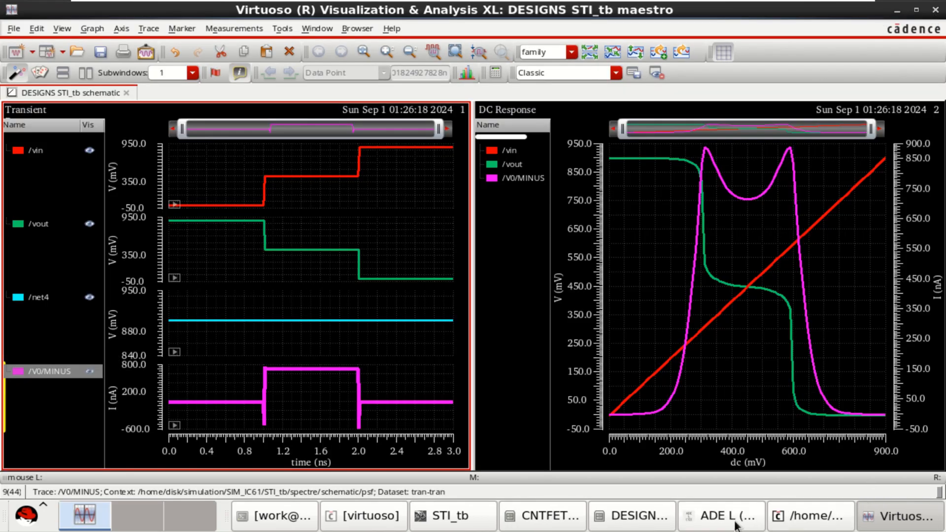
- Rename the delay expression output to Delay in the ADE L outputs table
{"action": "left_click", "coordinate": [720, 515]}
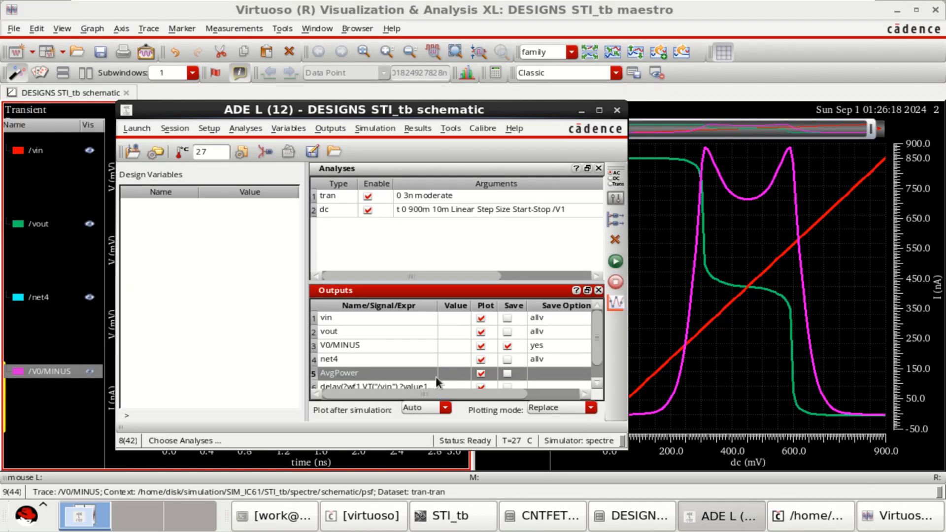
{"action": "right_click", "coordinate": [339, 373]}
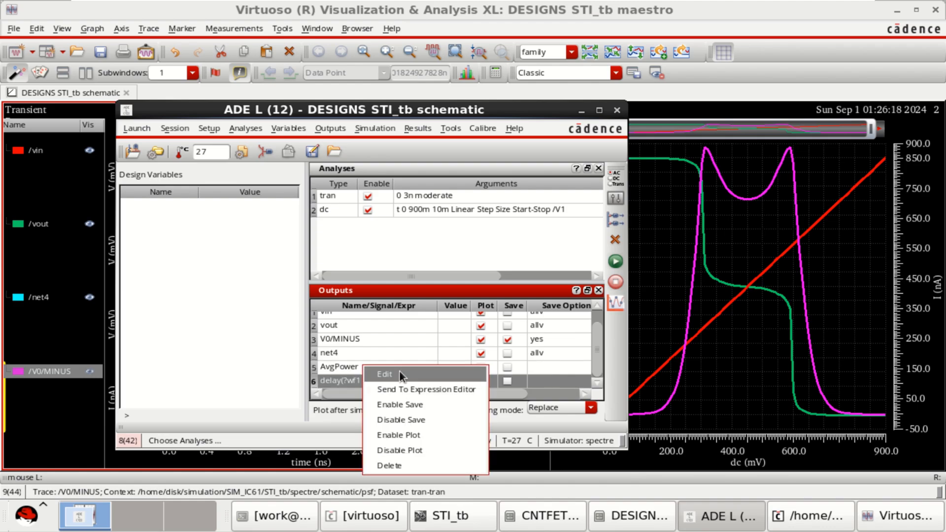
{"action": "left_click", "coordinate": [383, 374]}
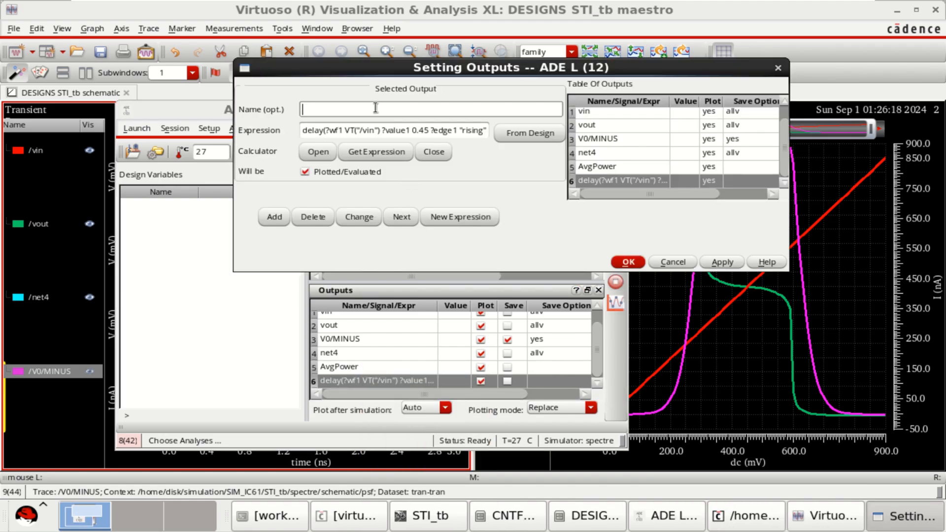
{"action": "type", "text": "Delay"}
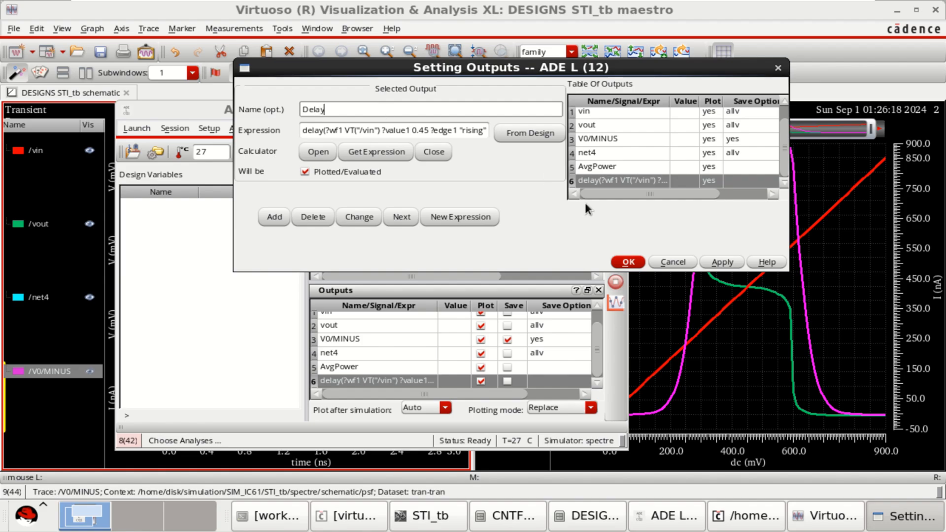
{"action": "left_click", "coordinate": [627, 262]}
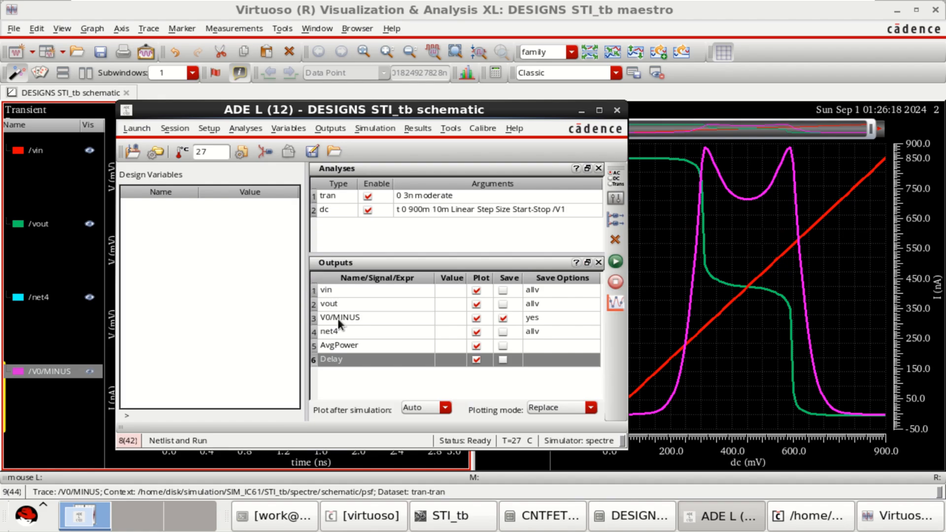
- Enable saving for both the Delay and AvgPower outputs
{"action": "left_click", "coordinate": [339, 345]}
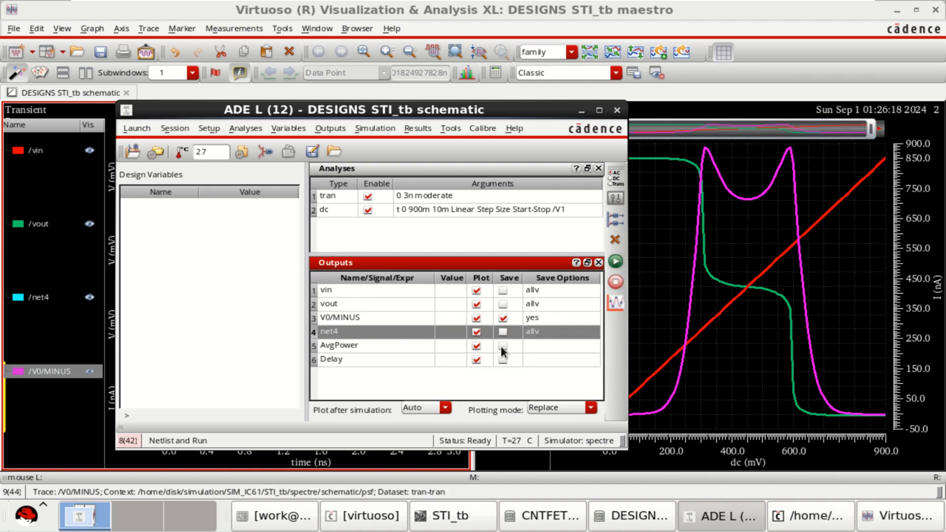
{"action": "left_click", "coordinate": [508, 359]}
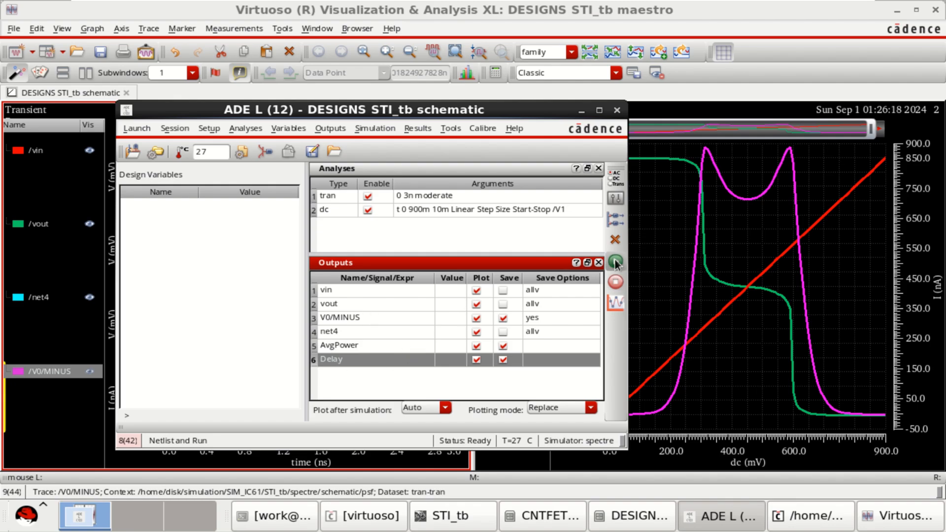
{"action": "mouse_move", "coordinate": [615, 262]}
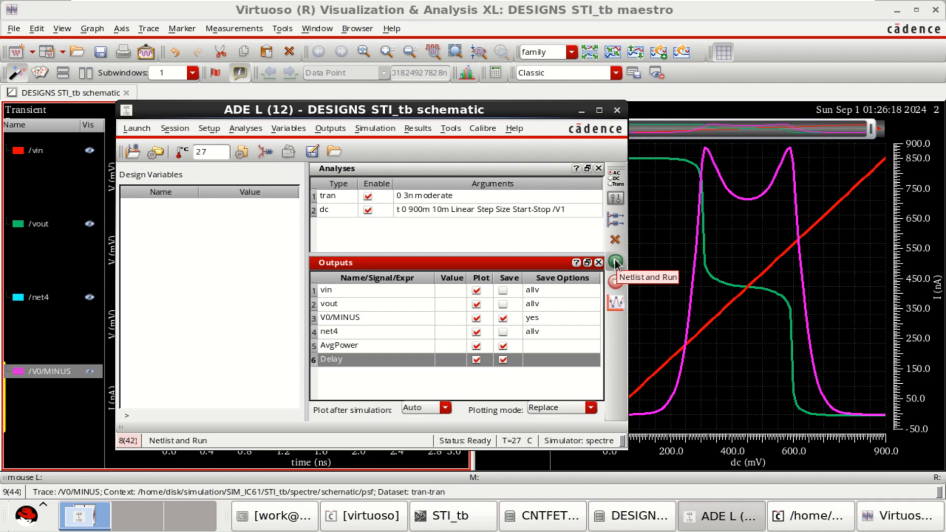
- Netlist and run the simulation so AvgPower reads 212.4n and Delay 7.82p
{"action": "left_click", "coordinate": [615, 263]}
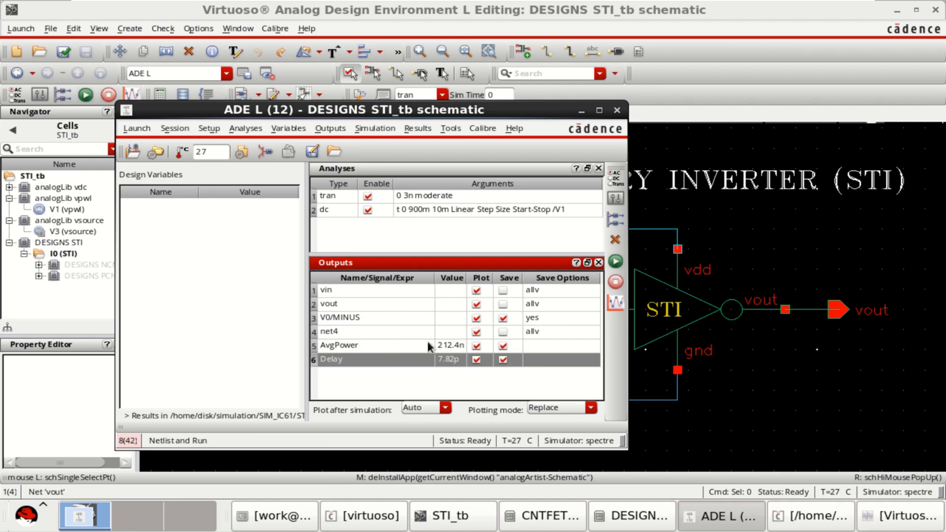
{"action": "mouse_move", "coordinate": [448, 354]}
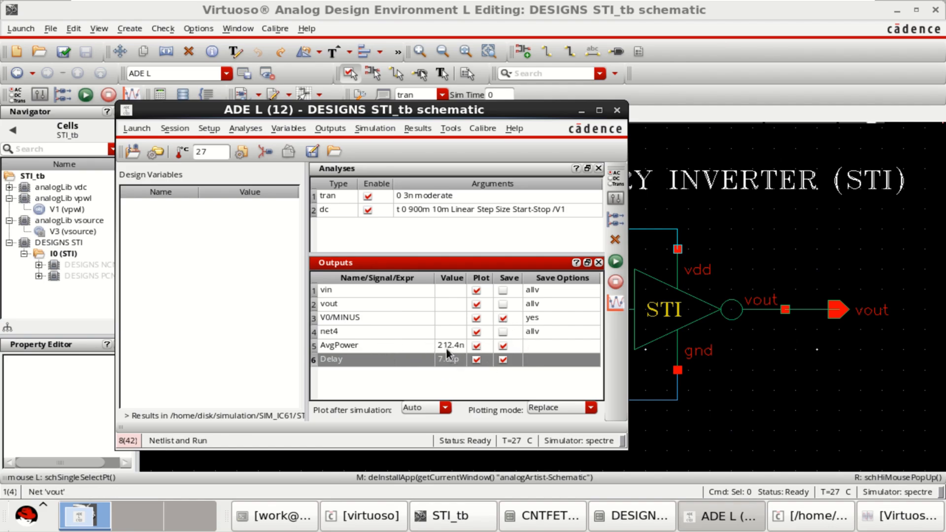
{"action": "mouse_move", "coordinate": [349, 373]}
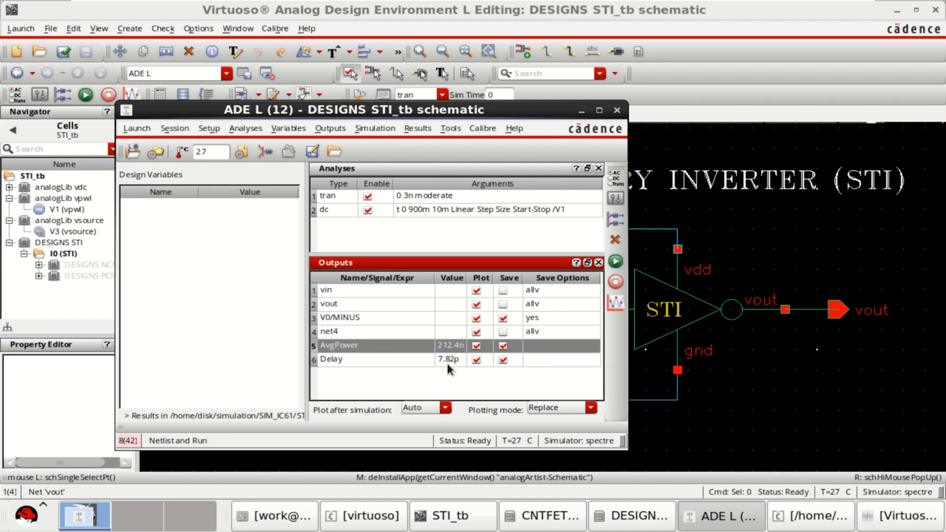
{"action": "mouse_move", "coordinate": [561, 220]}
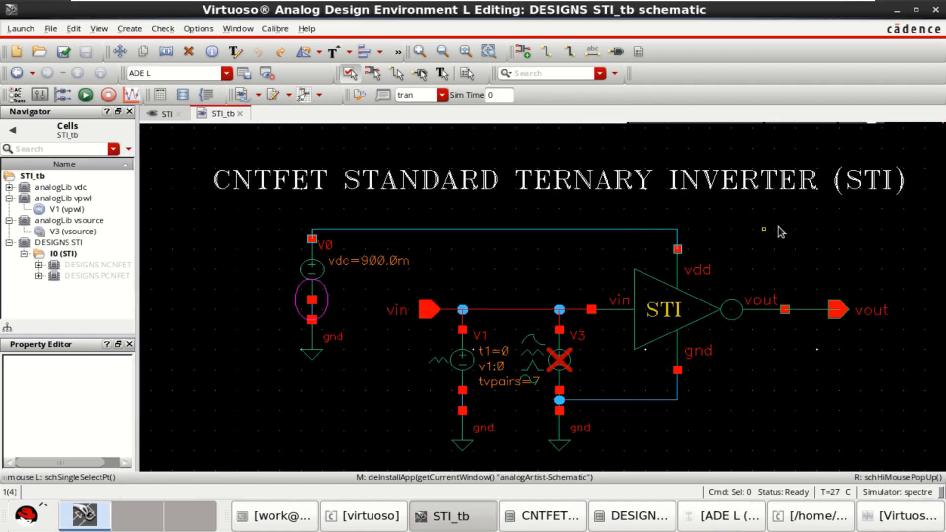
{"action": "mouse_move", "coordinate": [848, 231]}
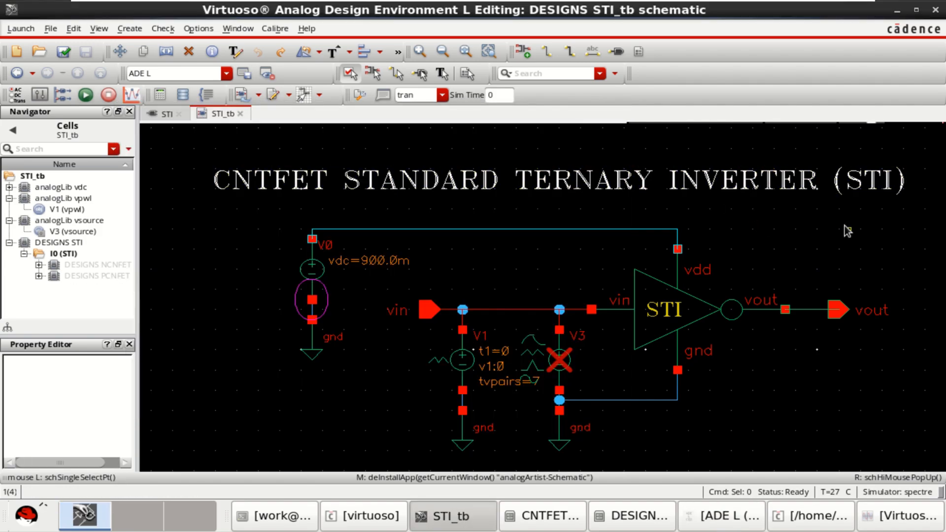
{"action": "mouse_move", "coordinate": [790, 231]}
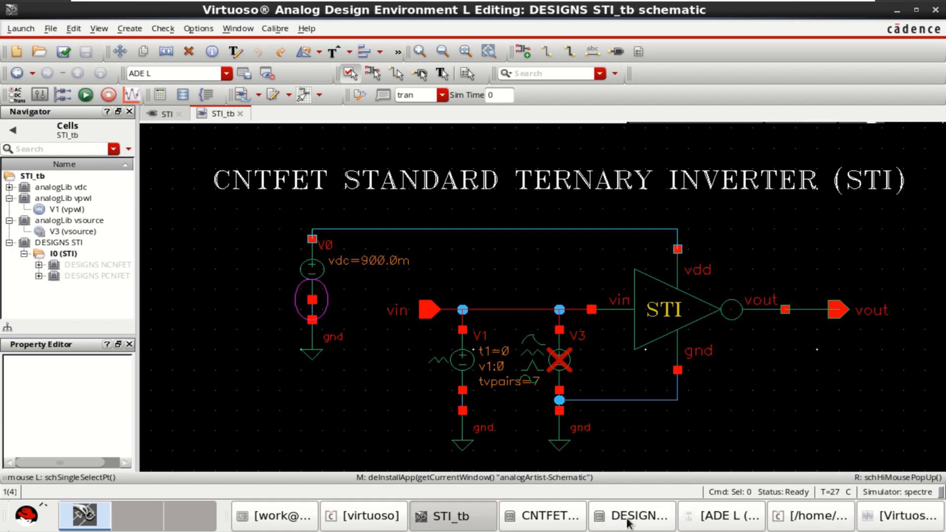
- Exclude the V1 source from the STI_tb simulation and select the V3 source instead
{"action": "left_click", "coordinate": [558, 359]}
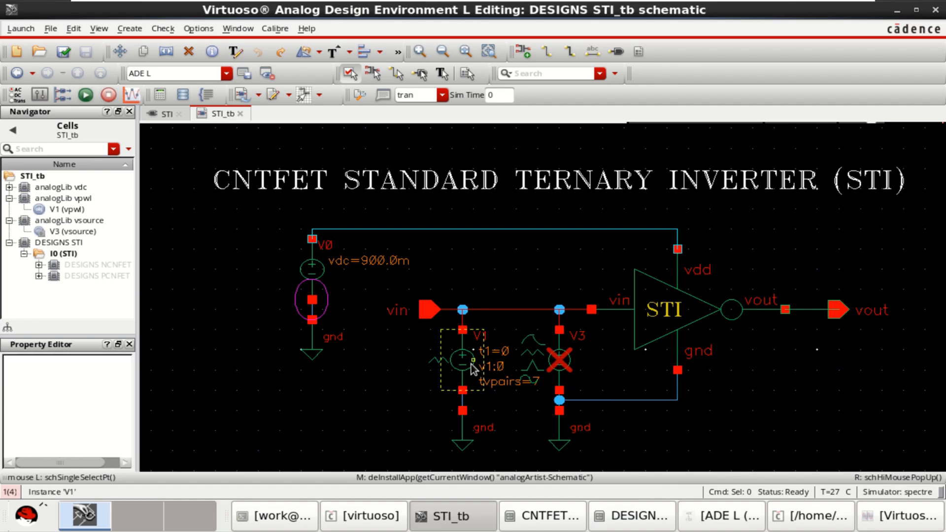
{"action": "left_click", "coordinate": [461, 359]}
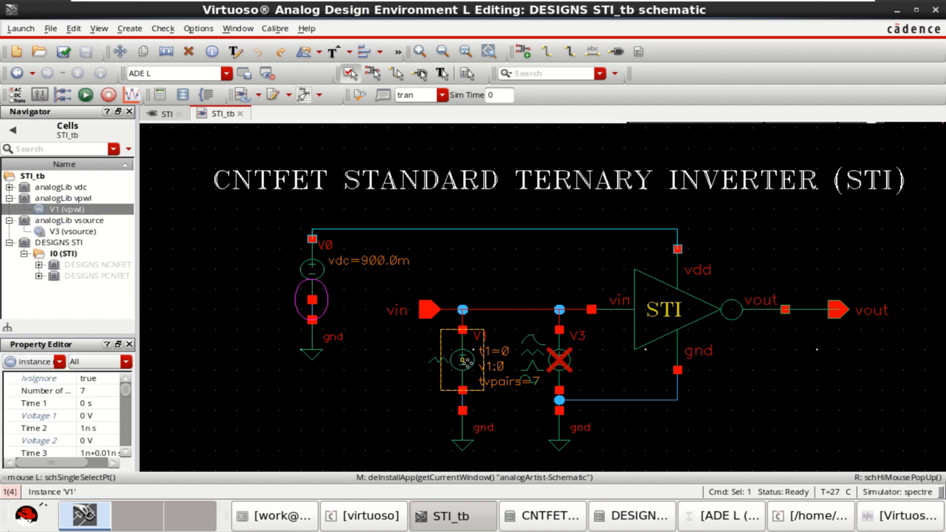
{"action": "left_click", "coordinate": [462, 360]}
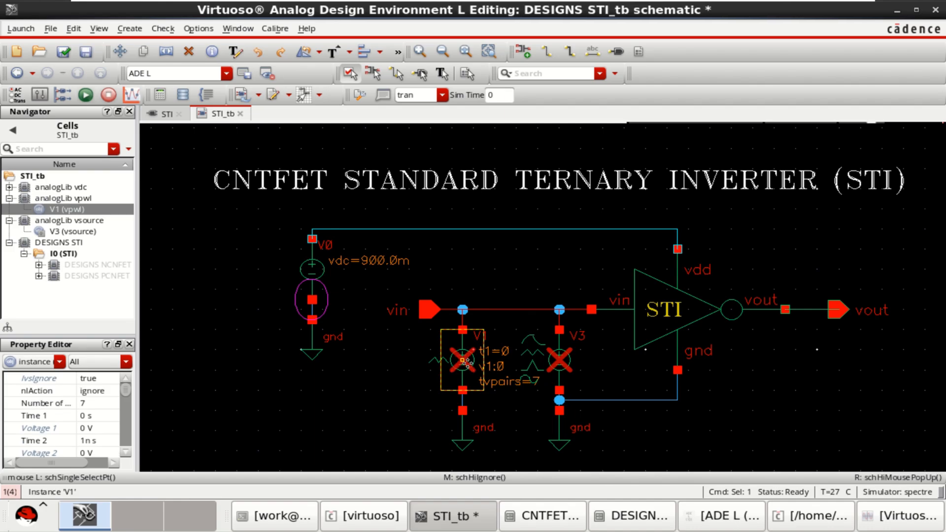
{"action": "left_click", "coordinate": [560, 359]}
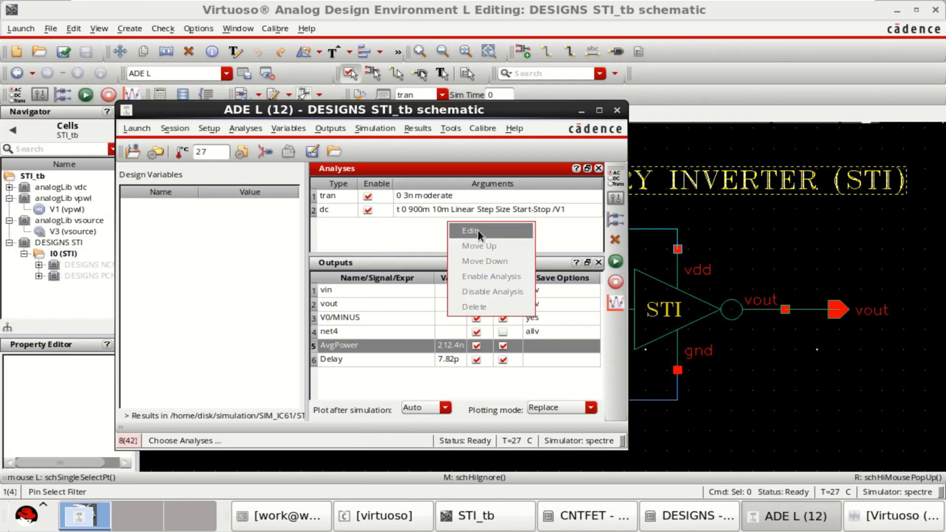
- Set the DC sweep to source /V3 and the transient Stop Time to 10n
{"action": "left_click", "coordinate": [471, 231]}
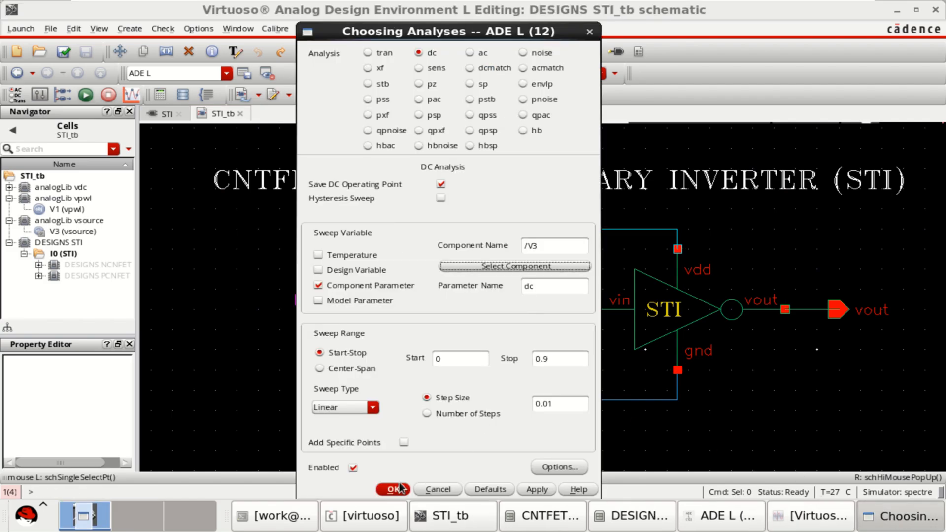
{"action": "left_click", "coordinate": [367, 52]}
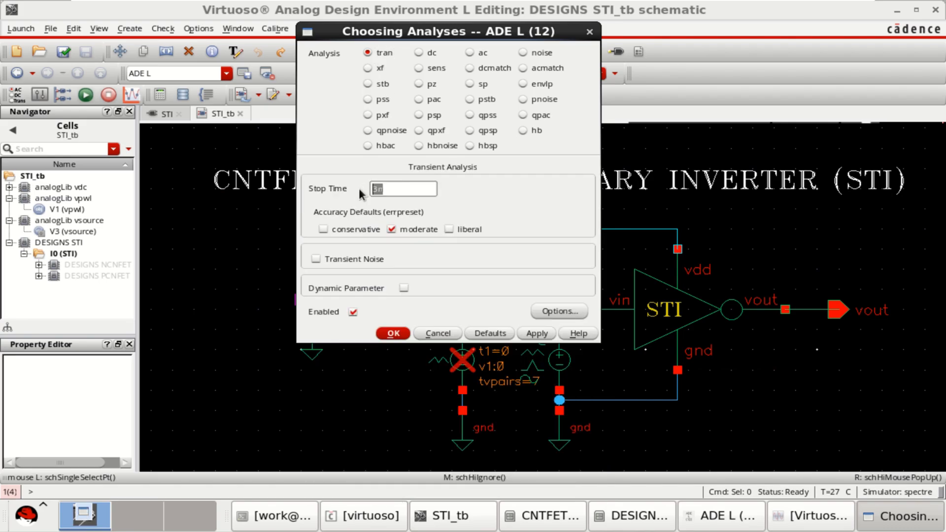
{"action": "type", "text": "10n"}
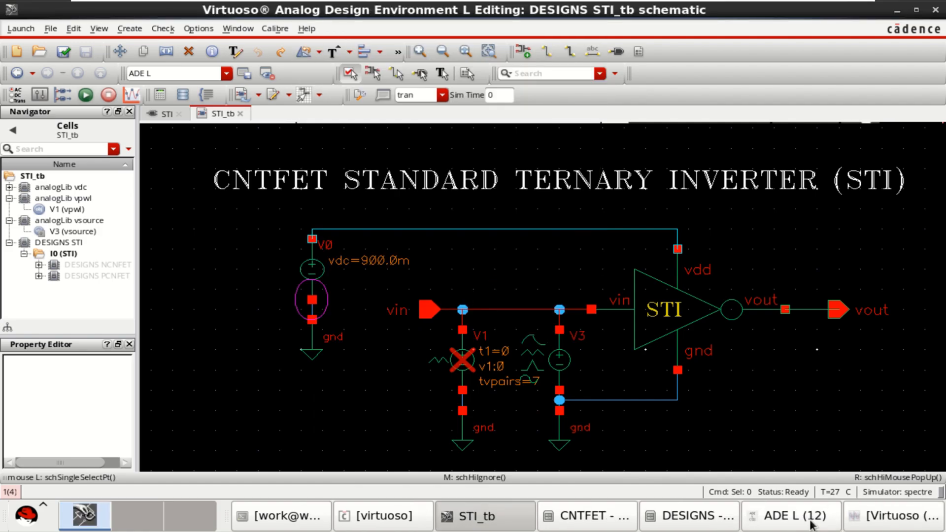
- Reopen the transient analysis in ADE L and confirm the 10 ns stop time
{"action": "left_click", "coordinate": [789, 515]}
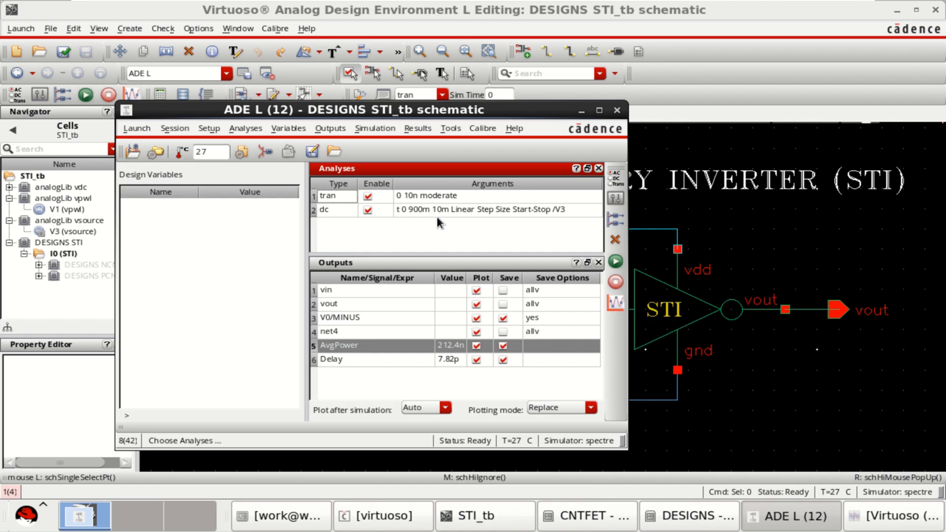
{"action": "double_click", "coordinate": [328, 195]}
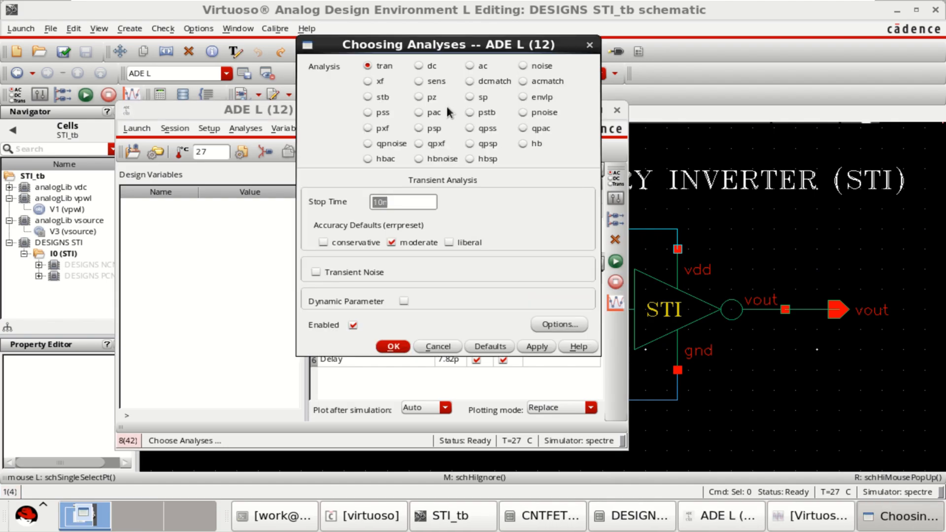
{"action": "left_click", "coordinate": [419, 65]}
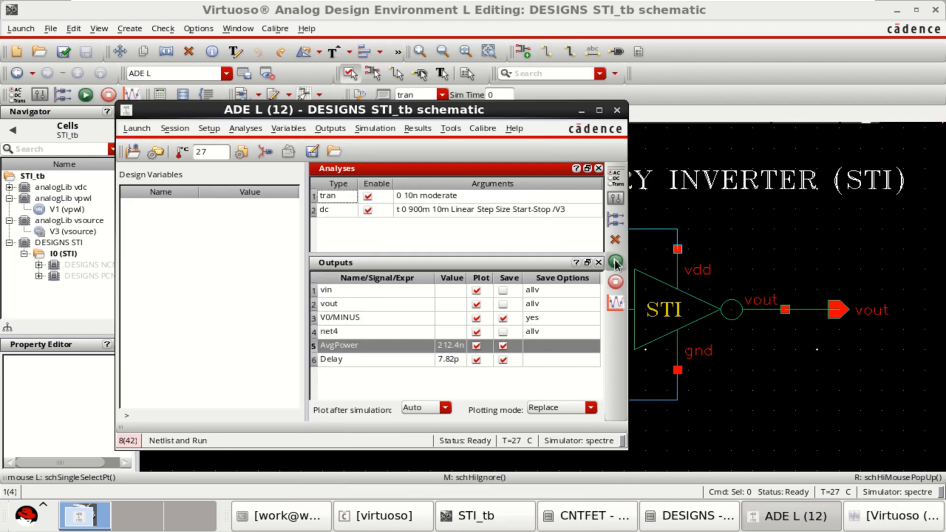
- Rerun the simulation to plot the 10 ns transient of vin, vout, net4 and V0/MINUS
{"action": "left_click", "coordinate": [615, 262]}
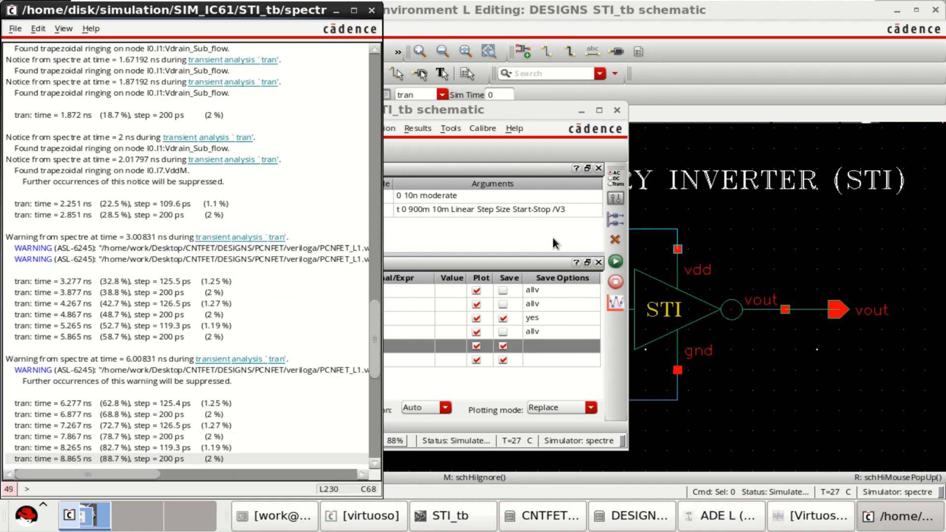
{"action": "scroll", "scroll_direction": "down", "scroll_amount": 3}
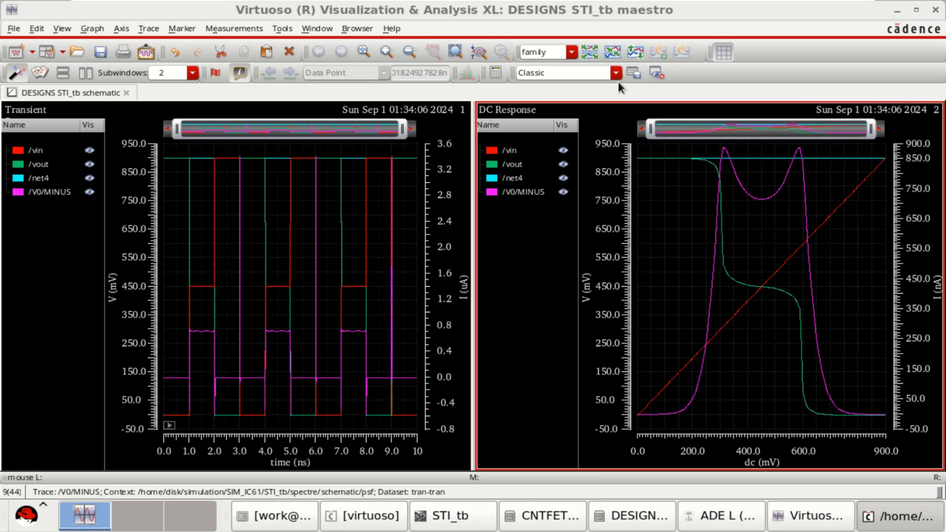
{"action": "mouse_move", "coordinate": [677, 168]}
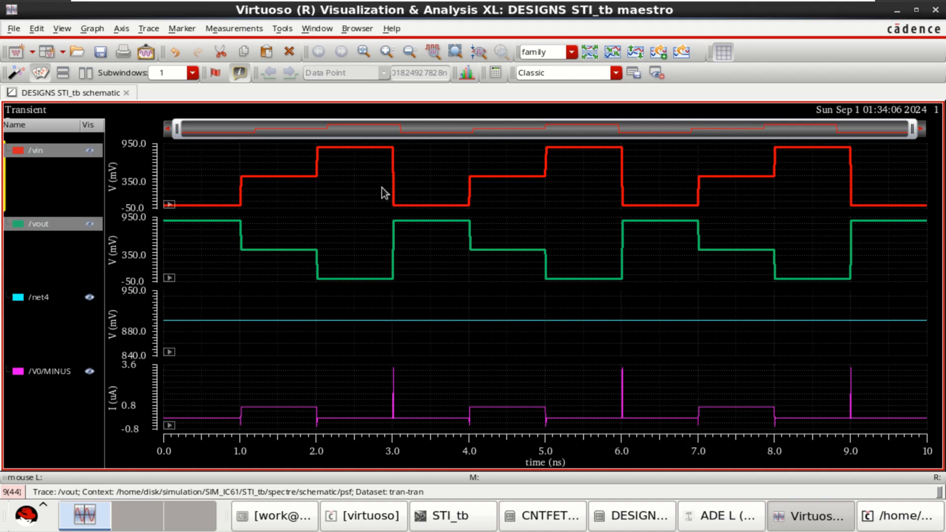
{"action": "mouse_move", "coordinate": [247, 209]}
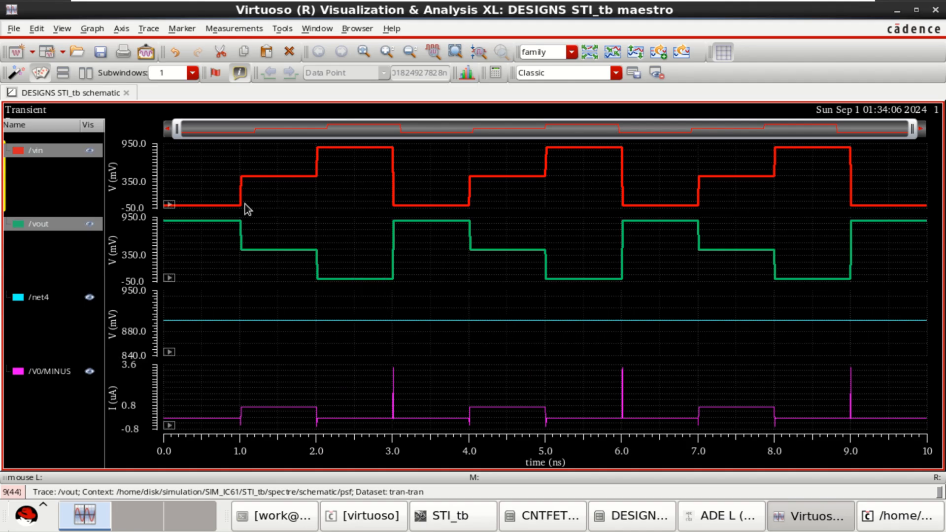
{"action": "mouse_move", "coordinate": [698, 308]}
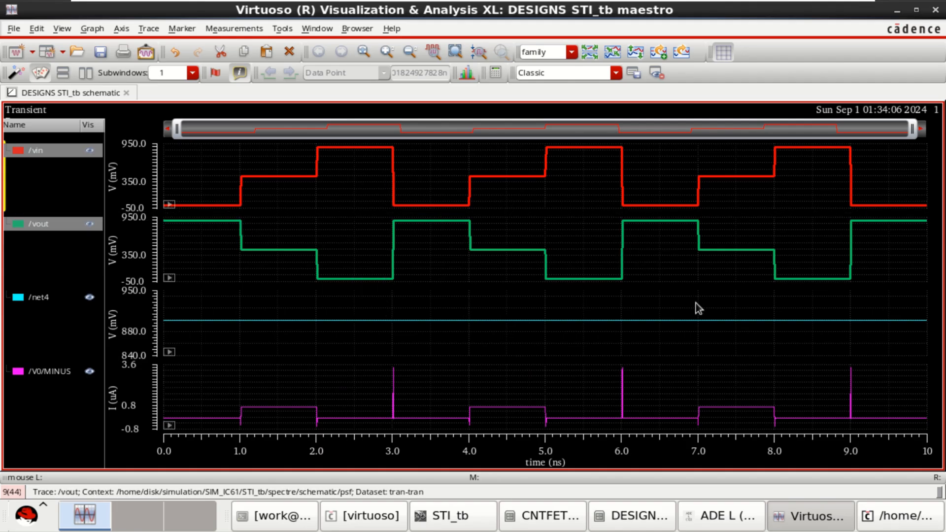
{"action": "mouse_move", "coordinate": [770, 296]}
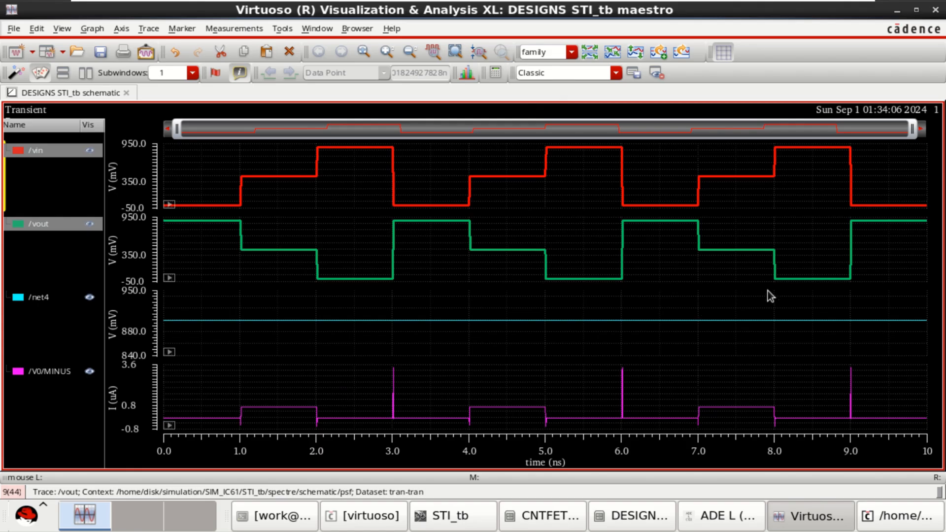